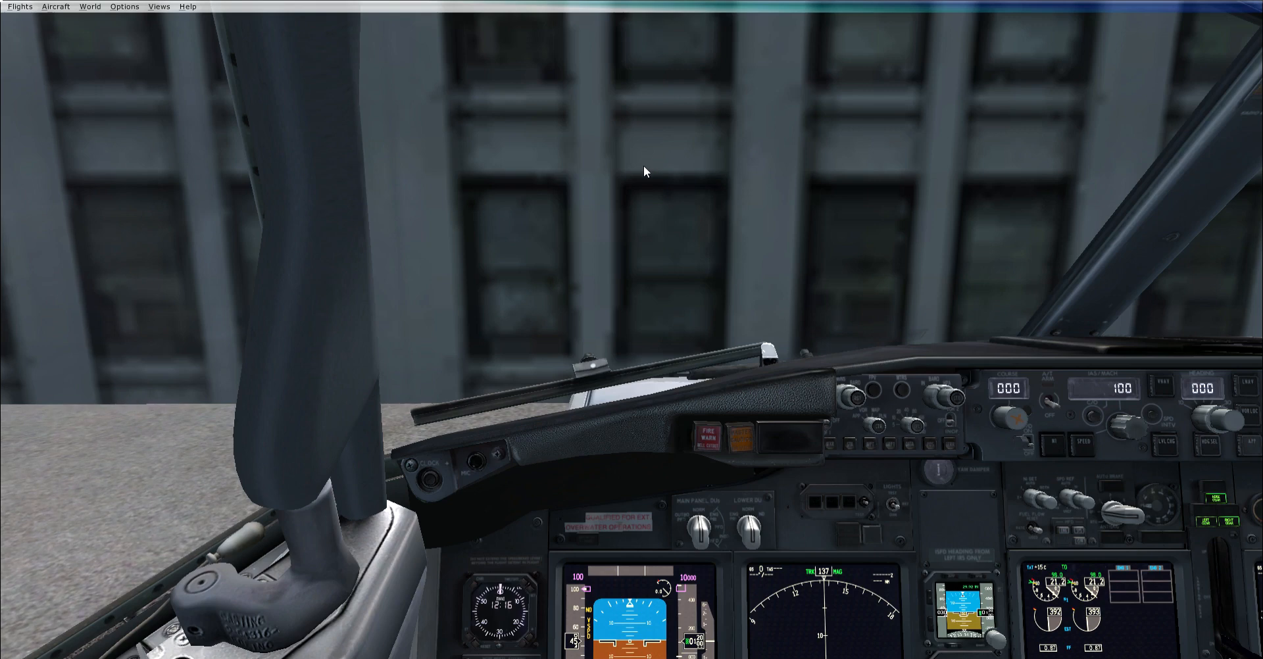
{"action": "mouse_move", "coordinate": [670, 165]}
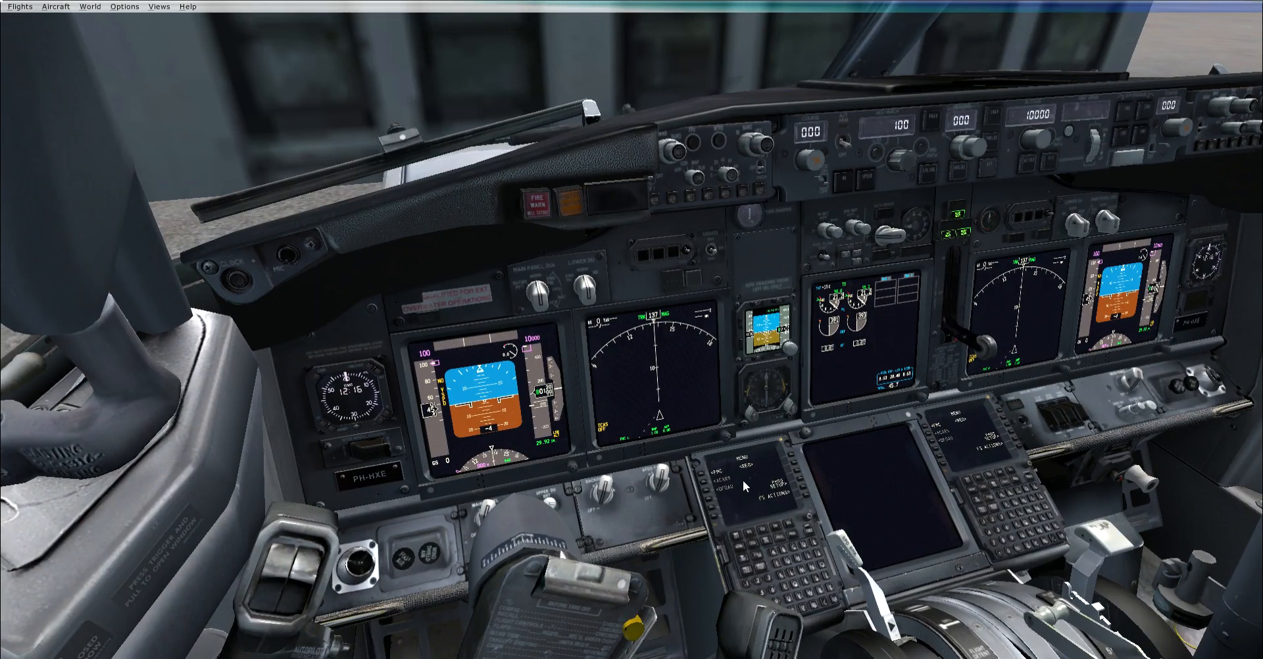
Enter route EGTE to LEAL, company route EGTELEAL, flight TUI753, runway 08, and activate it.
{"action": "left_click", "coordinate": [742, 483]}
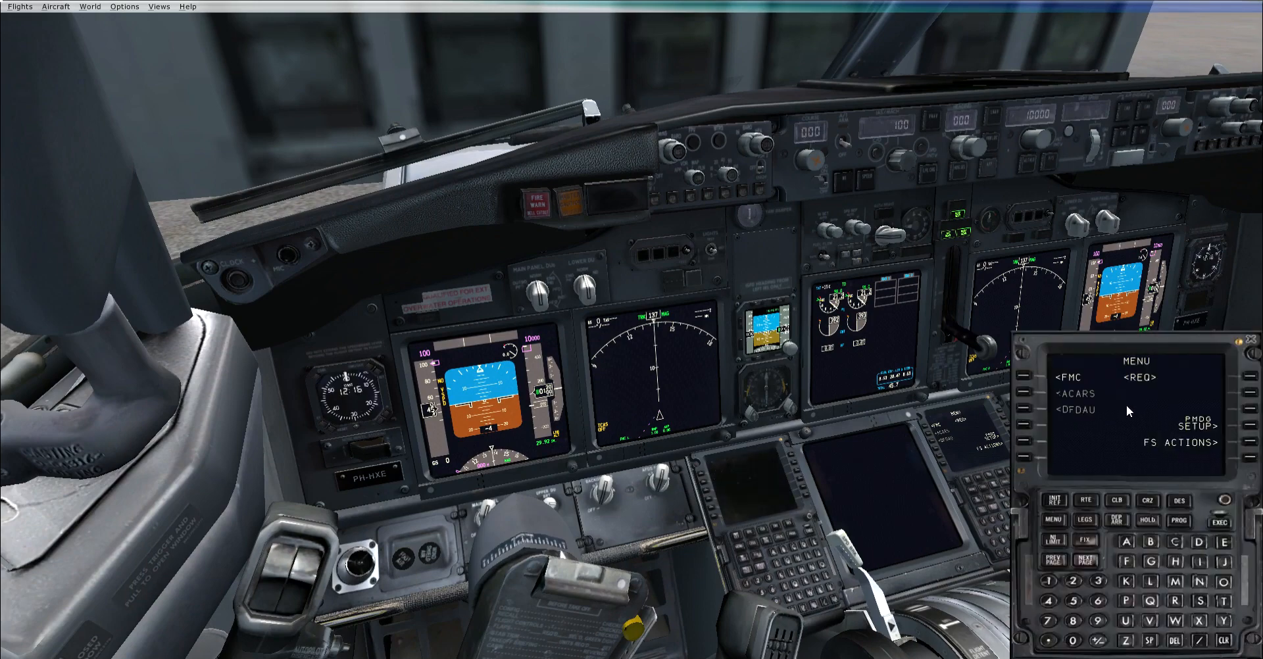
{"action": "mouse_move", "coordinate": [724, 282]}
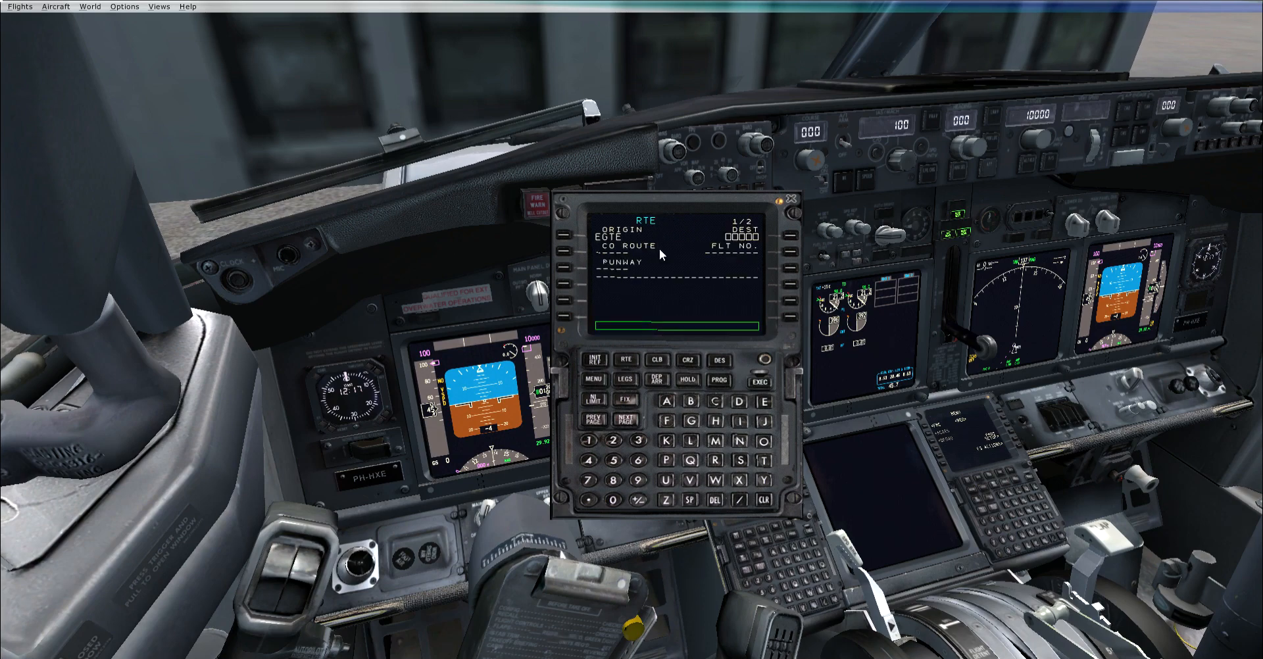
{"action": "type", "text": "LEAL"}
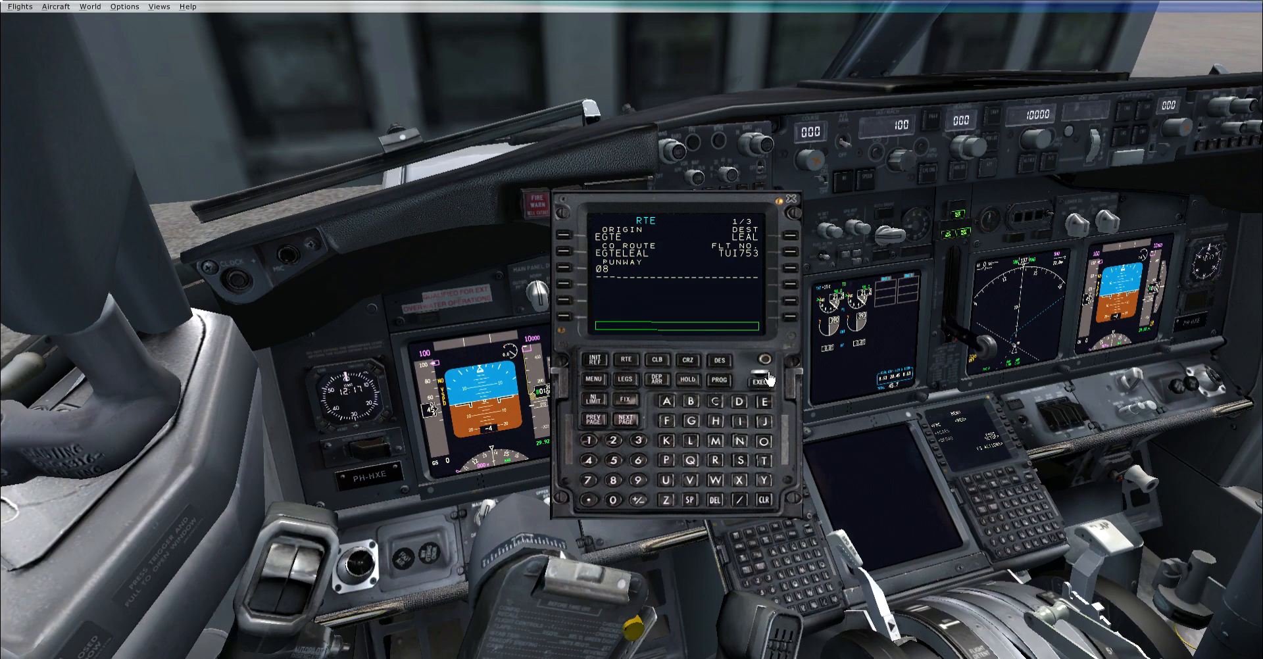
{"action": "left_click", "coordinate": [758, 380]}
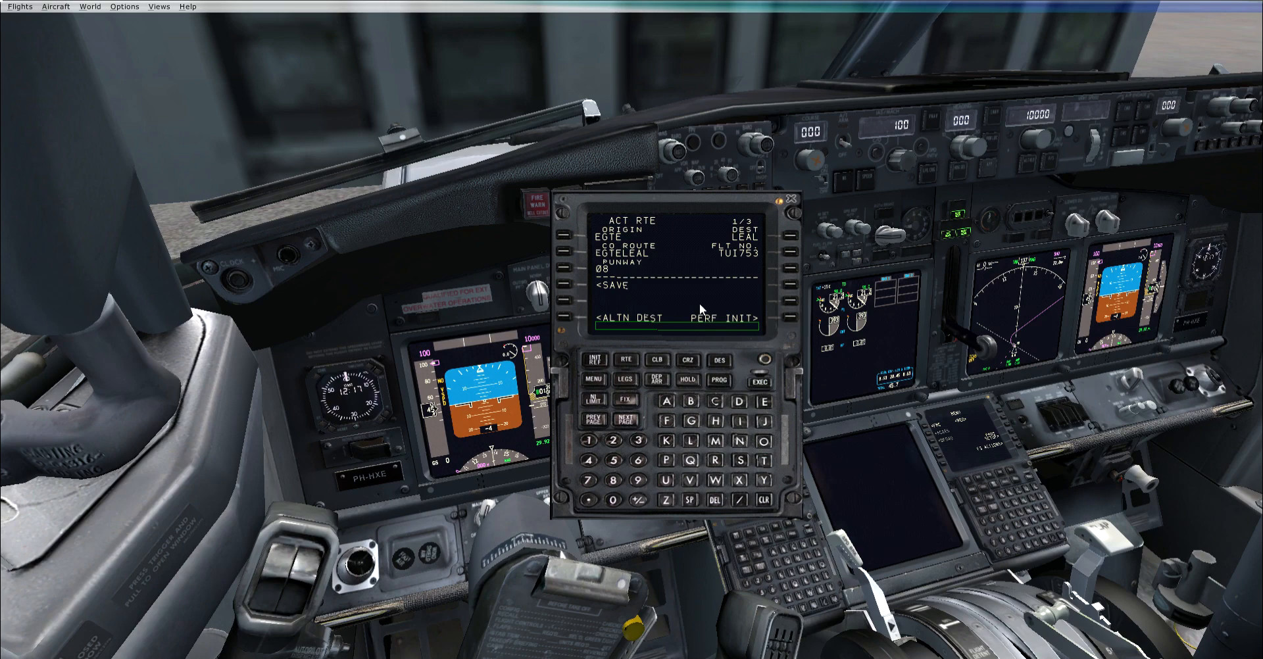
Enter PERF INIT data: ZFW 121.8, reserves 4.0, cost index, cruise FL352, wind and ISA deviation.
{"action": "left_click", "coordinate": [751, 318]}
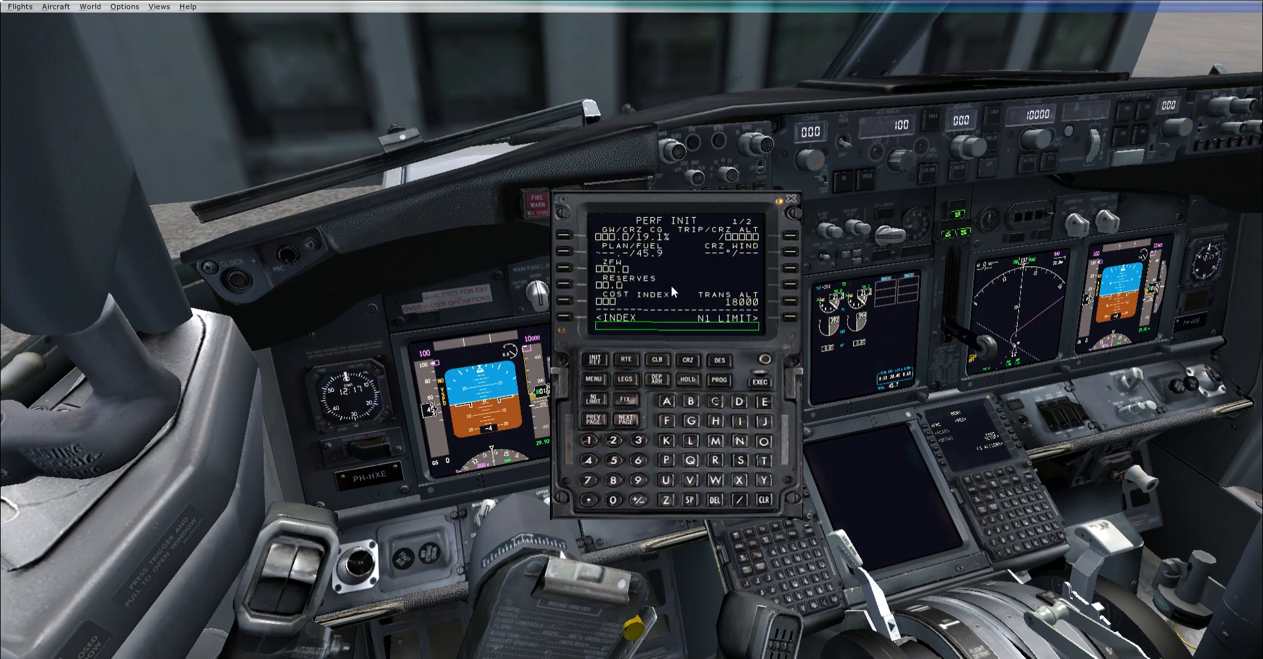
{"action": "mouse_move", "coordinate": [591, 297]}
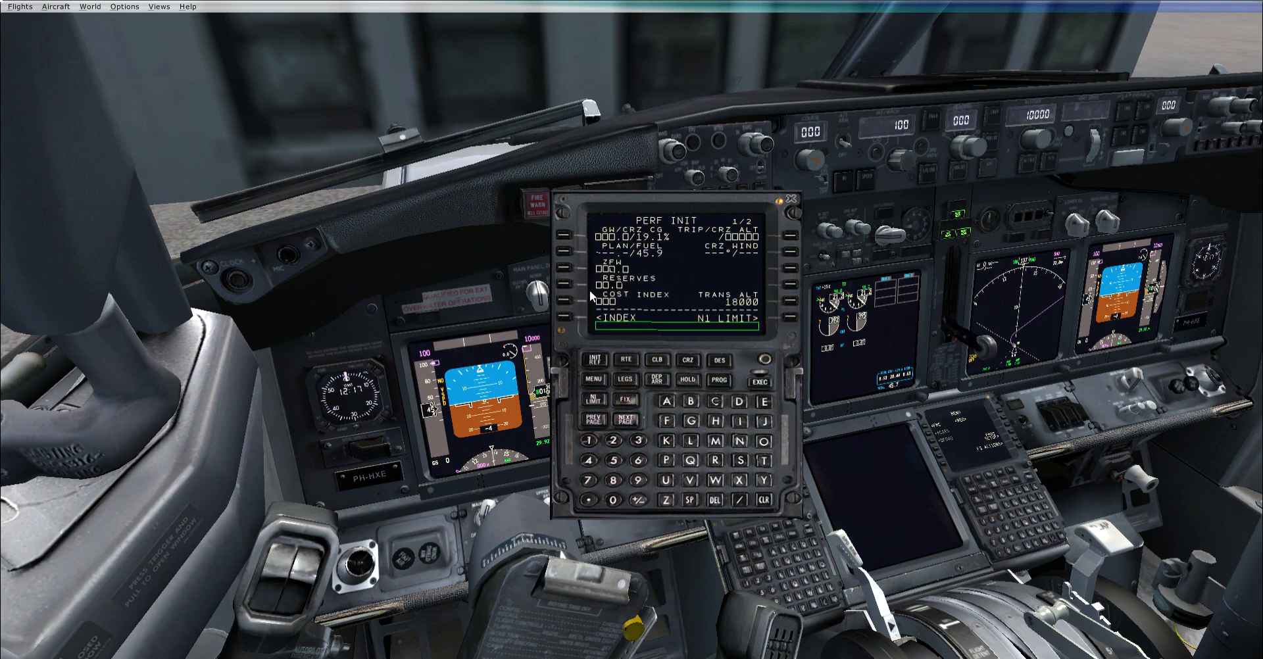
{"action": "mouse_move", "coordinate": [564, 270]}
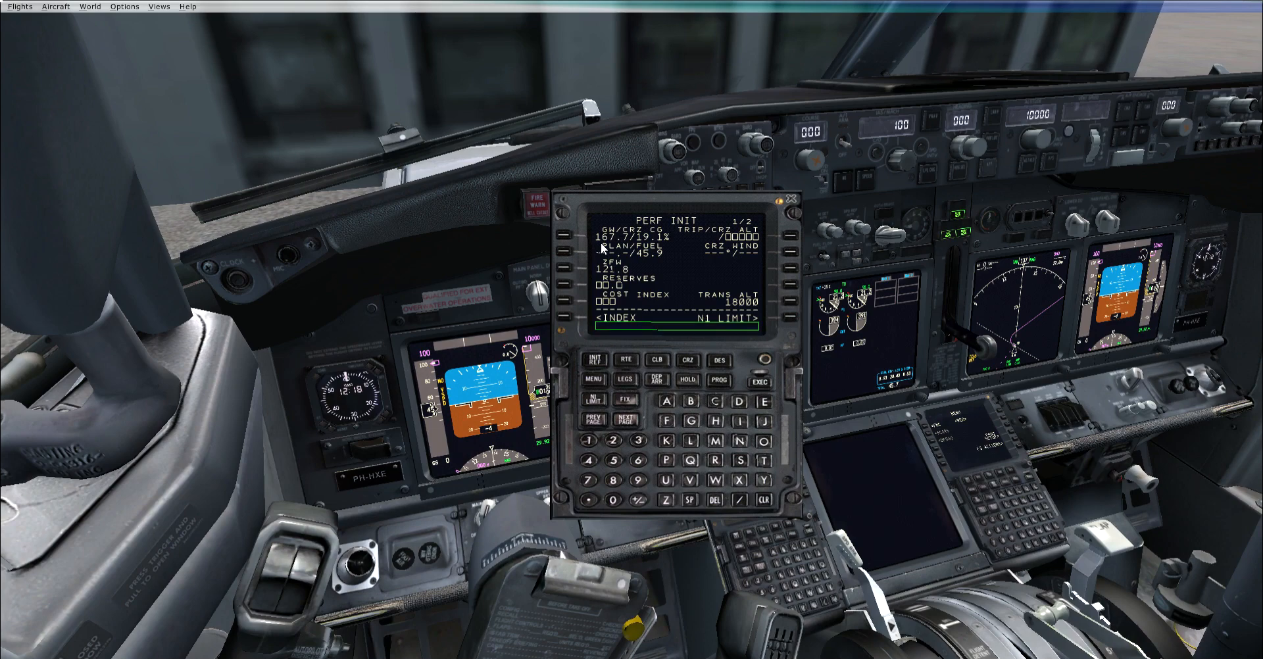
{"action": "mouse_move", "coordinate": [585, 291]}
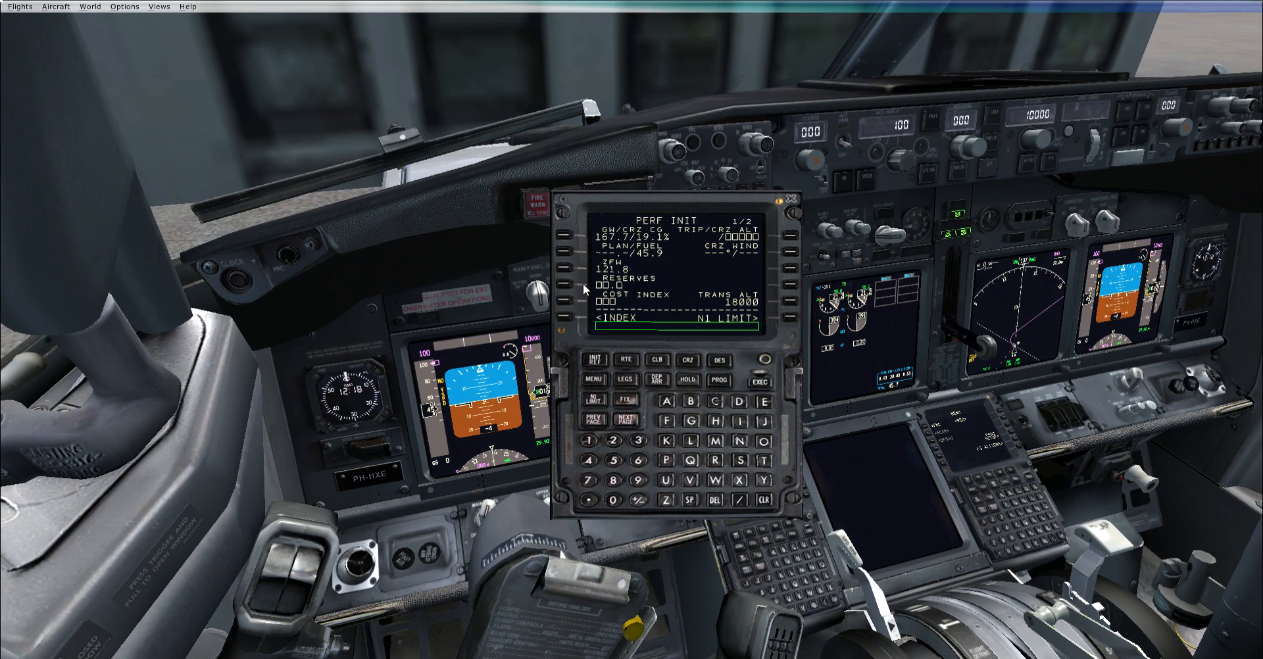
{"action": "mouse_move", "coordinate": [671, 370]}
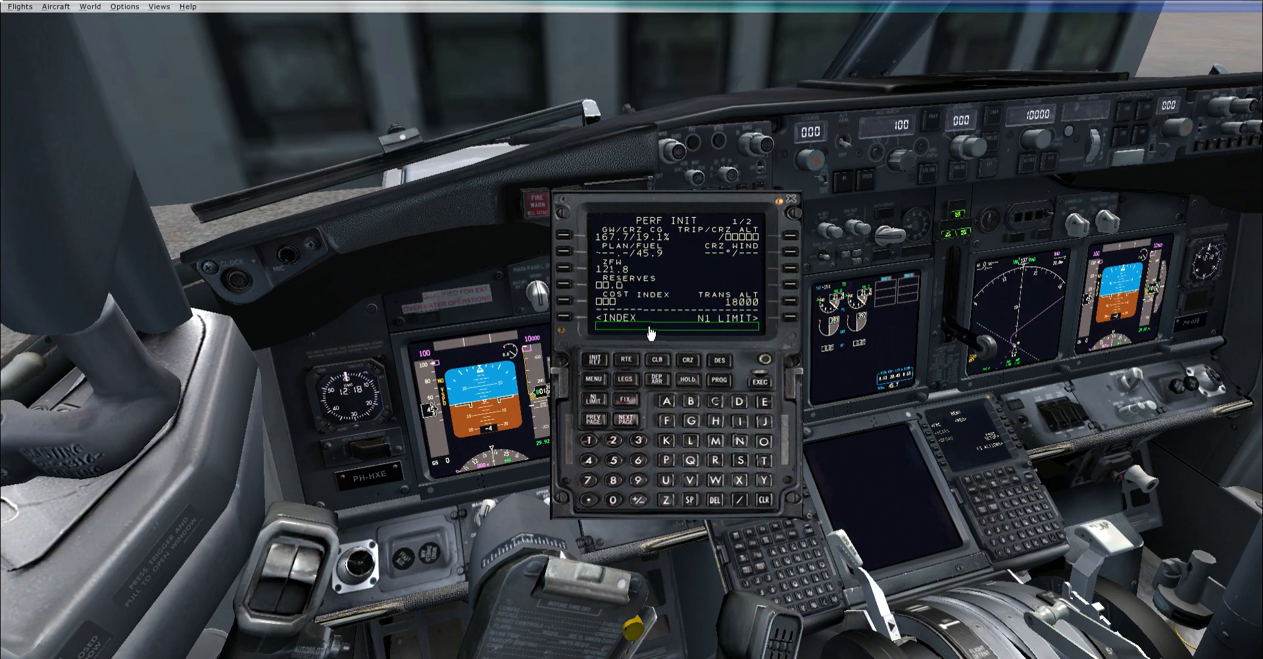
{"action": "type", "text": "10"}
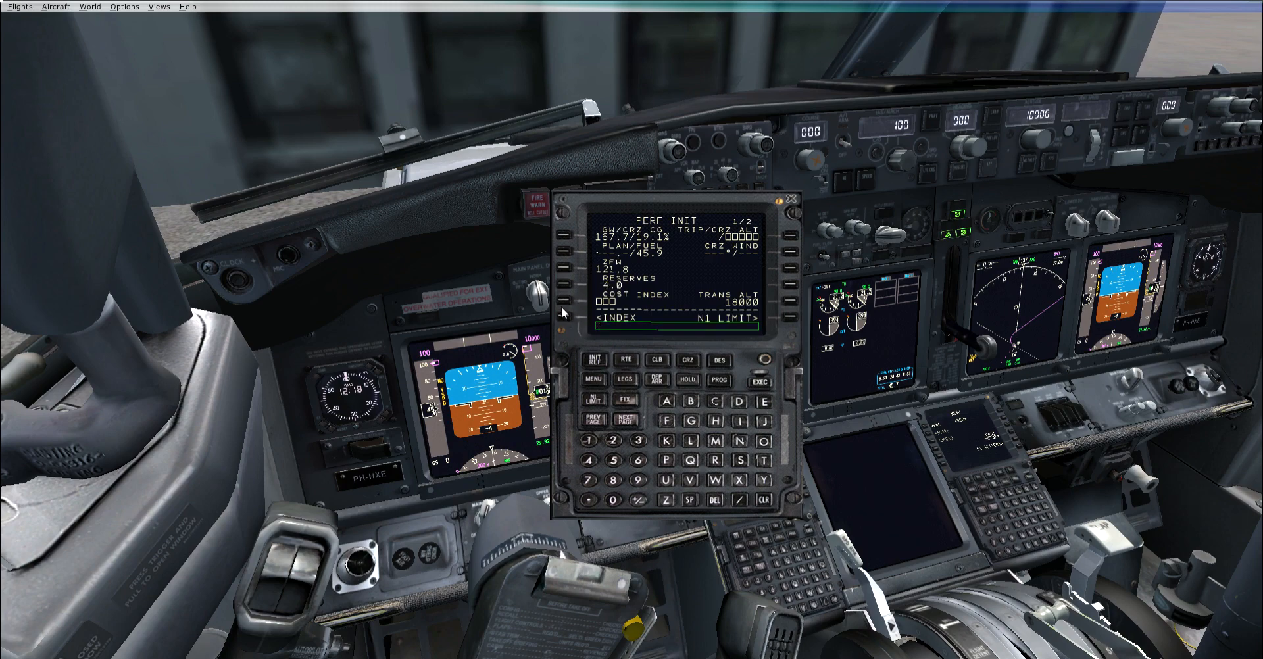
{"action": "mouse_move", "coordinate": [563, 266]}
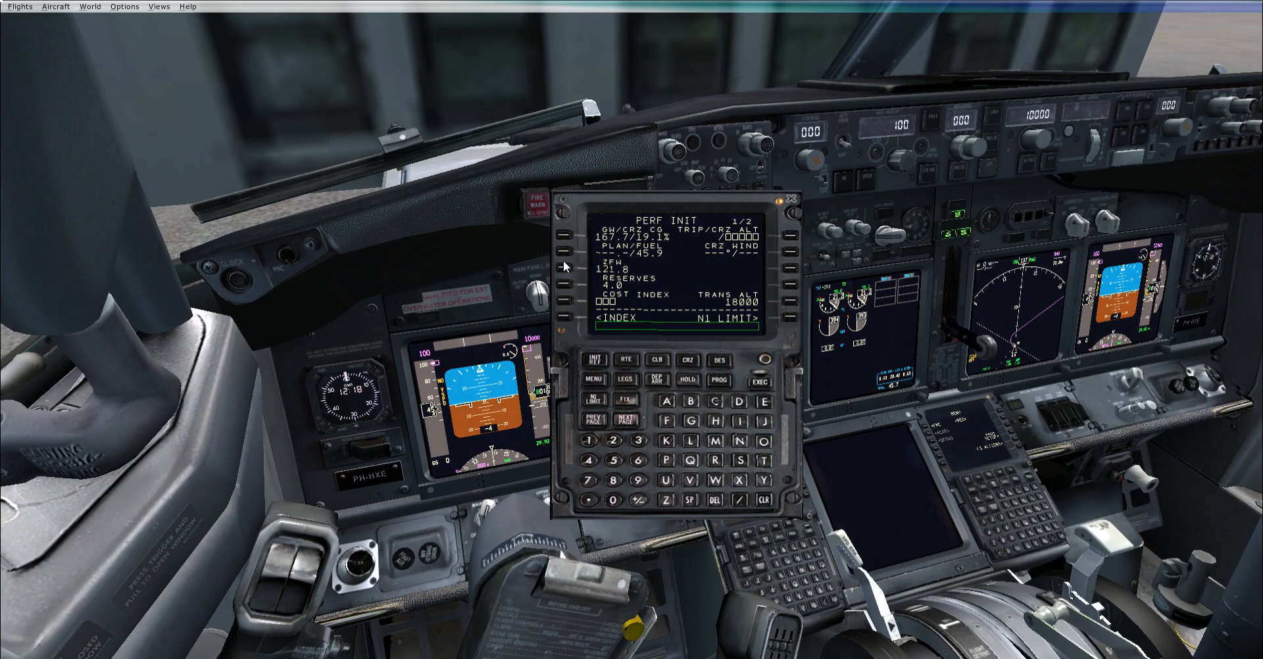
{"action": "mouse_move", "coordinate": [595, 284]}
{"action": "type", "text": "10"}
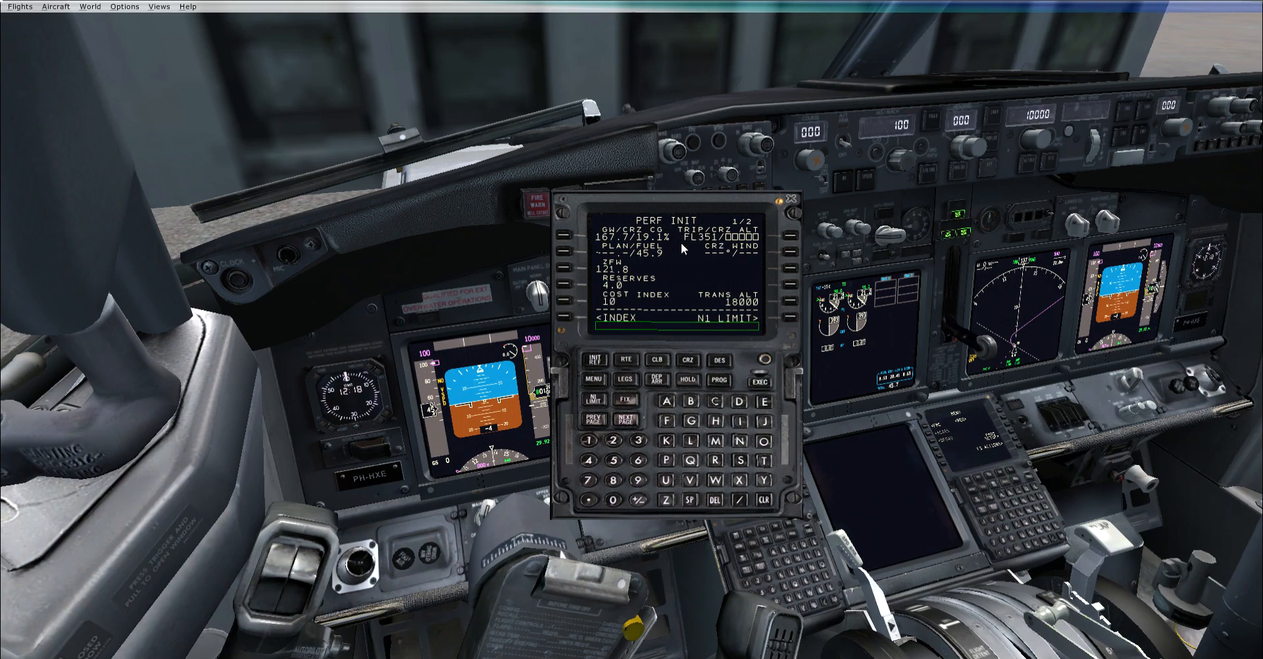
{"action": "mouse_move", "coordinate": [650, 337]}
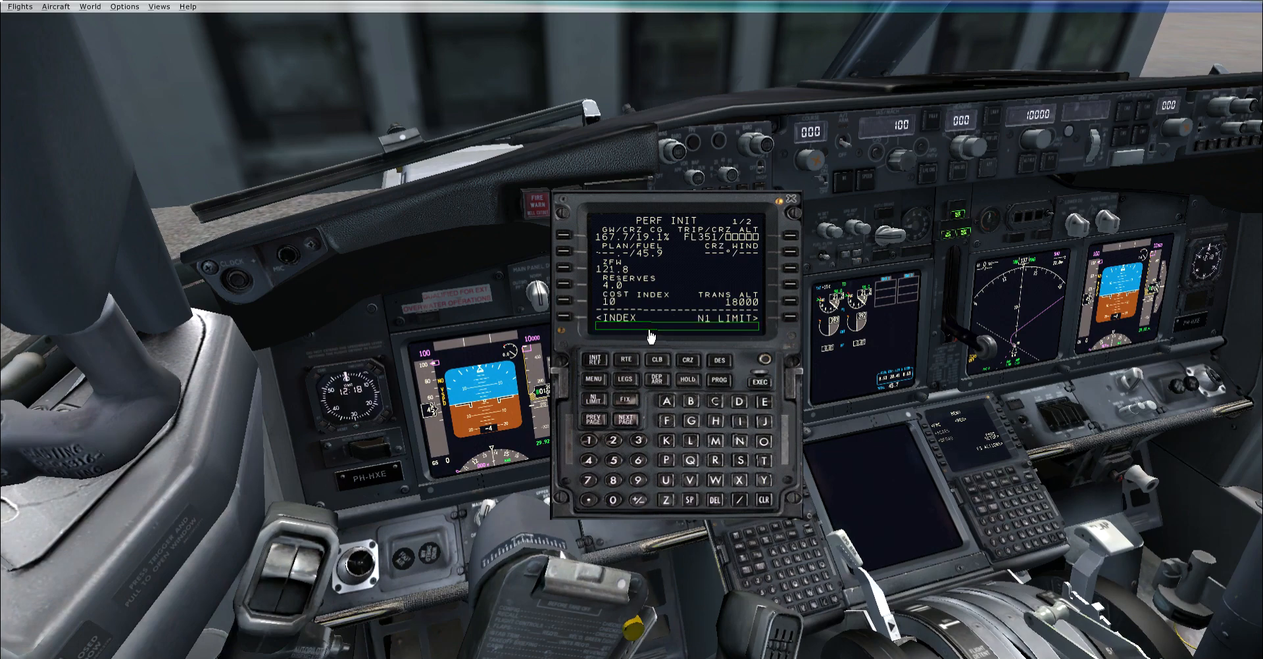
{"action": "type", "text": "320"}
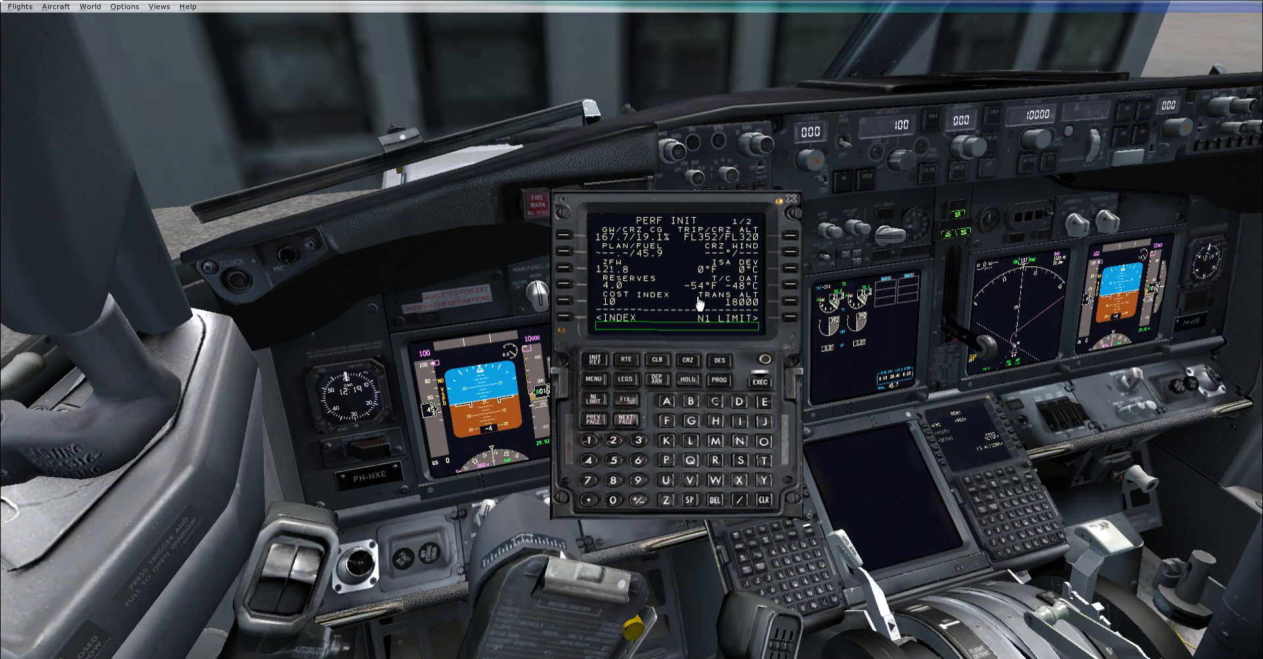
{"action": "type", "text": "100/"}
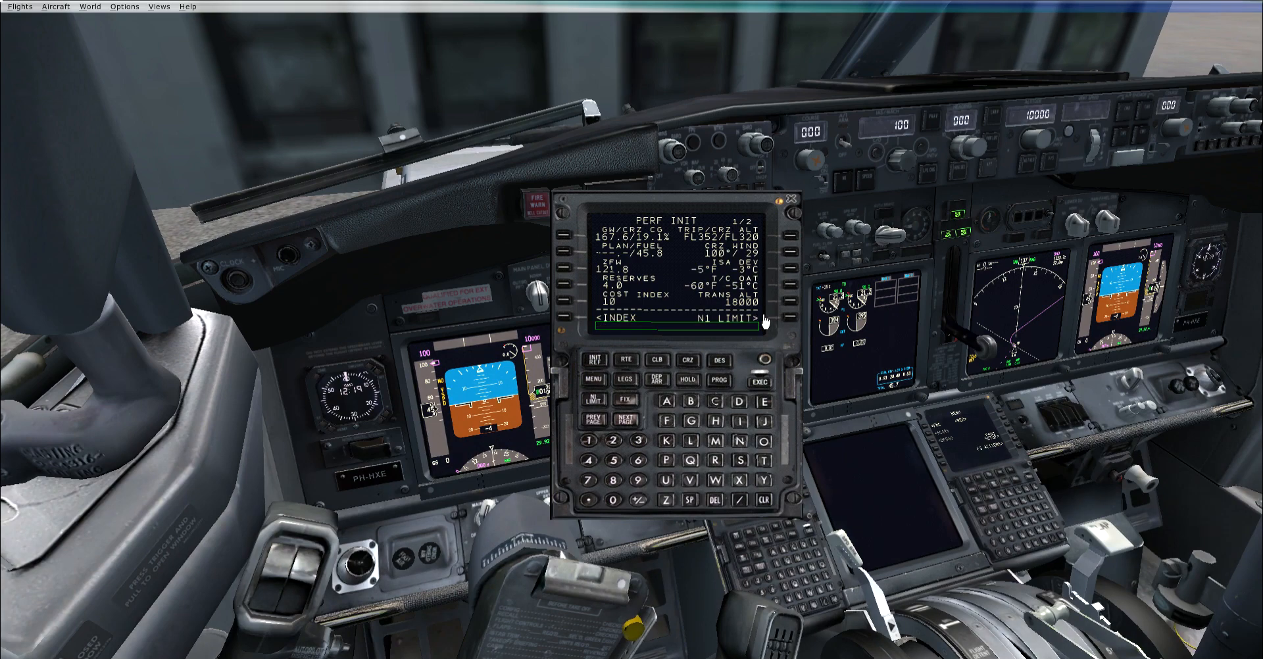
{"action": "type", "text": "600"}
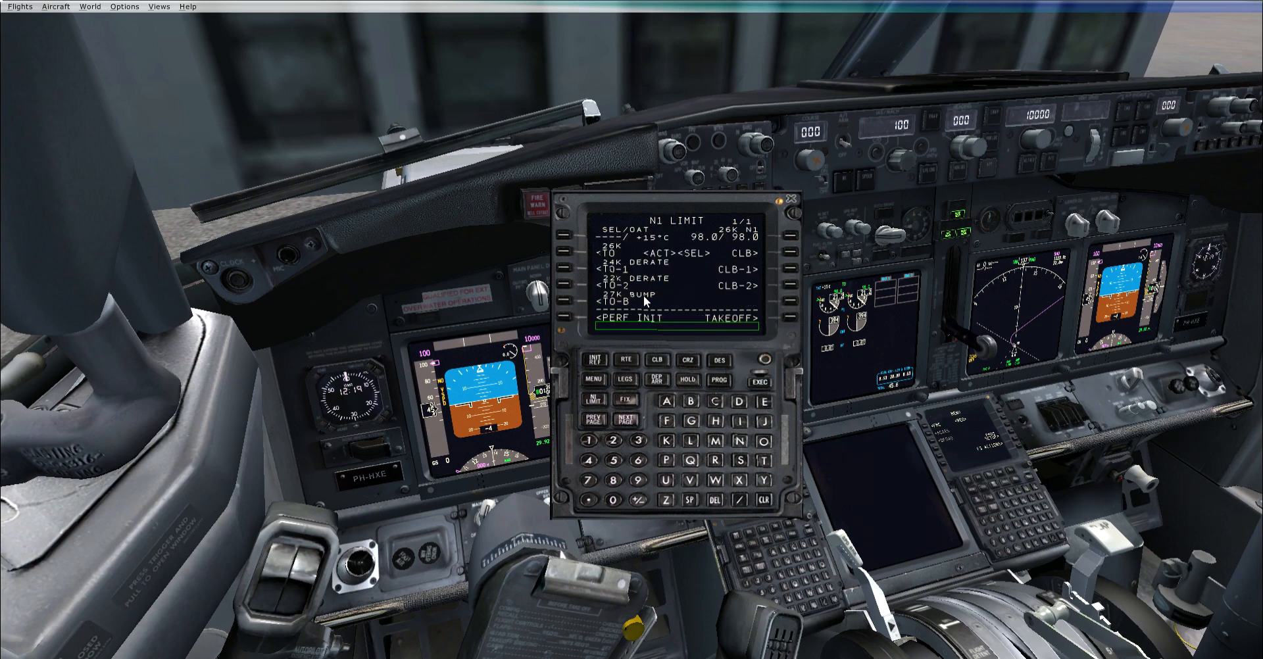
{"action": "mouse_move", "coordinate": [677, 329]}
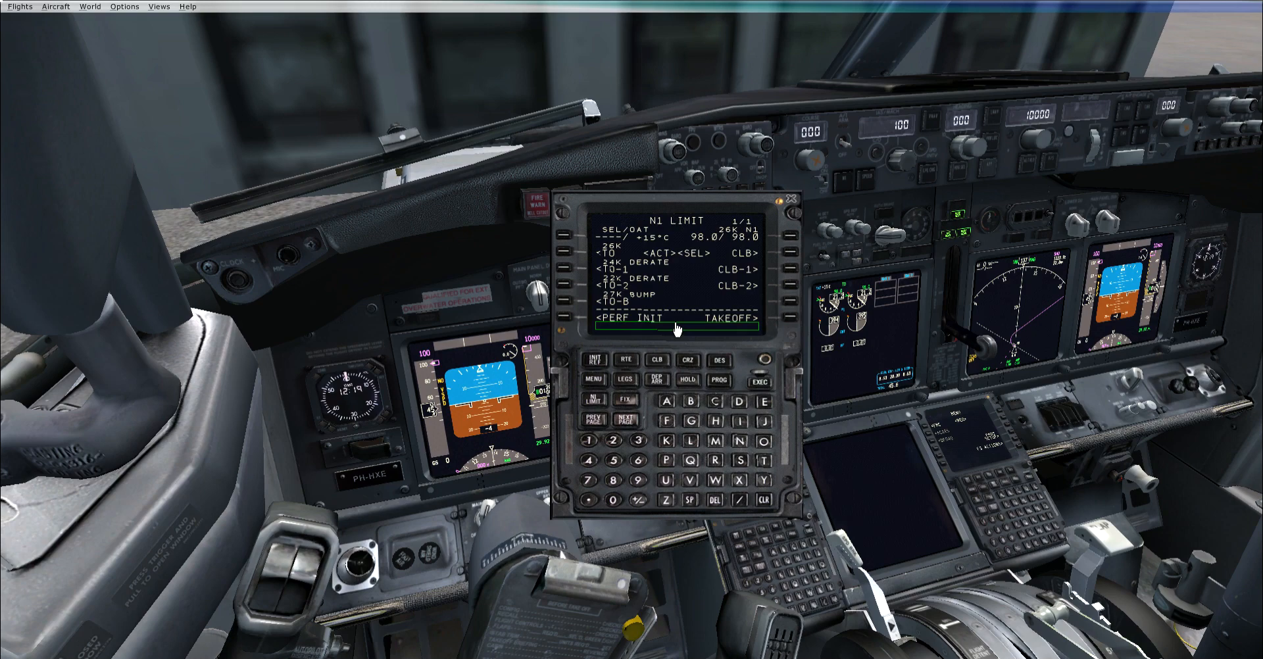
{"action": "mouse_move", "coordinate": [608, 272]}
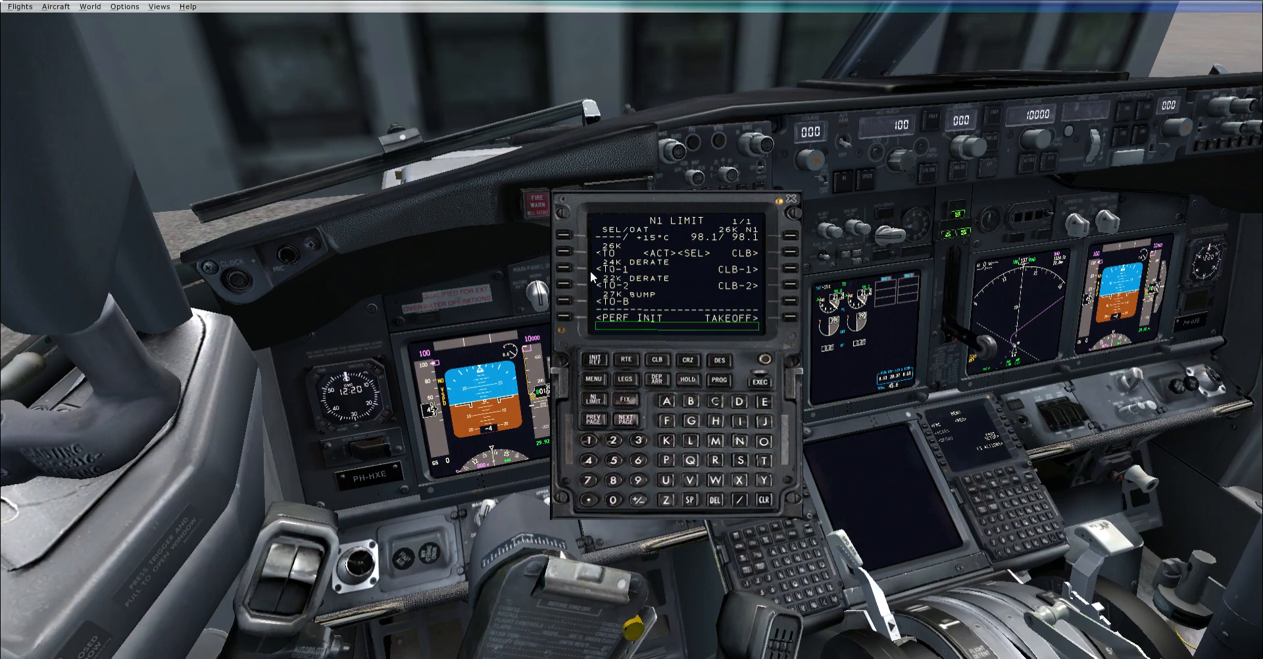
{"action": "mouse_move", "coordinate": [598, 292]}
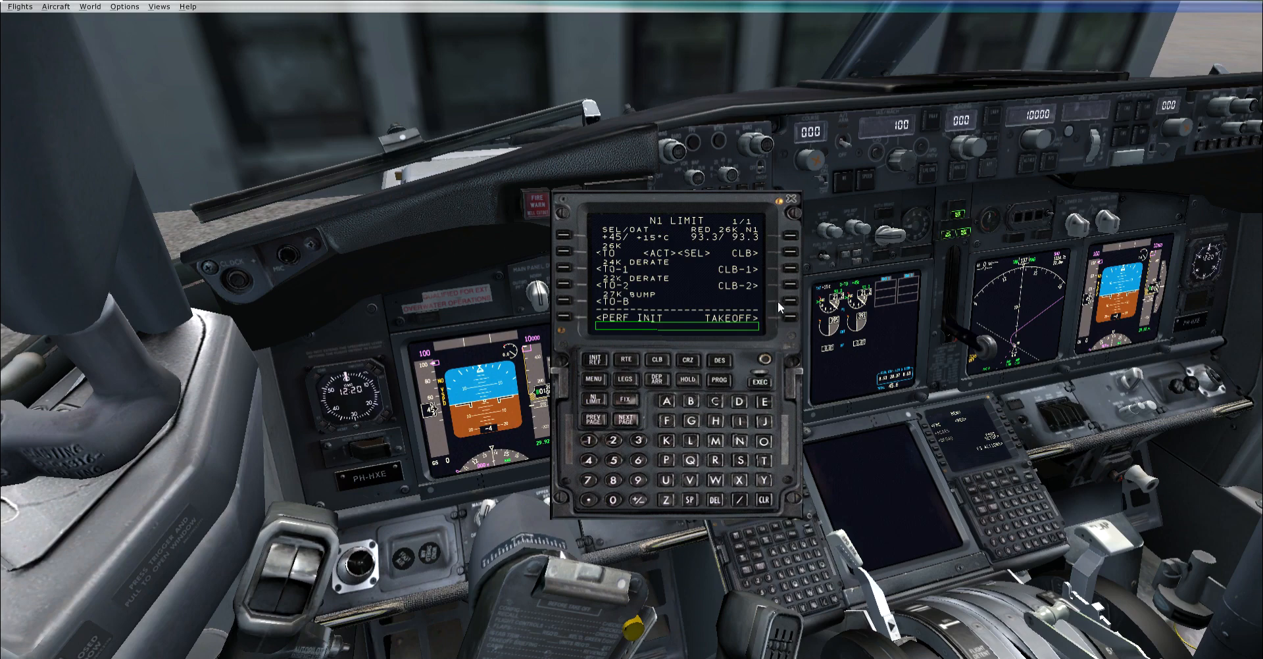
{"action": "mouse_move", "coordinate": [798, 326]}
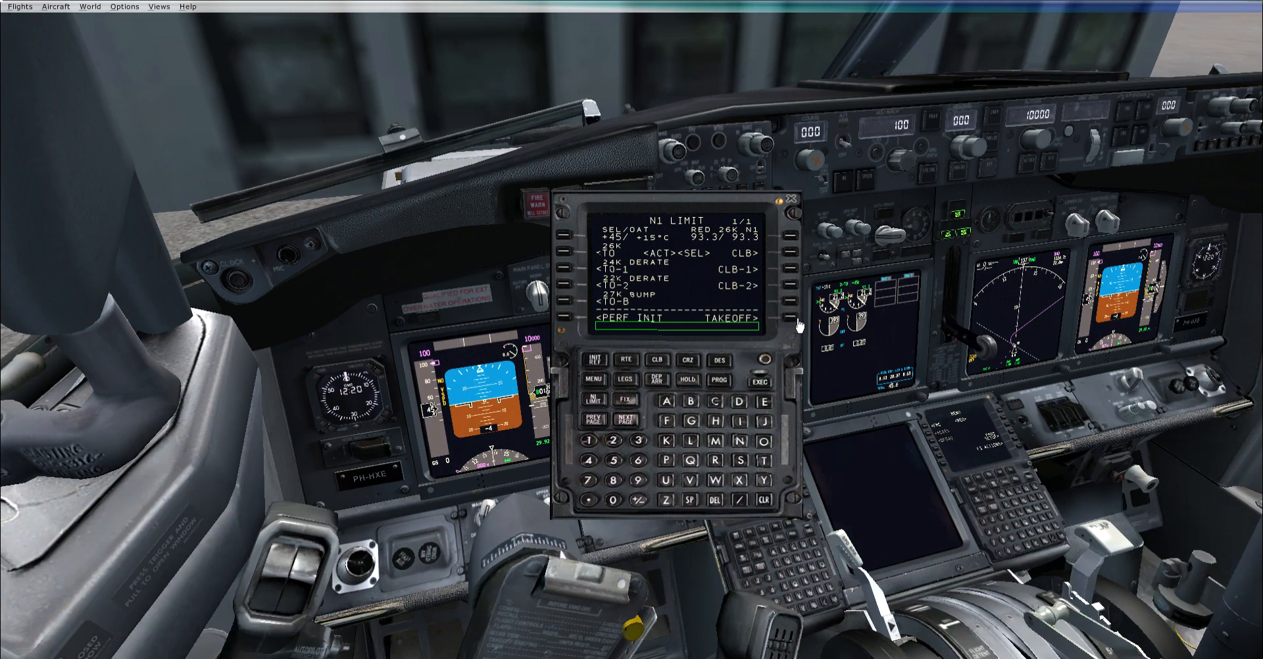
Enter takeoff CG 19.1% for flaps 10, filling V1 149, VR 150 and V2 153.
{"action": "left_click", "coordinate": [793, 319]}
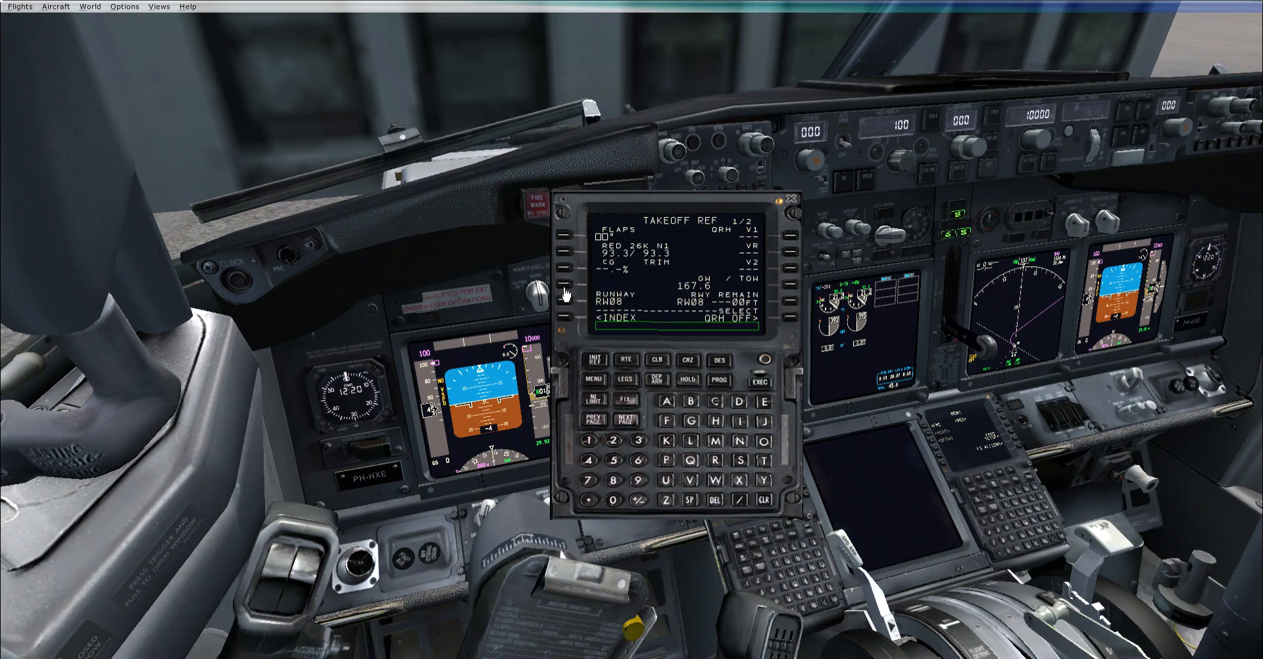
{"action": "mouse_move", "coordinate": [621, 296]}
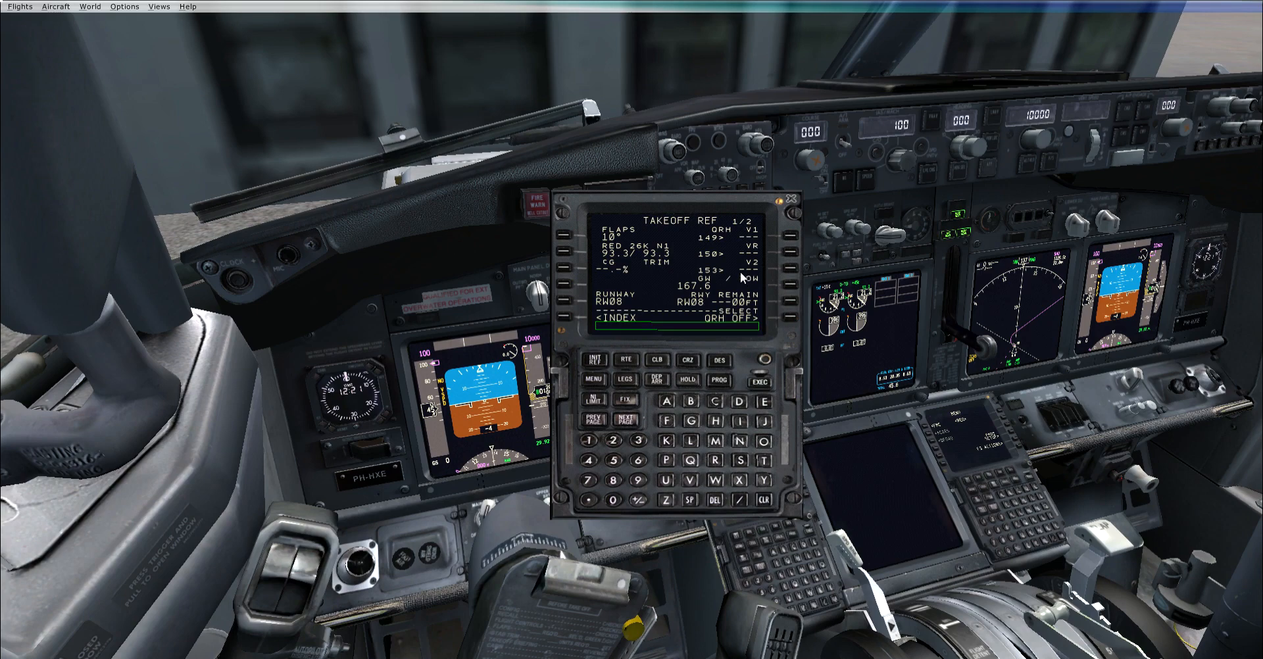
{"action": "mouse_move", "coordinate": [588, 246]}
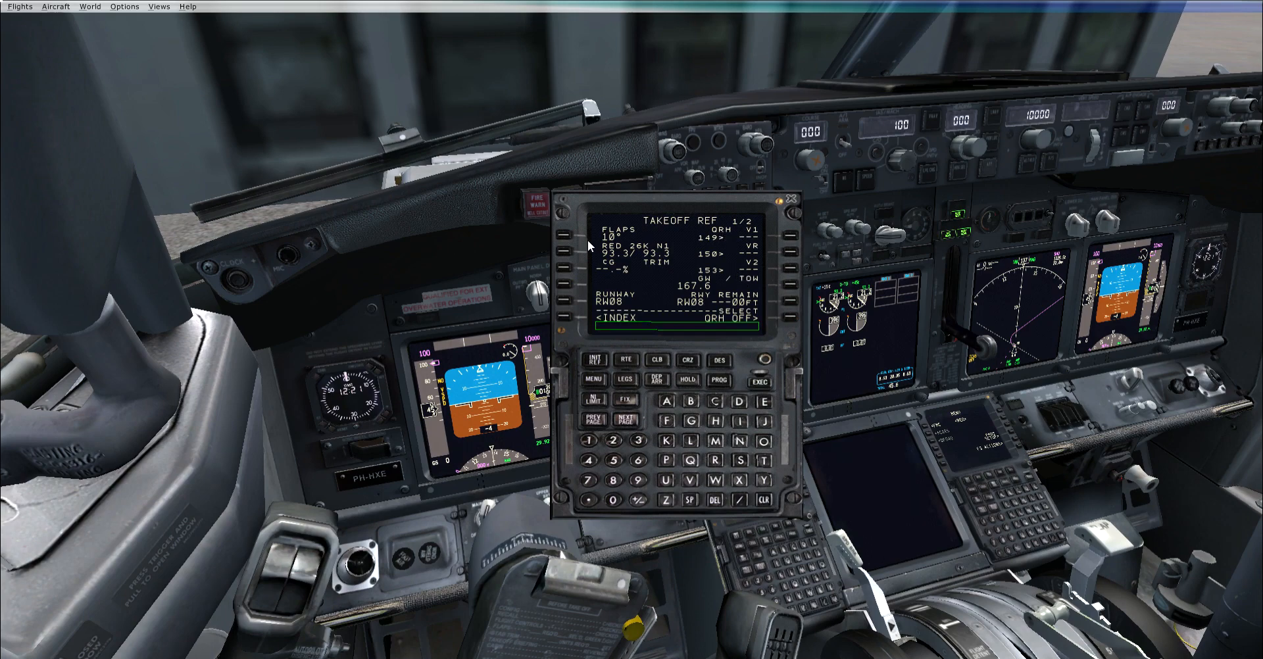
{"action": "mouse_move", "coordinate": [614, 265]}
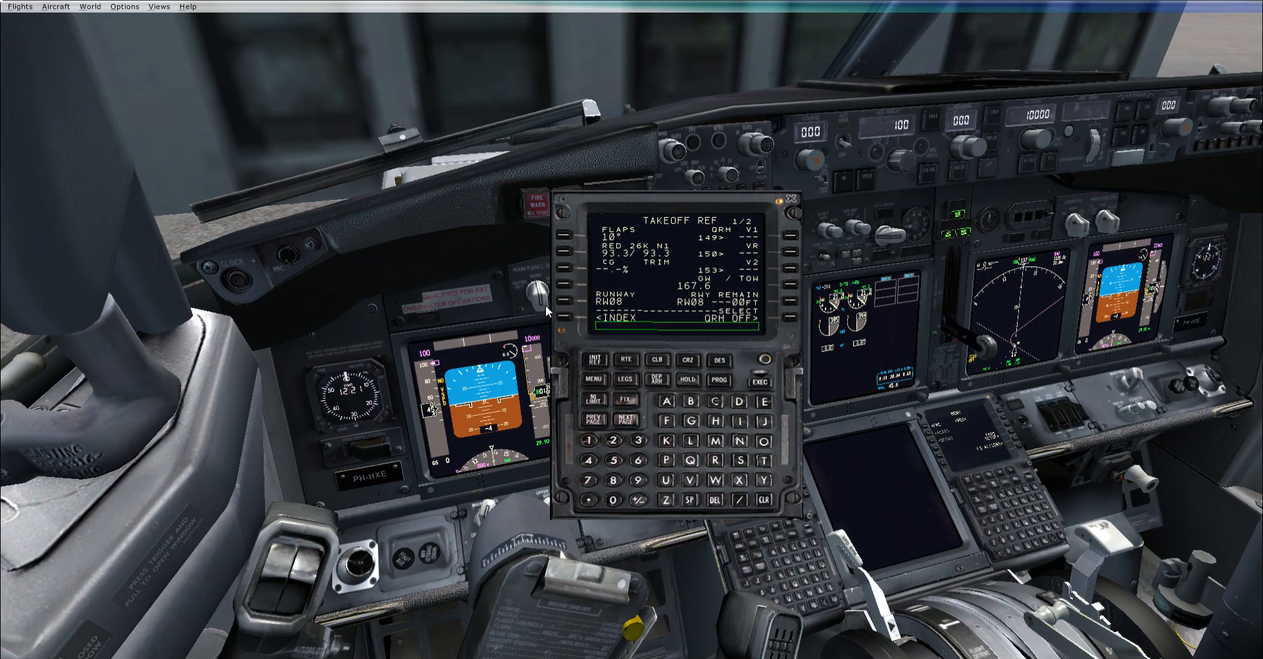
{"action": "mouse_move", "coordinate": [622, 285]}
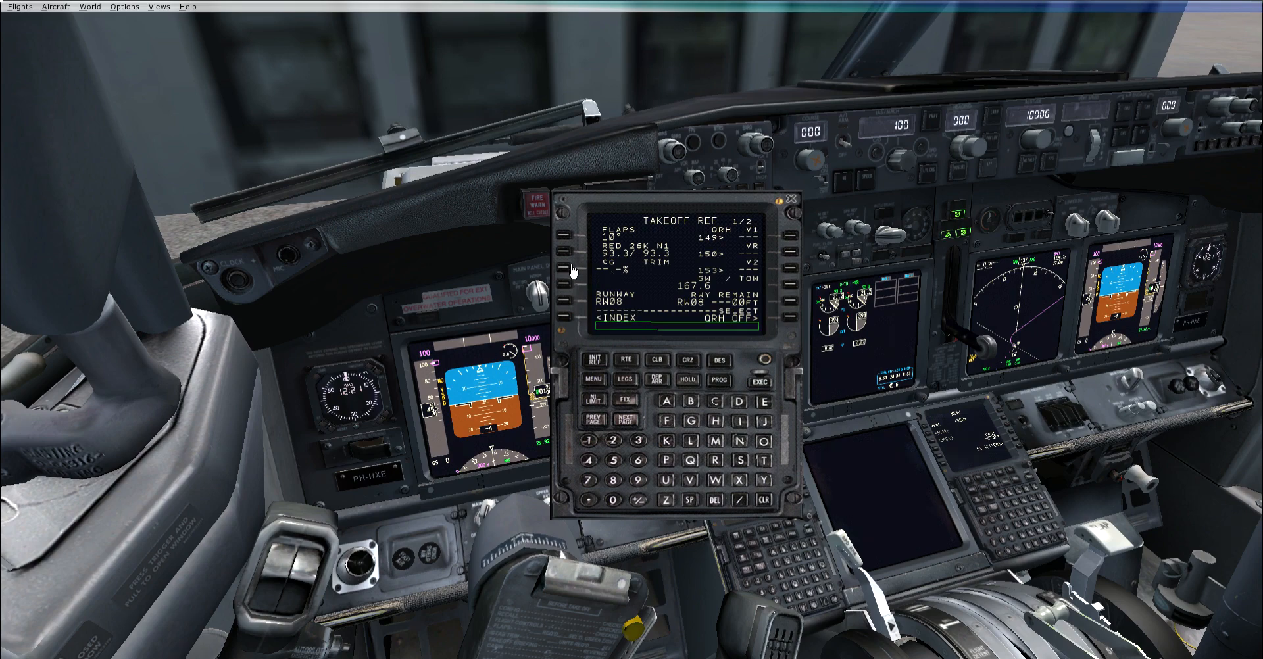
{"action": "type", "text": "19.1%"}
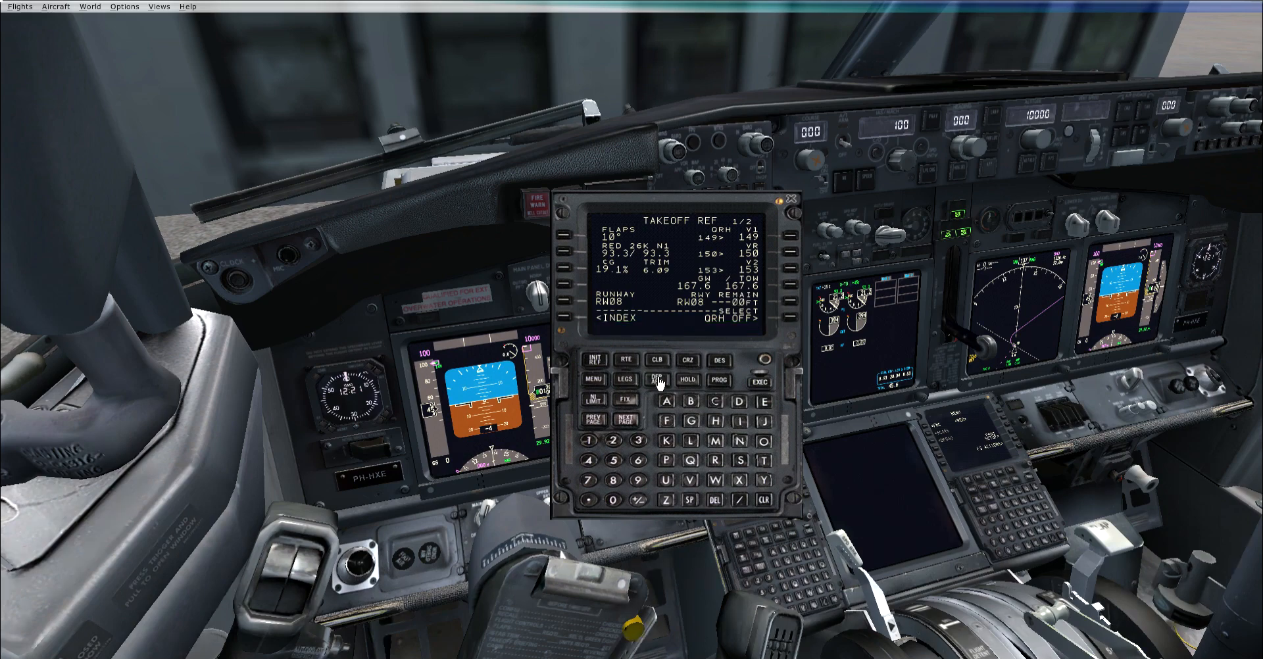
{"action": "left_click", "coordinate": [658, 379]}
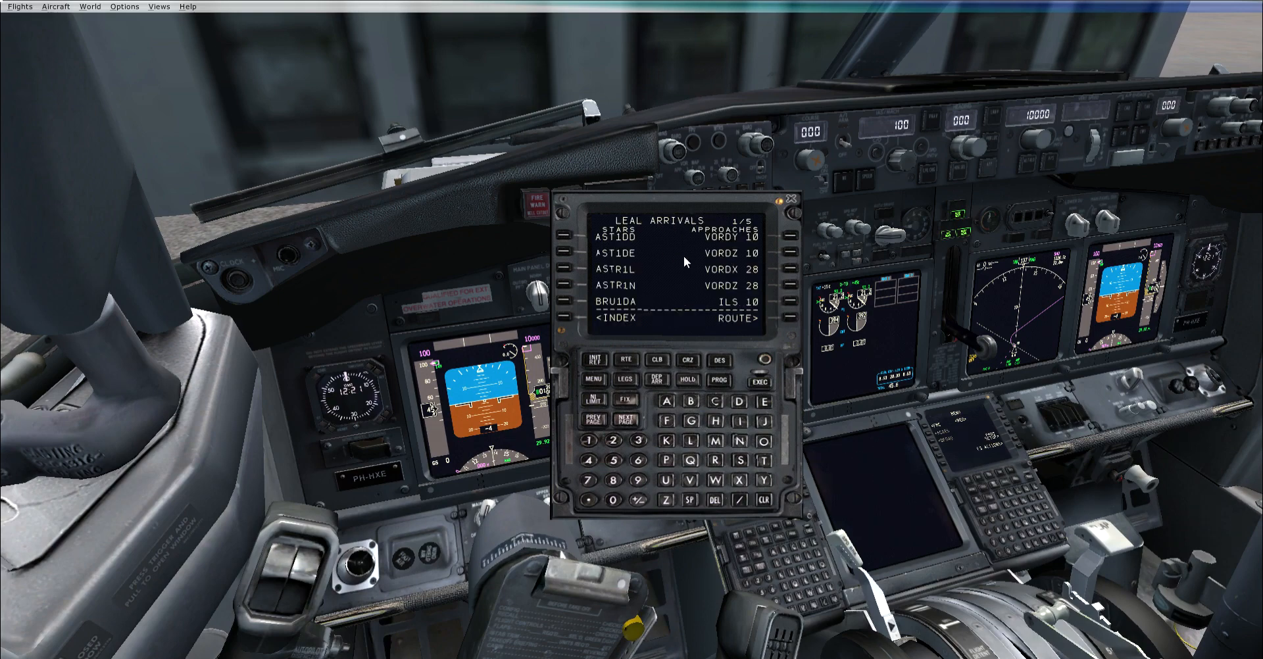
Page through the four LEGS pages of the EGTE–LEAL route, ending back on page 1.
{"action": "left_click", "coordinate": [625, 380]}
{"action": "type", "text": "FL320"}
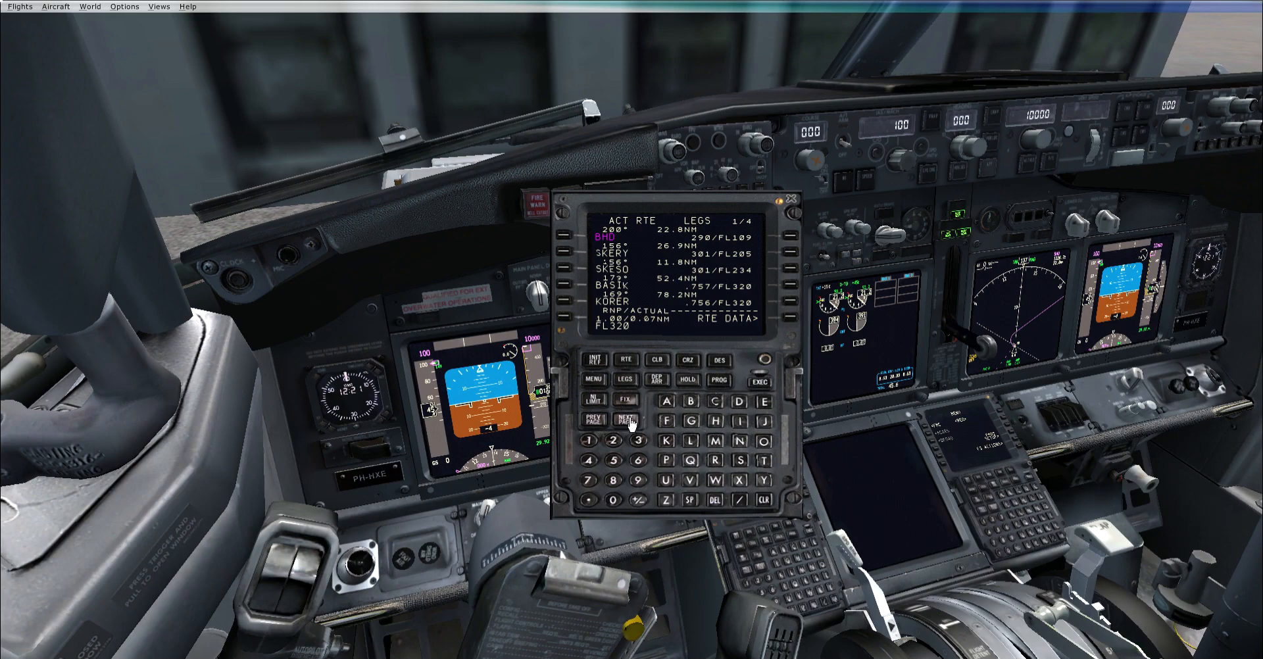
{"action": "left_click", "coordinate": [627, 420]}
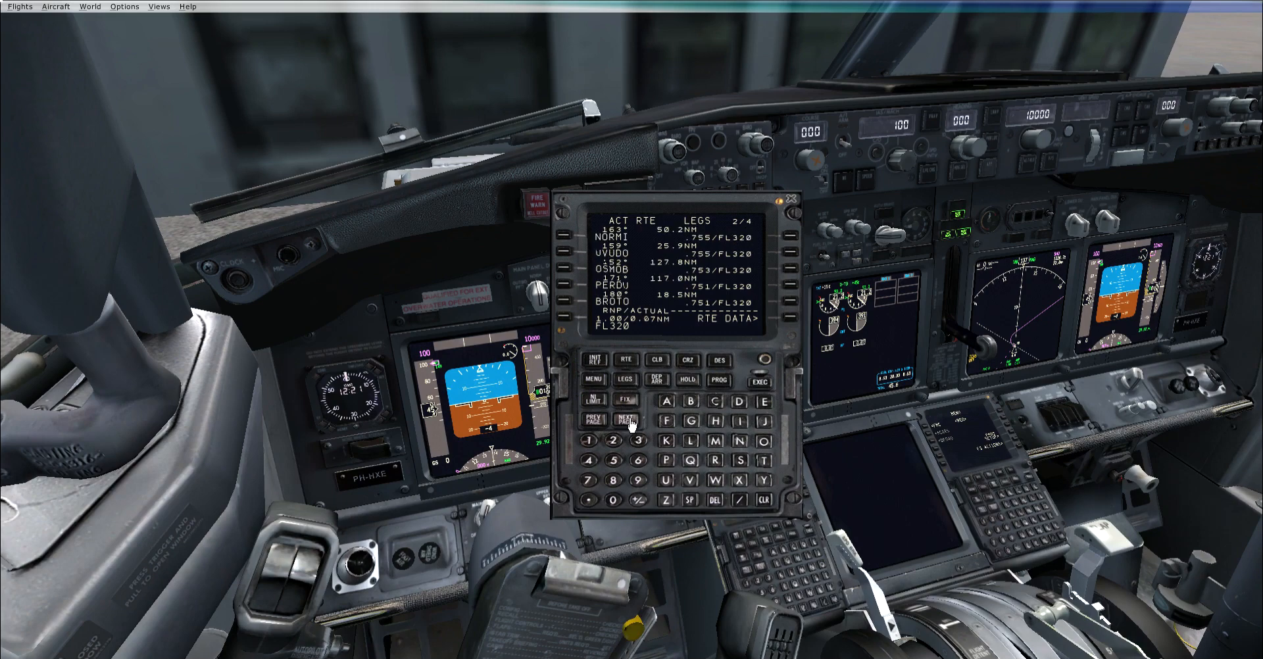
{"action": "left_click", "coordinate": [626, 419]}
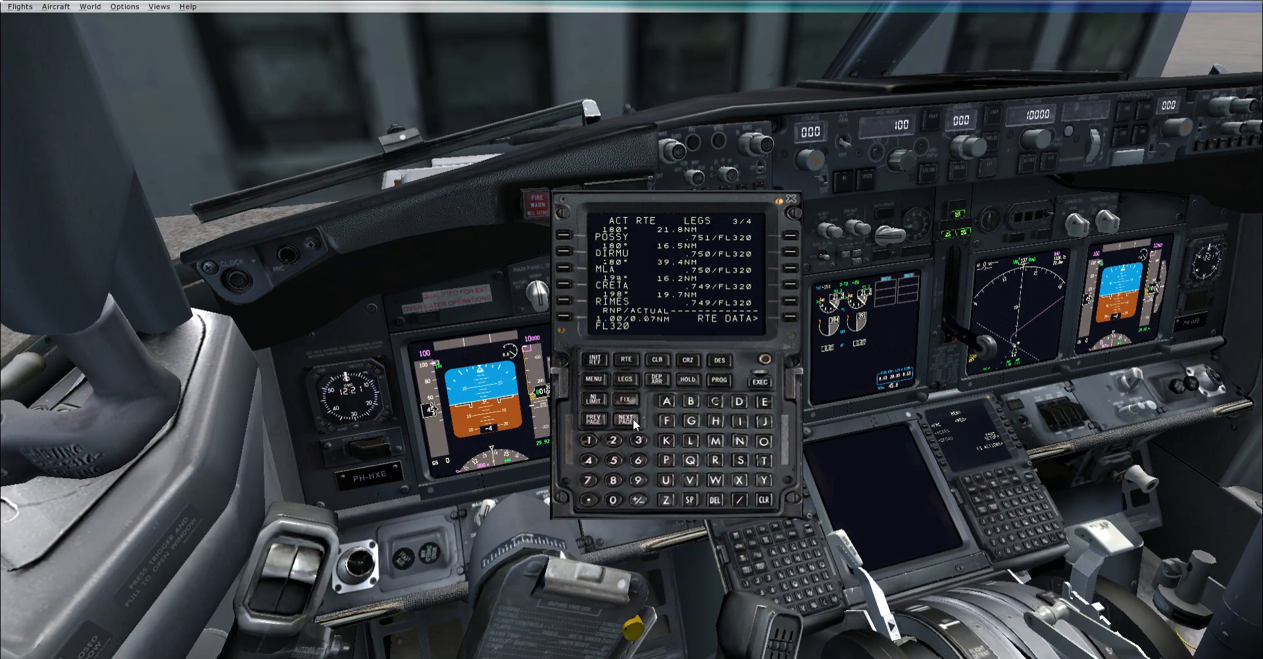
{"action": "left_click", "coordinate": [595, 420]}
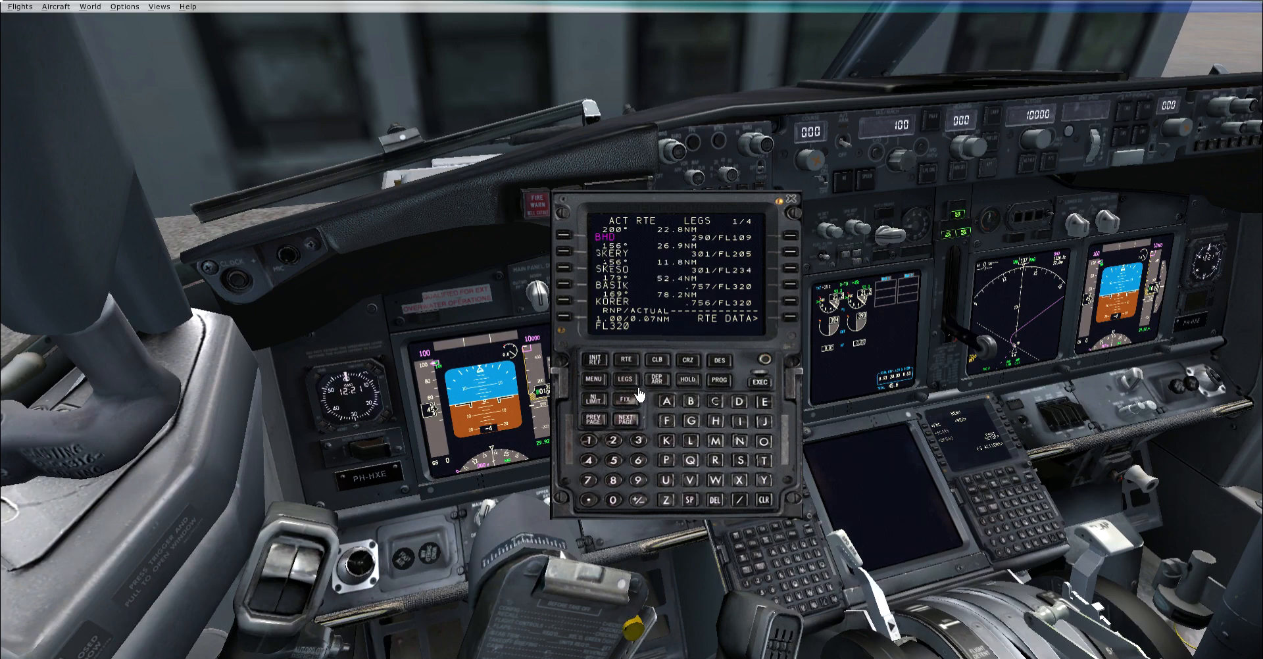
Jump to legs page 4 of 4, the last leg ending at LEAL.
{"action": "left_click", "coordinate": [627, 419]}
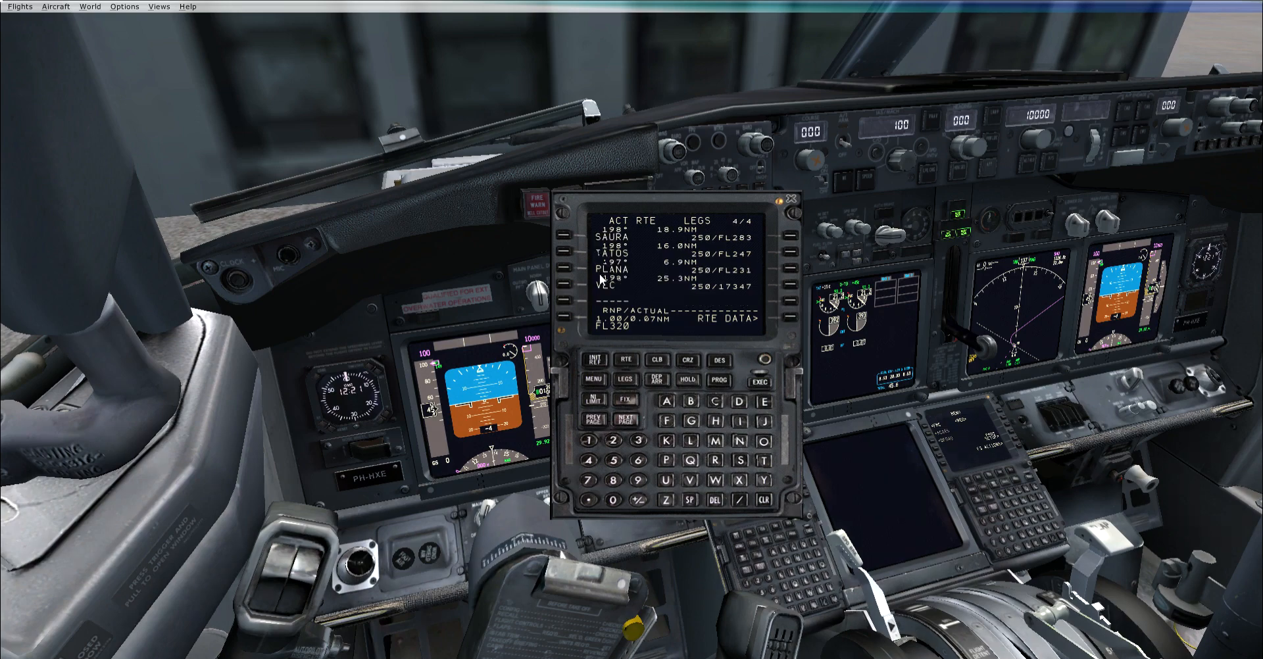
{"action": "mouse_move", "coordinate": [619, 347]}
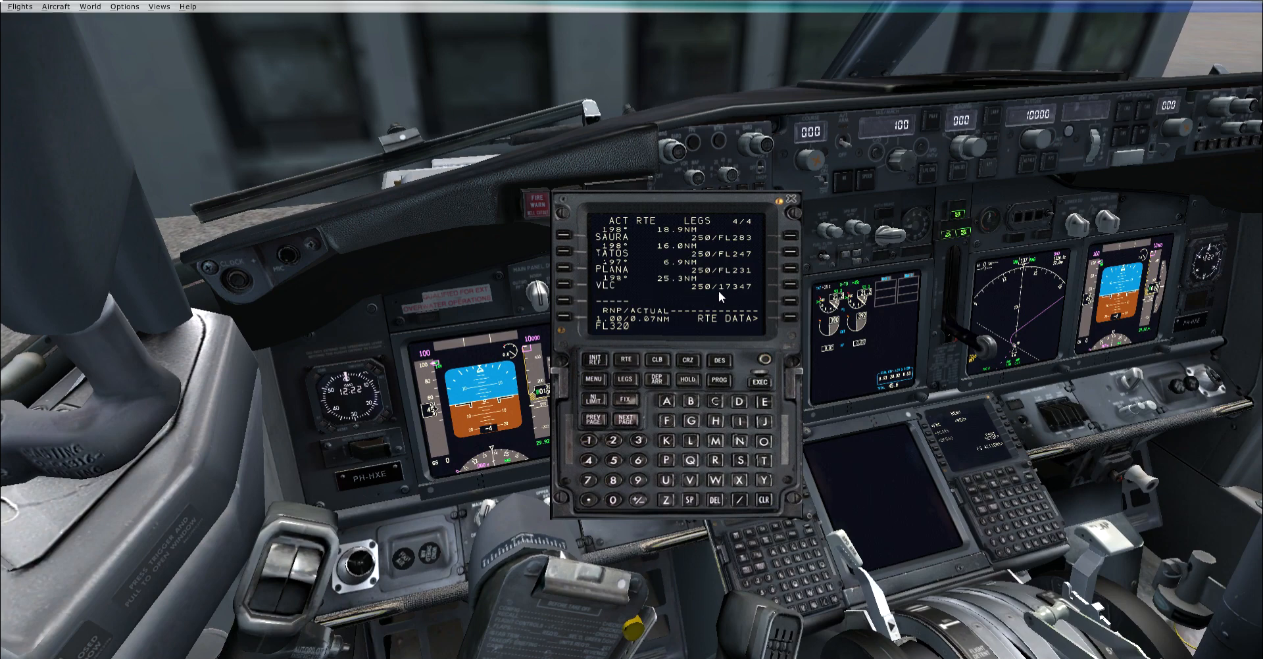
{"action": "mouse_move", "coordinate": [736, 296]}
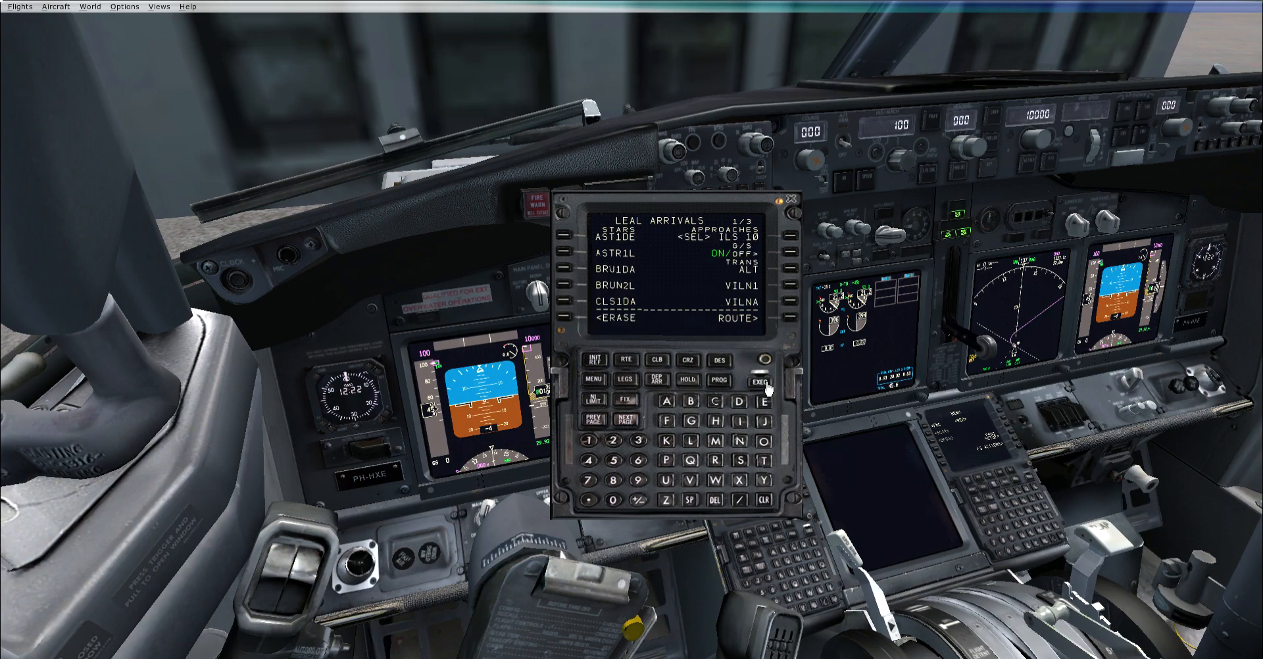
Open the six-page LEGS list and page back to the discontinuity after VLC.
{"action": "left_click", "coordinate": [626, 360]}
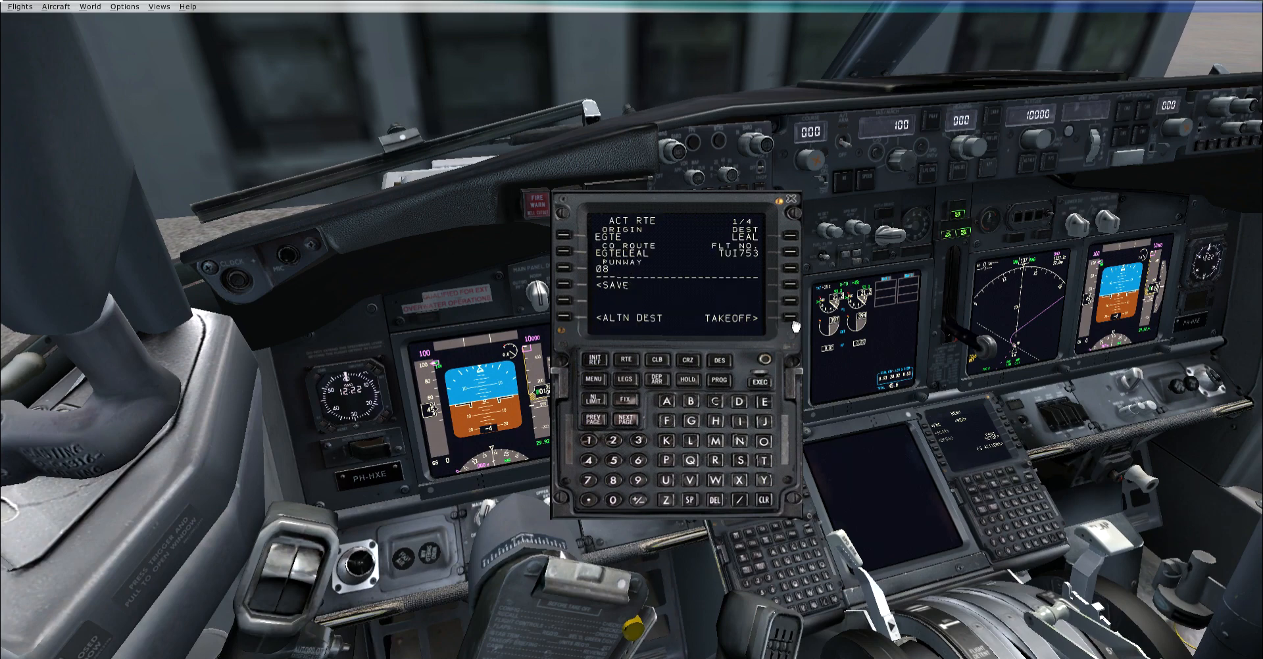
{"action": "mouse_move", "coordinate": [681, 247]}
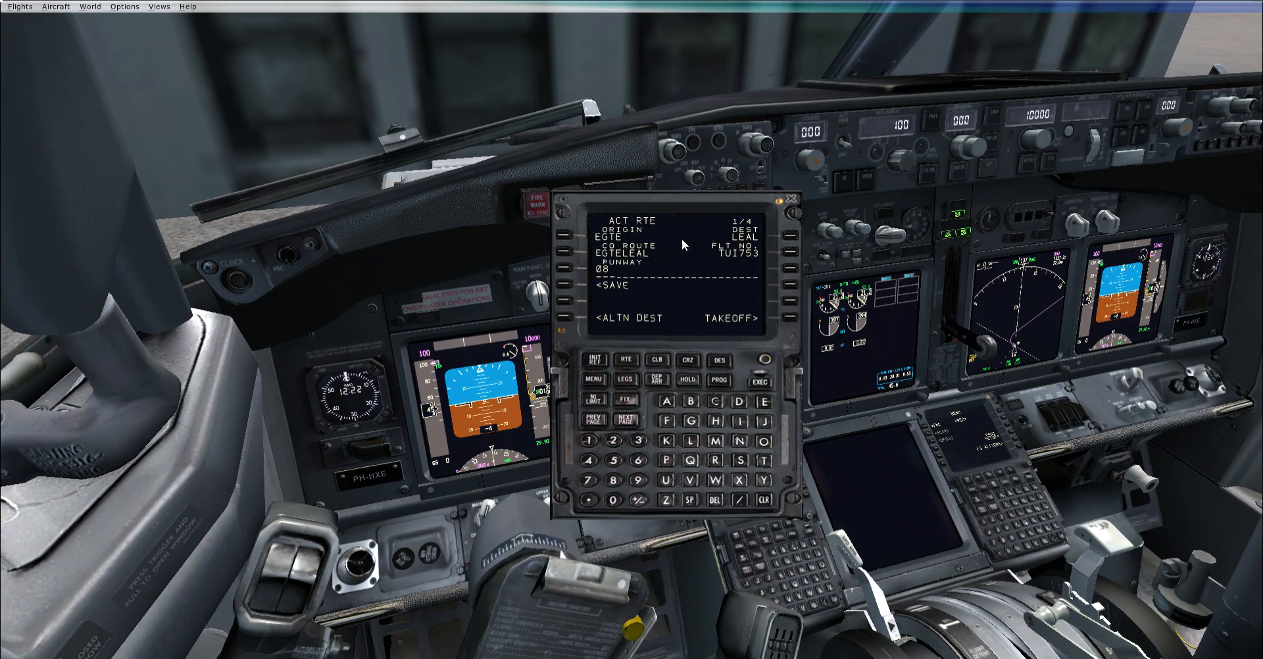
{"action": "mouse_move", "coordinate": [633, 386]}
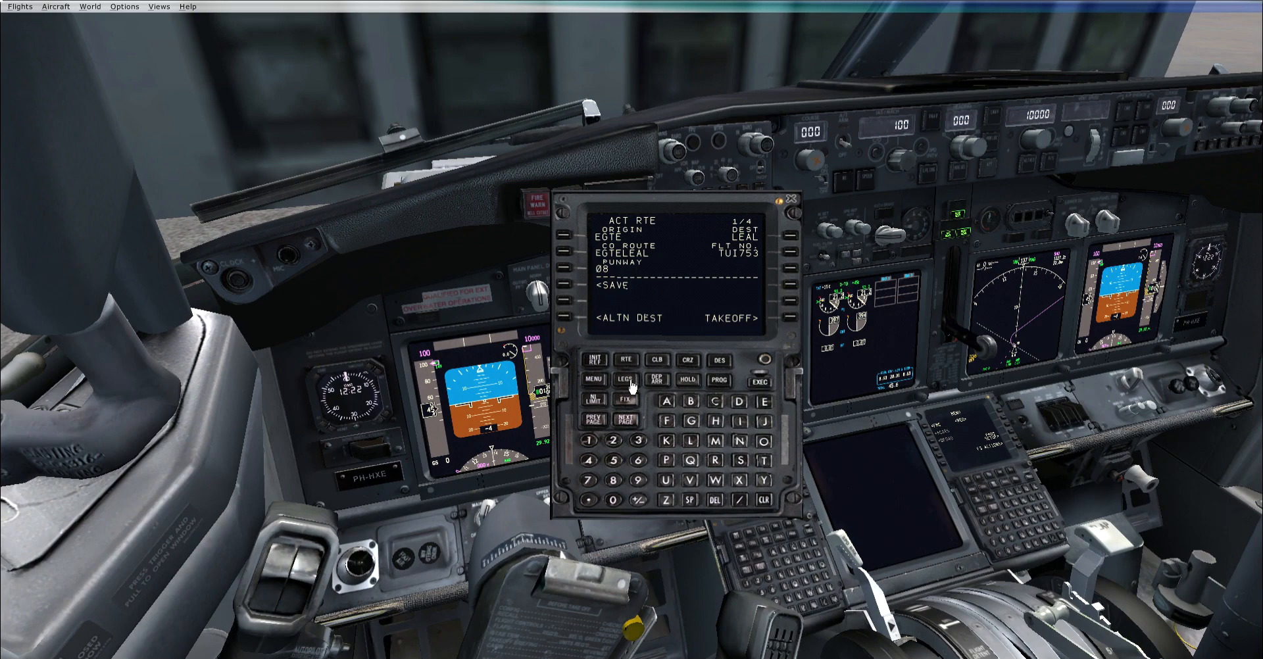
{"action": "left_click", "coordinate": [626, 380]}
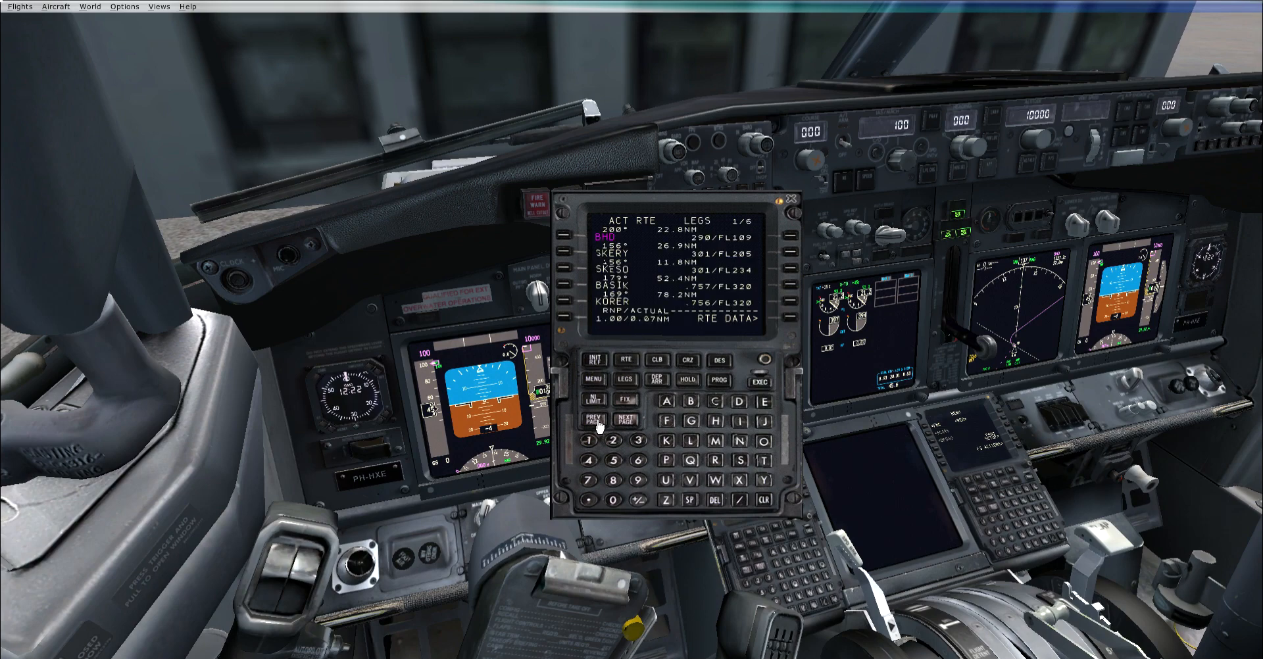
{"action": "left_click", "coordinate": [593, 420]}
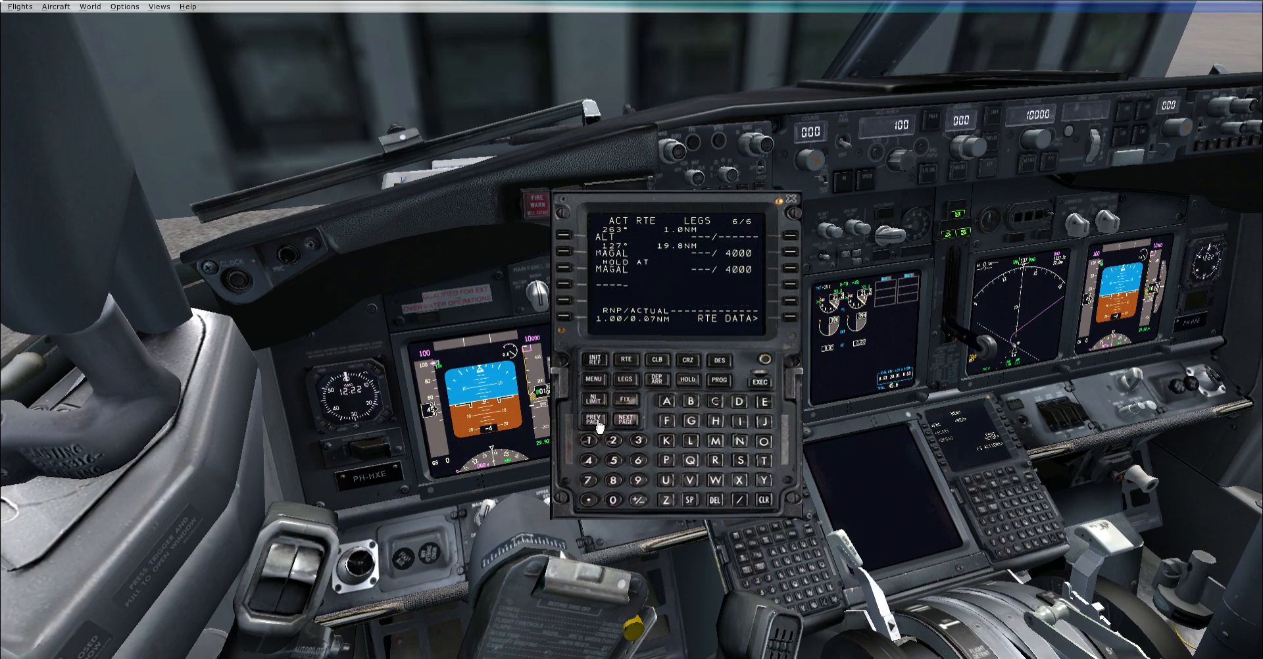
{"action": "left_click", "coordinate": [594, 419]}
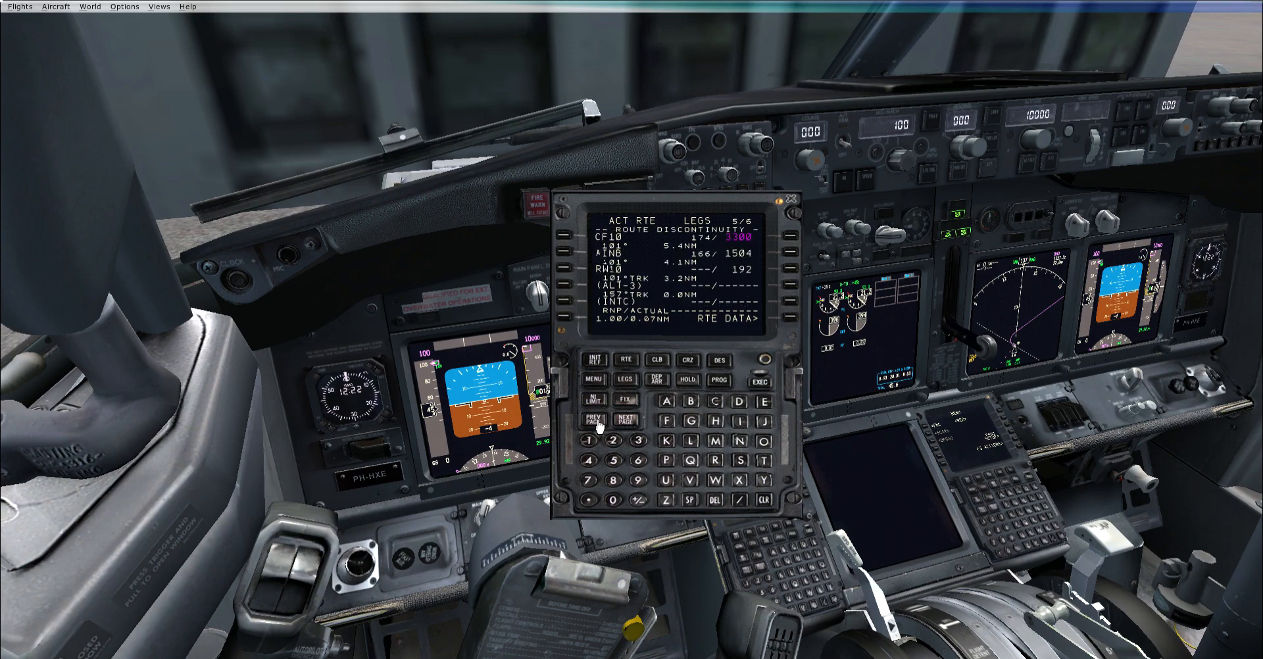
{"action": "left_click", "coordinate": [595, 420]}
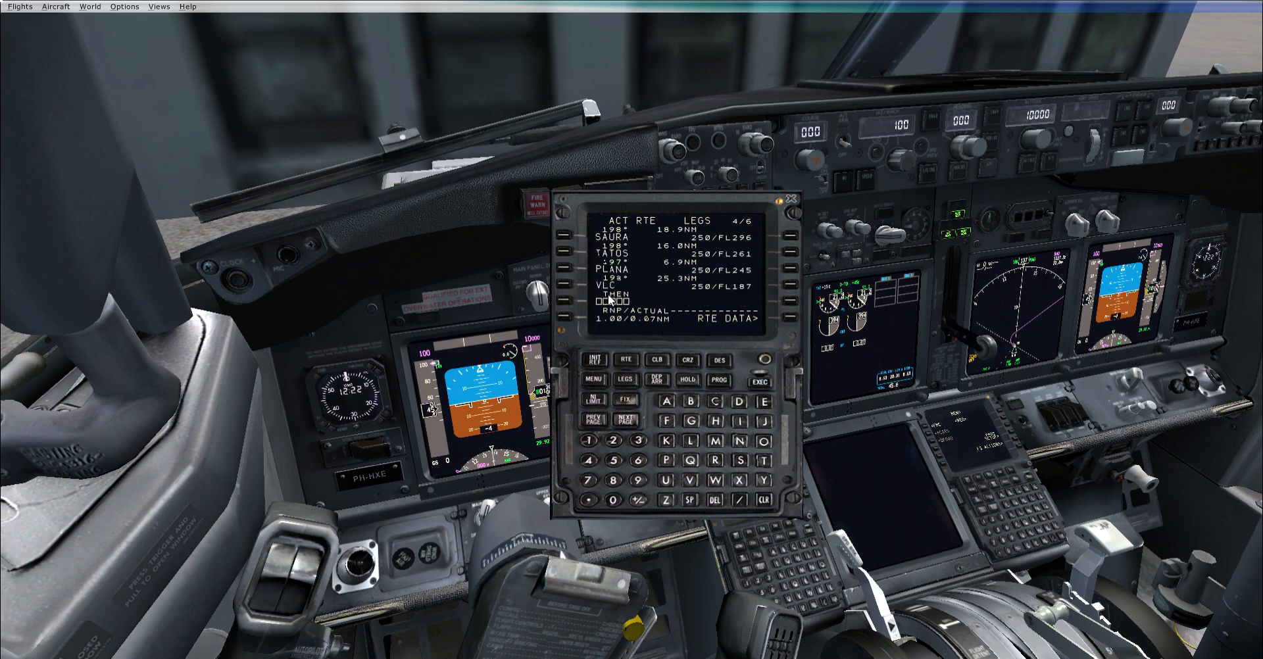
{"action": "mouse_move", "coordinate": [617, 345]}
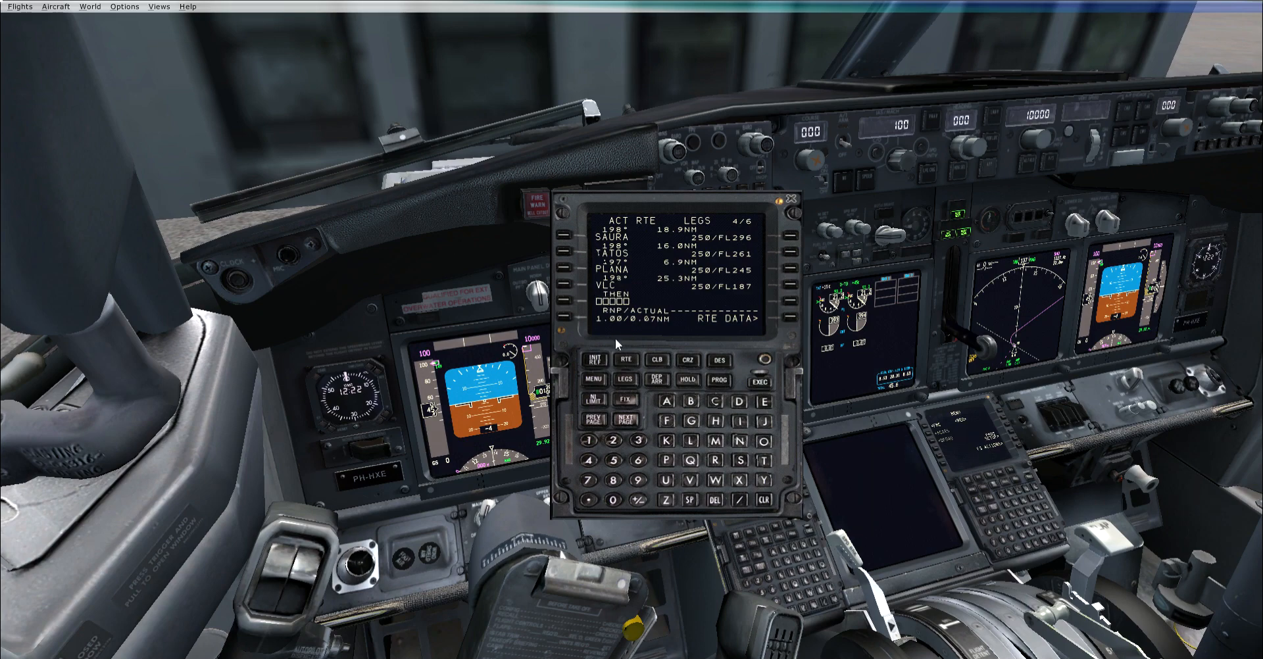
Place CF10 directly after VLC on legs page 4 and execute the change.
{"action": "left_click", "coordinate": [626, 419]}
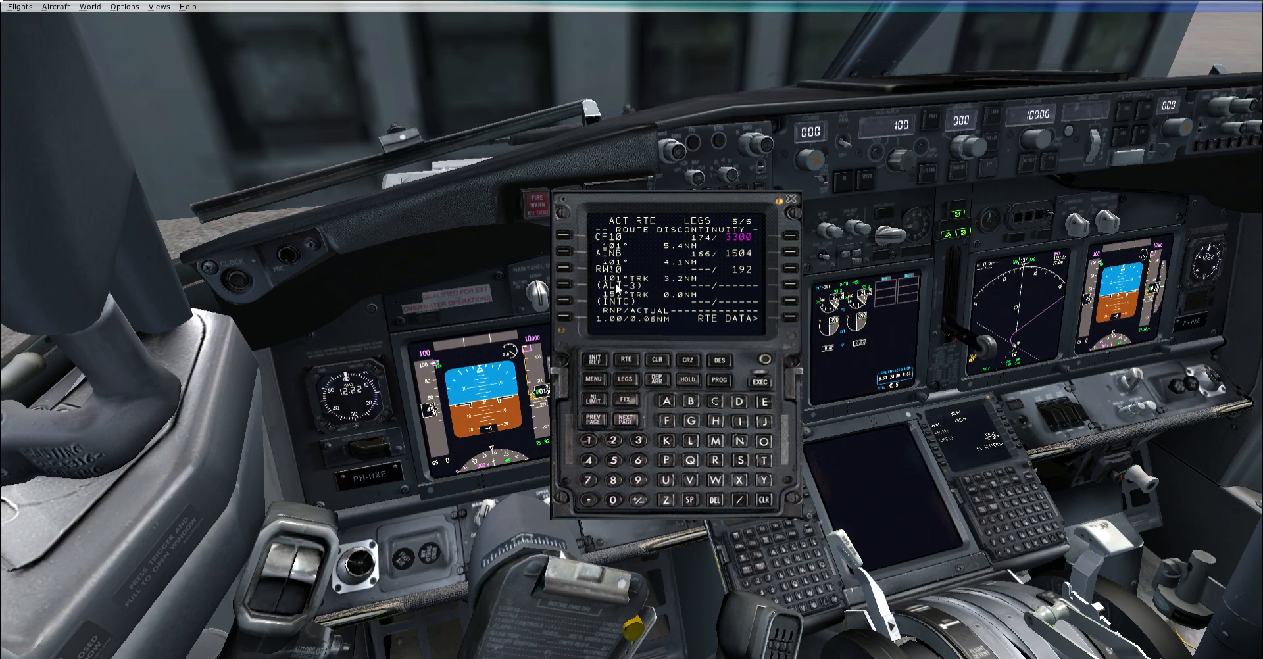
{"action": "mouse_move", "coordinate": [719, 232]}
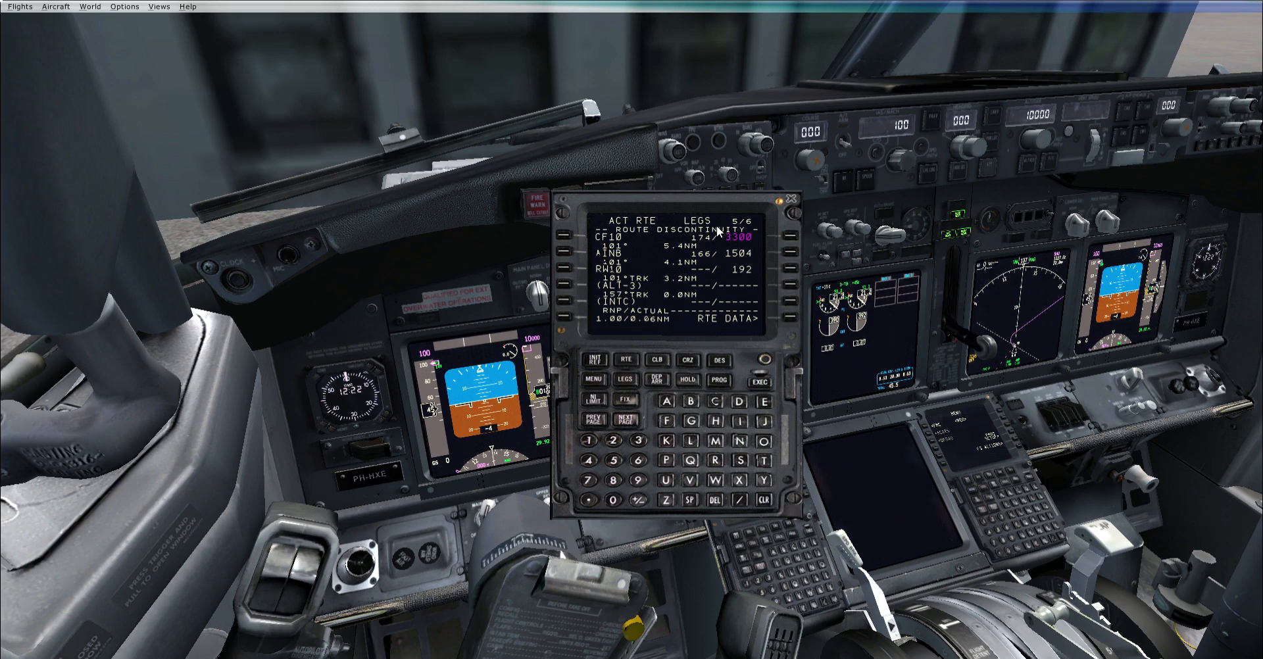
{"action": "mouse_move", "coordinate": [570, 240]}
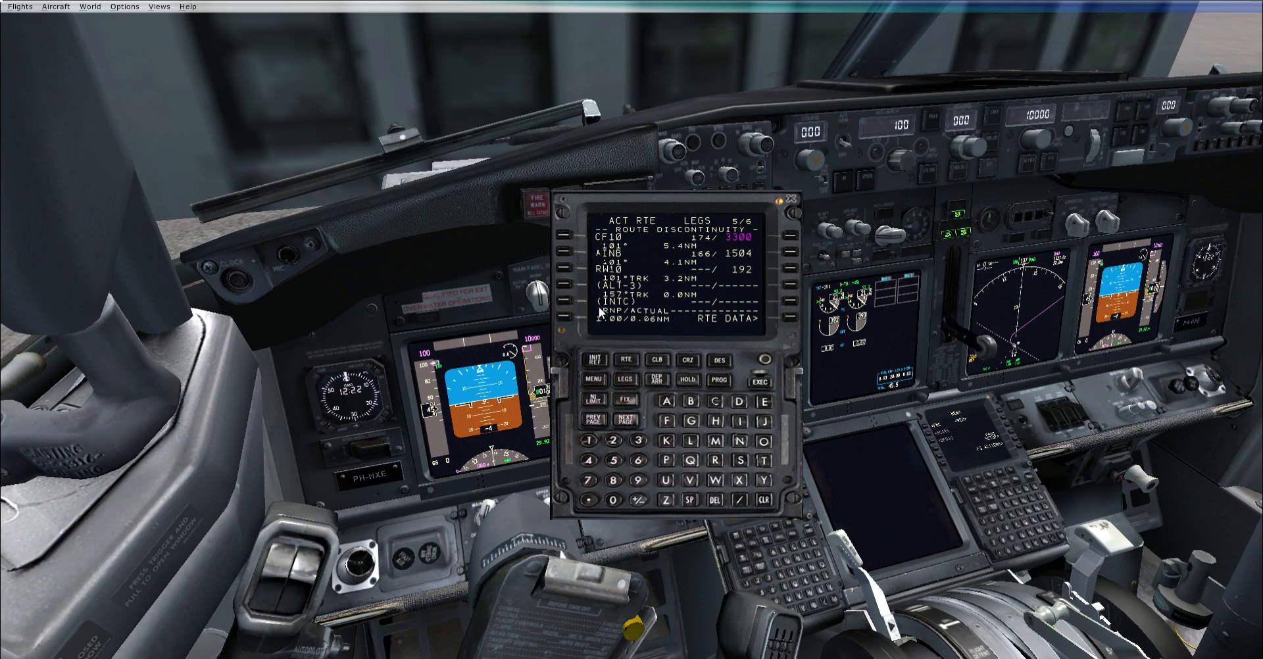
{"action": "left_click", "coordinate": [598, 416]}
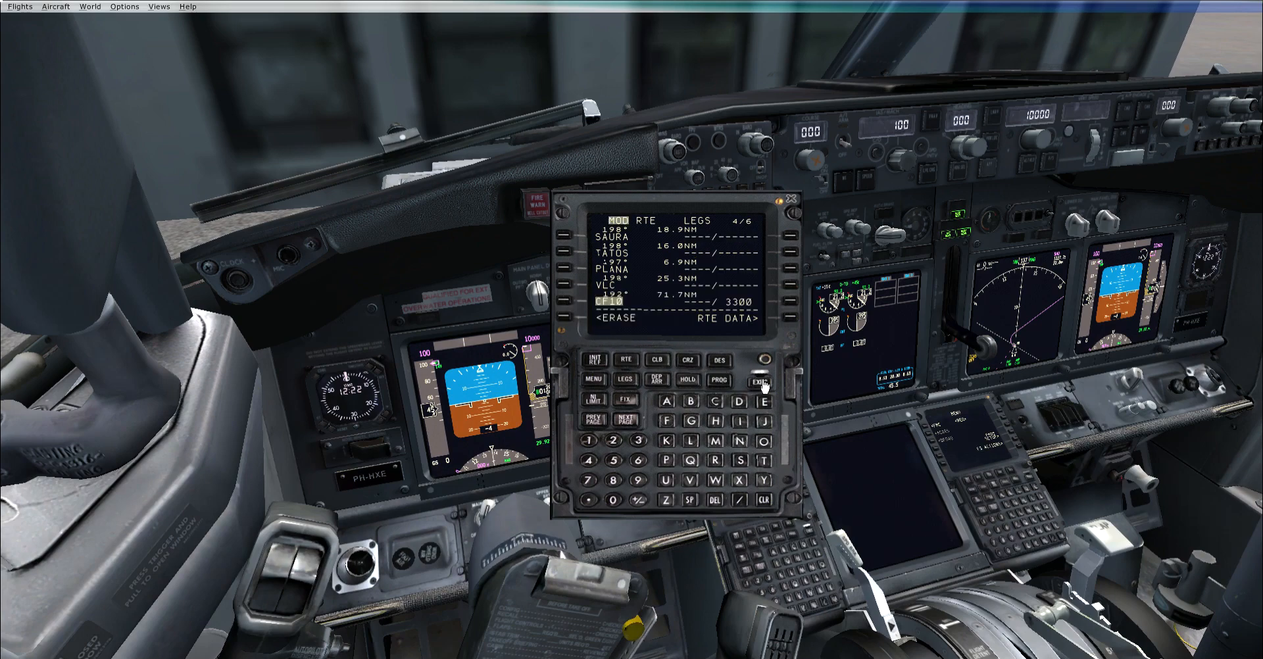
{"action": "left_click", "coordinate": [758, 381]}
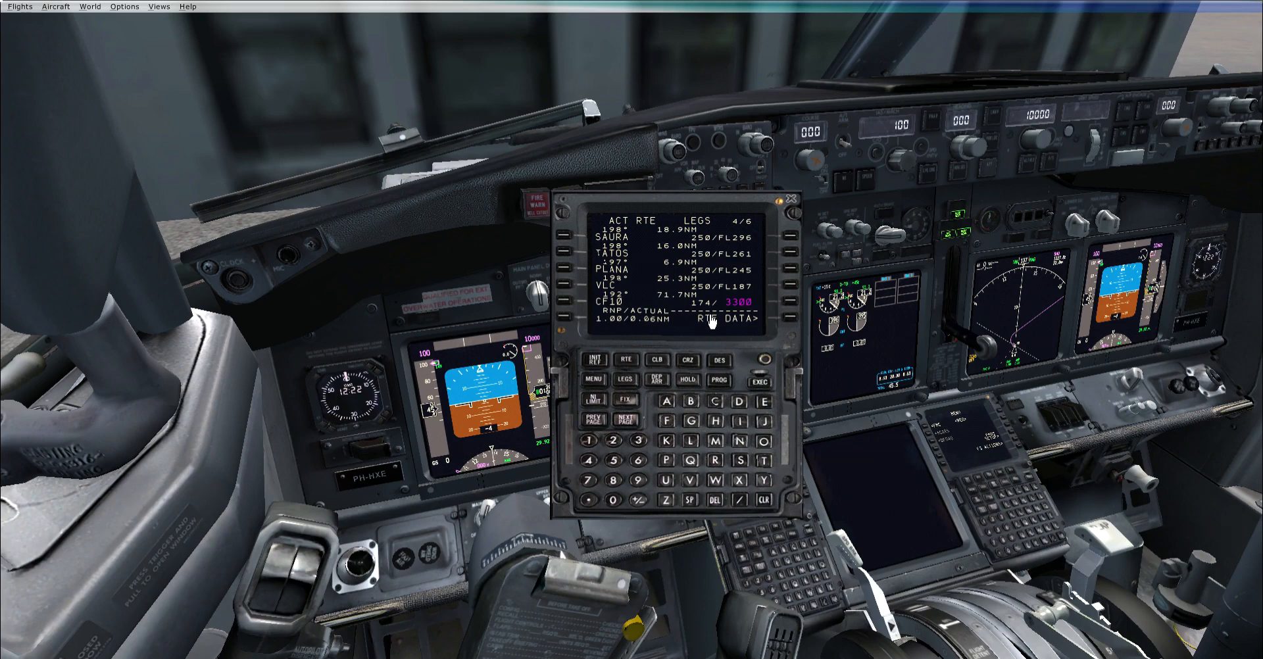
{"action": "mouse_move", "coordinate": [632, 286]}
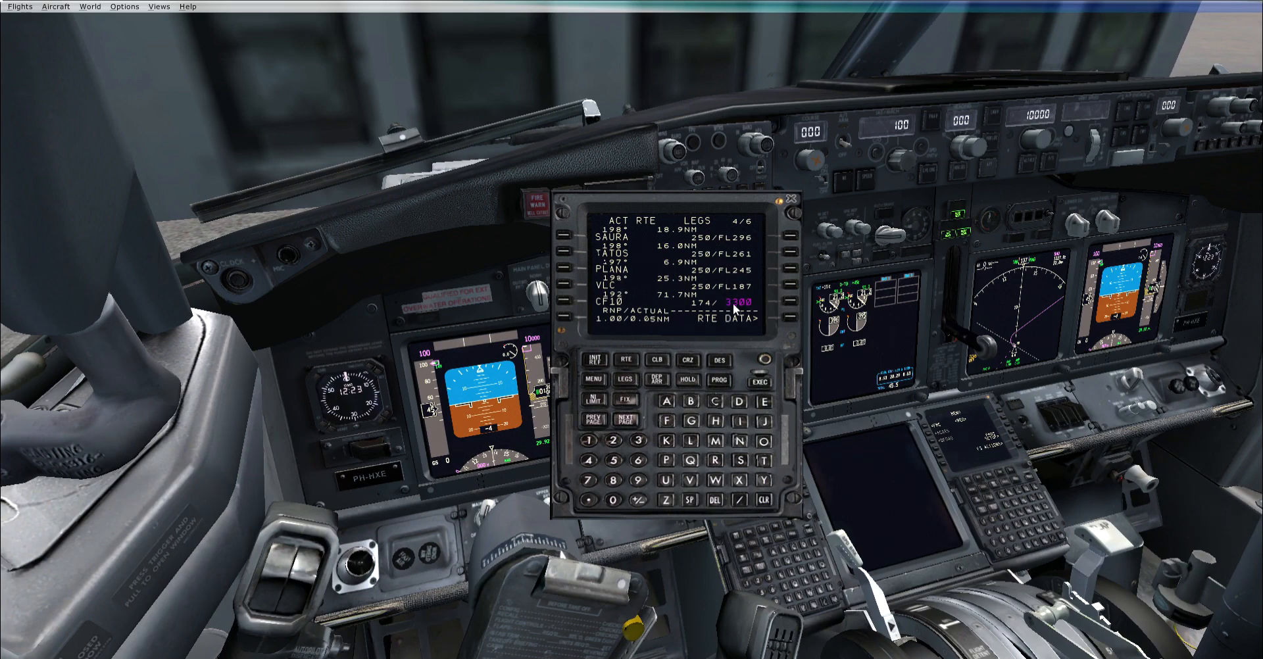
Review the approach legs to RW10 on legs page 5, then return to page 4.
{"action": "left_click", "coordinate": [625, 420]}
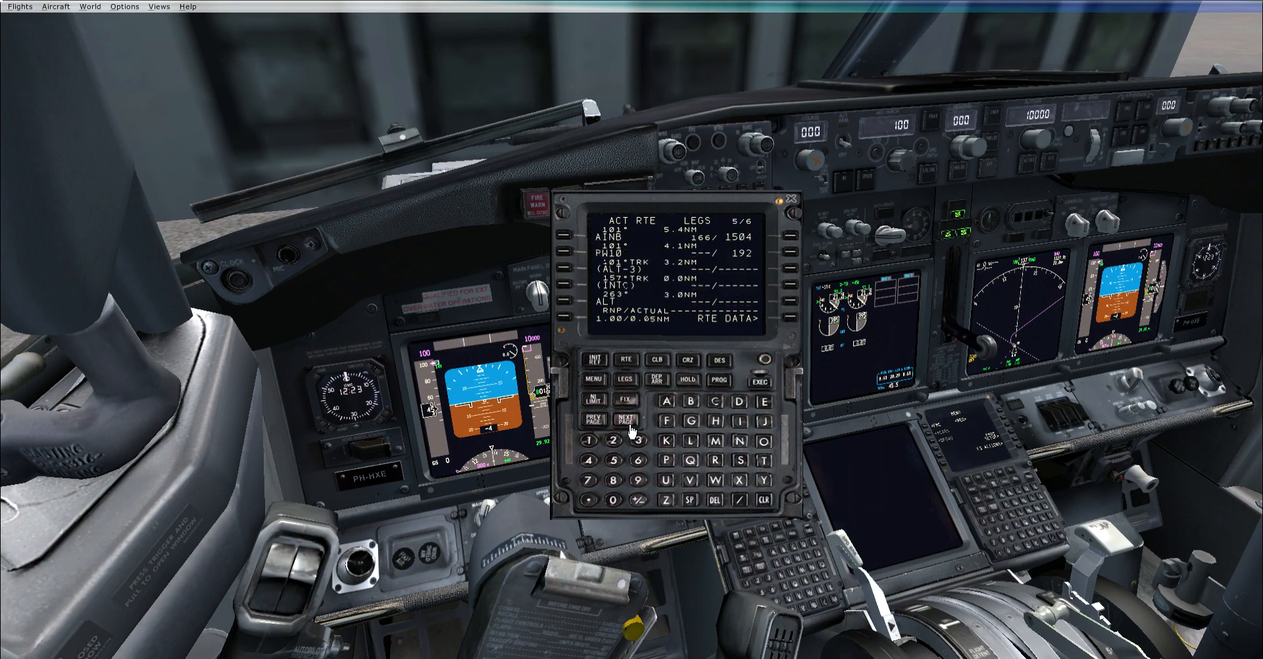
{"action": "mouse_move", "coordinate": [574, 386]}
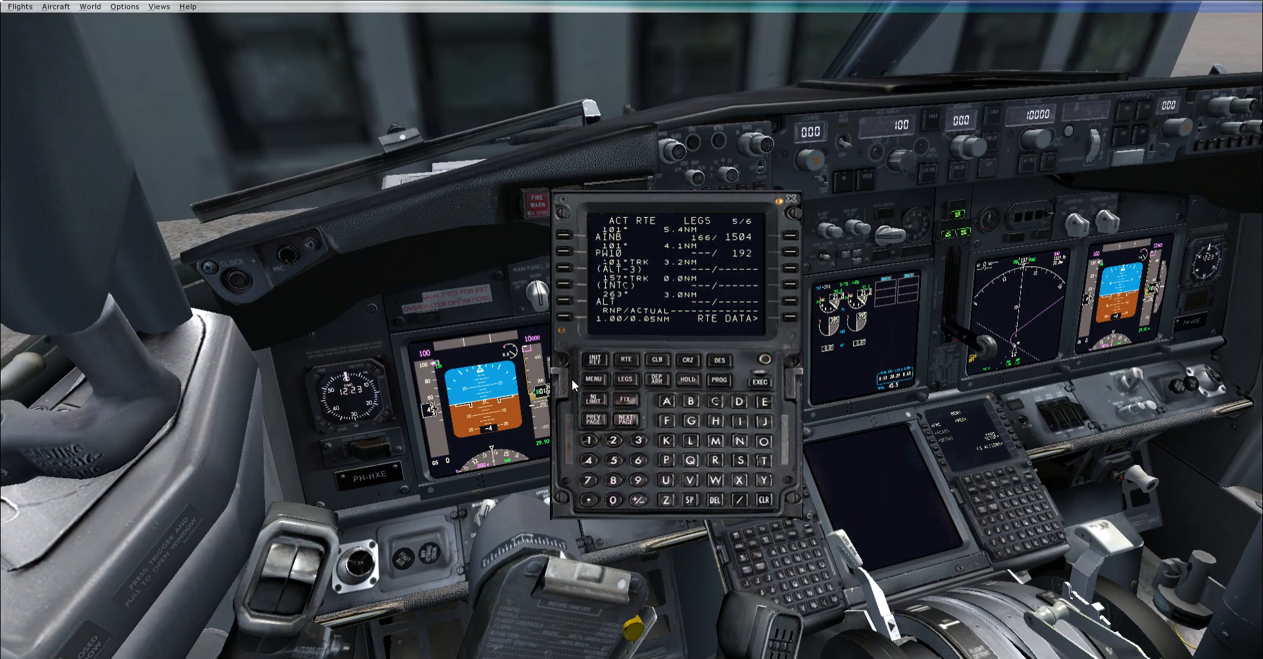
{"action": "left_click", "coordinate": [597, 423]}
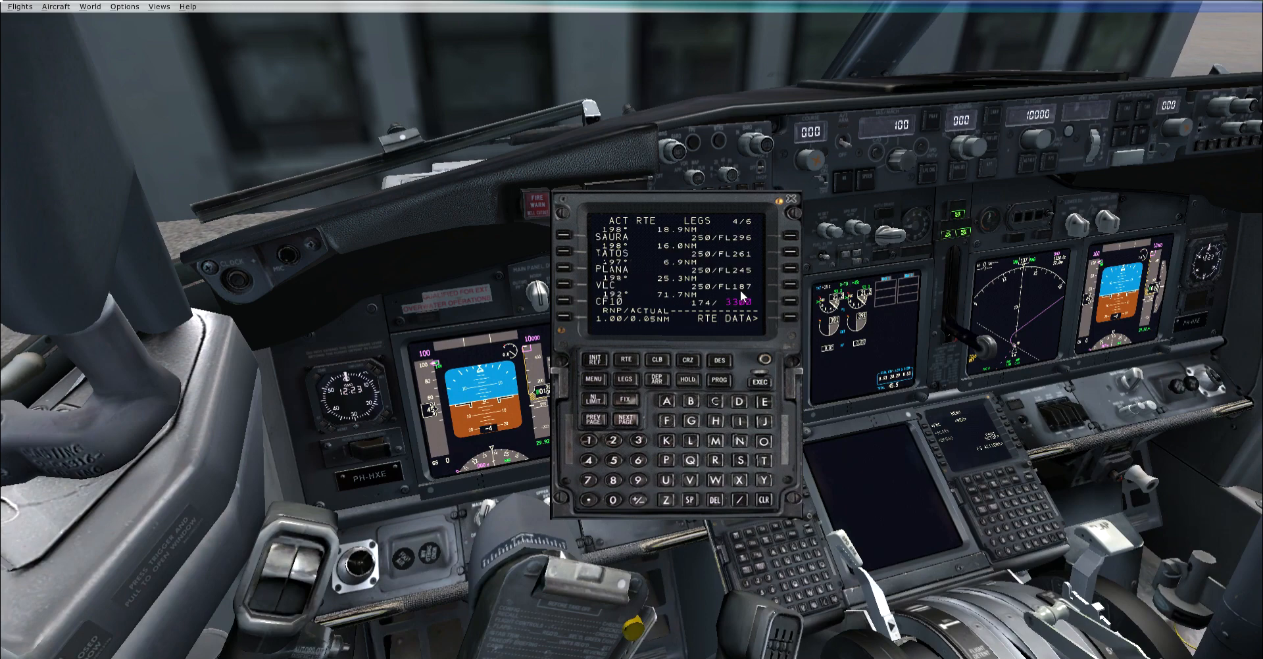
{"action": "mouse_move", "coordinate": [703, 287]}
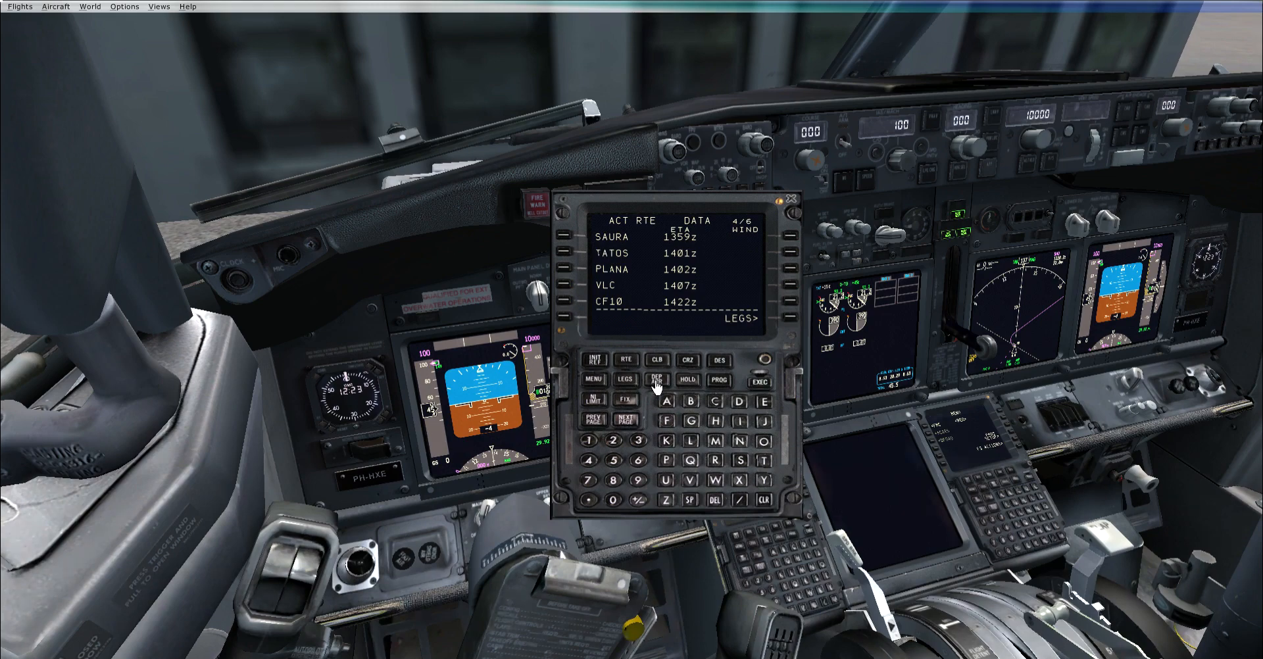
{"action": "mouse_move", "coordinate": [585, 370]}
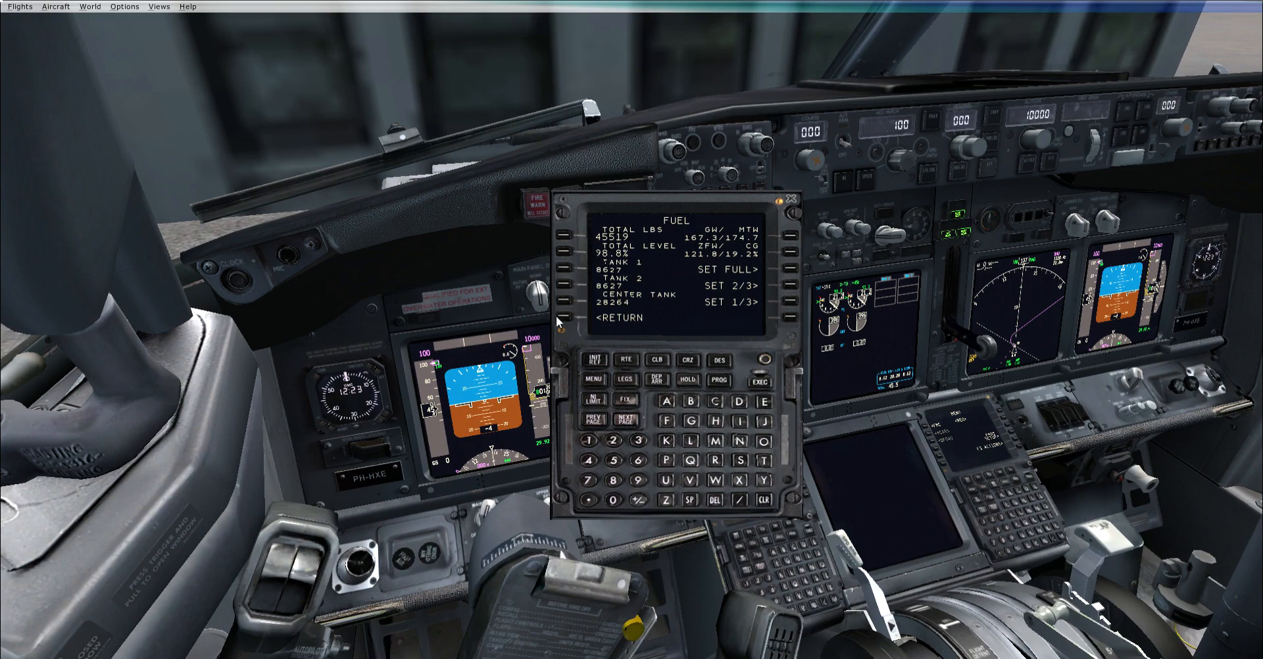
Load 100 of 150 coach passengers, giving gross weight 169.9 and ZFW 124.4.
{"action": "left_click", "coordinate": [621, 316]}
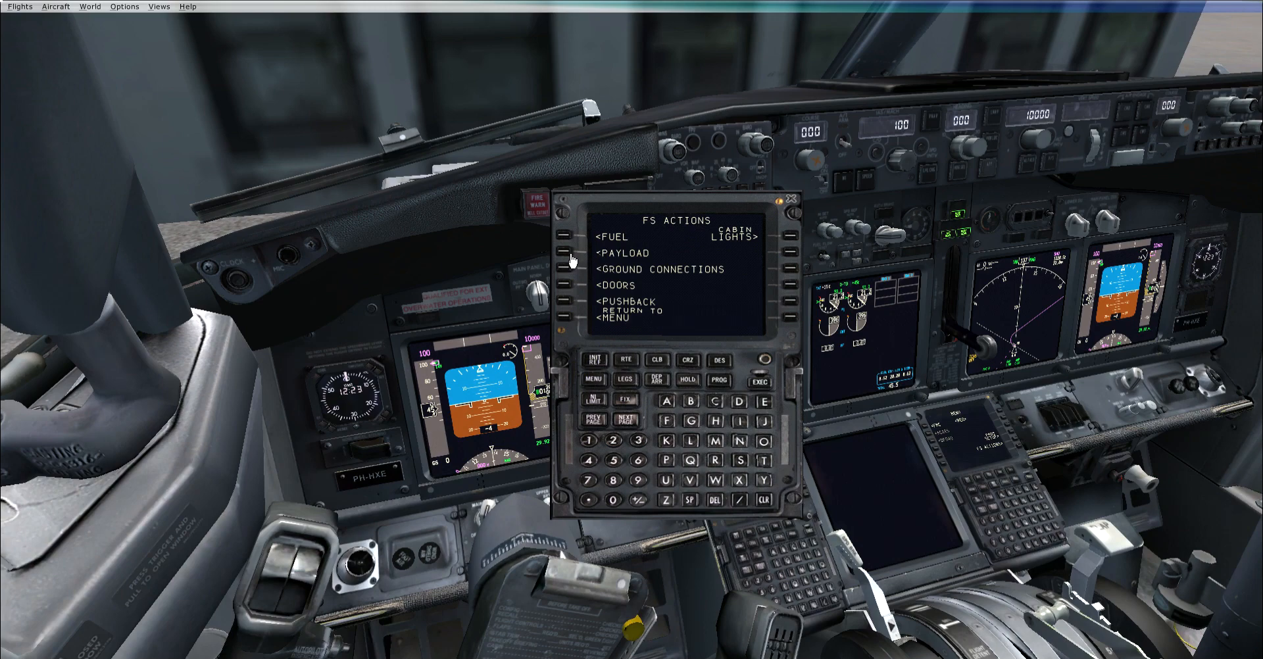
{"action": "left_click", "coordinate": [564, 253]}
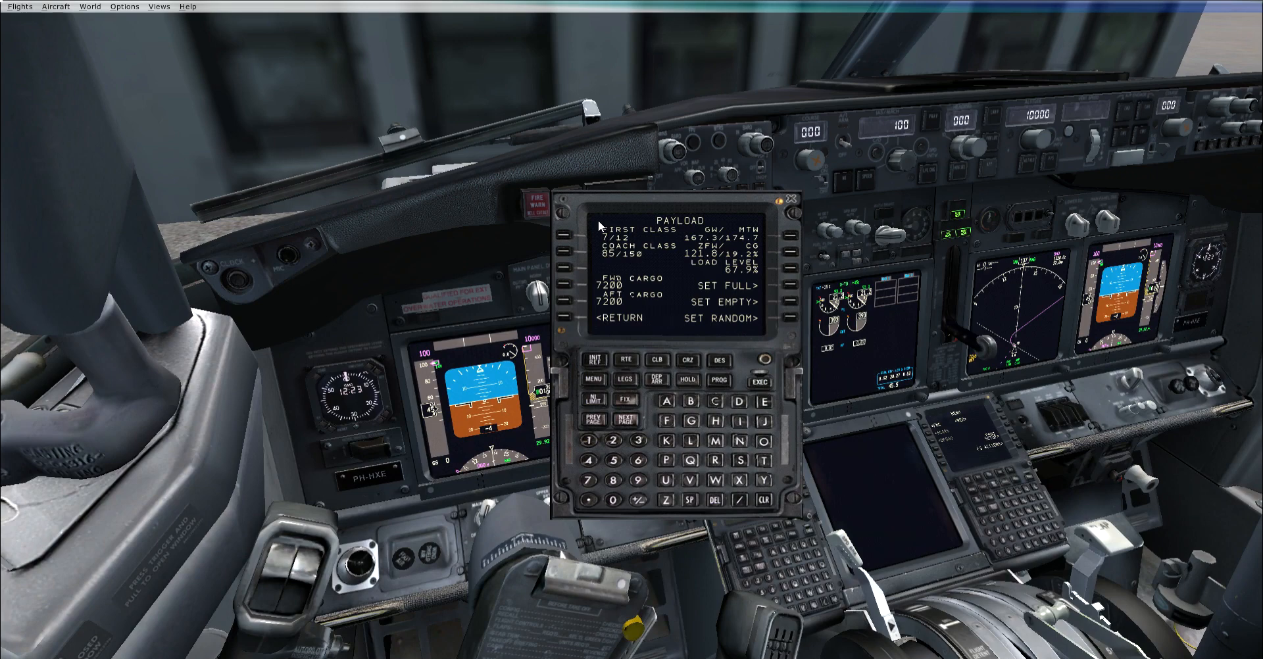
{"action": "mouse_move", "coordinate": [557, 246]}
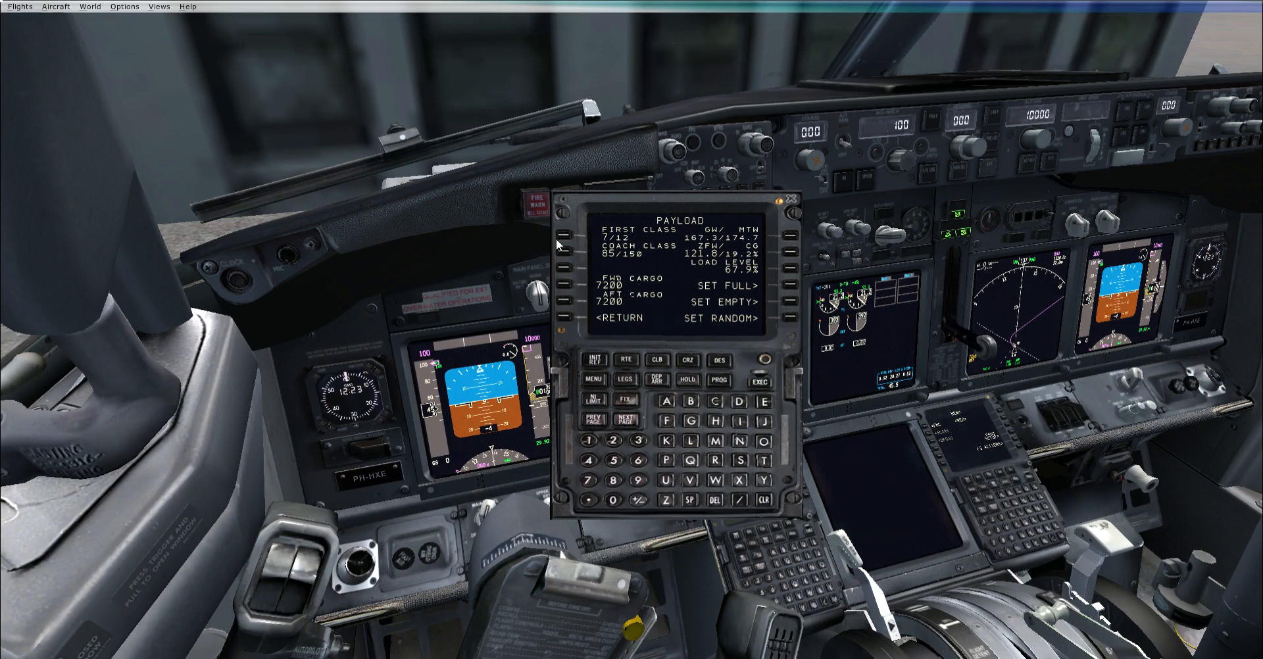
{"action": "mouse_move", "coordinate": [621, 261]}
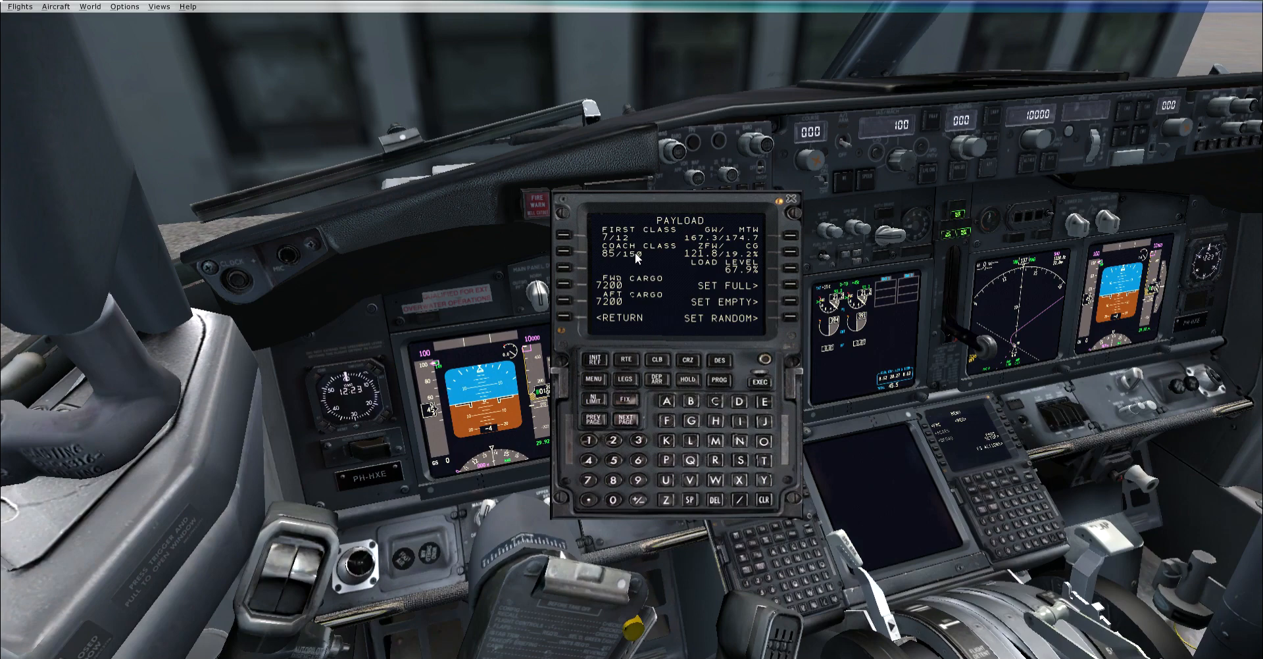
{"action": "mouse_move", "coordinate": [639, 252]}
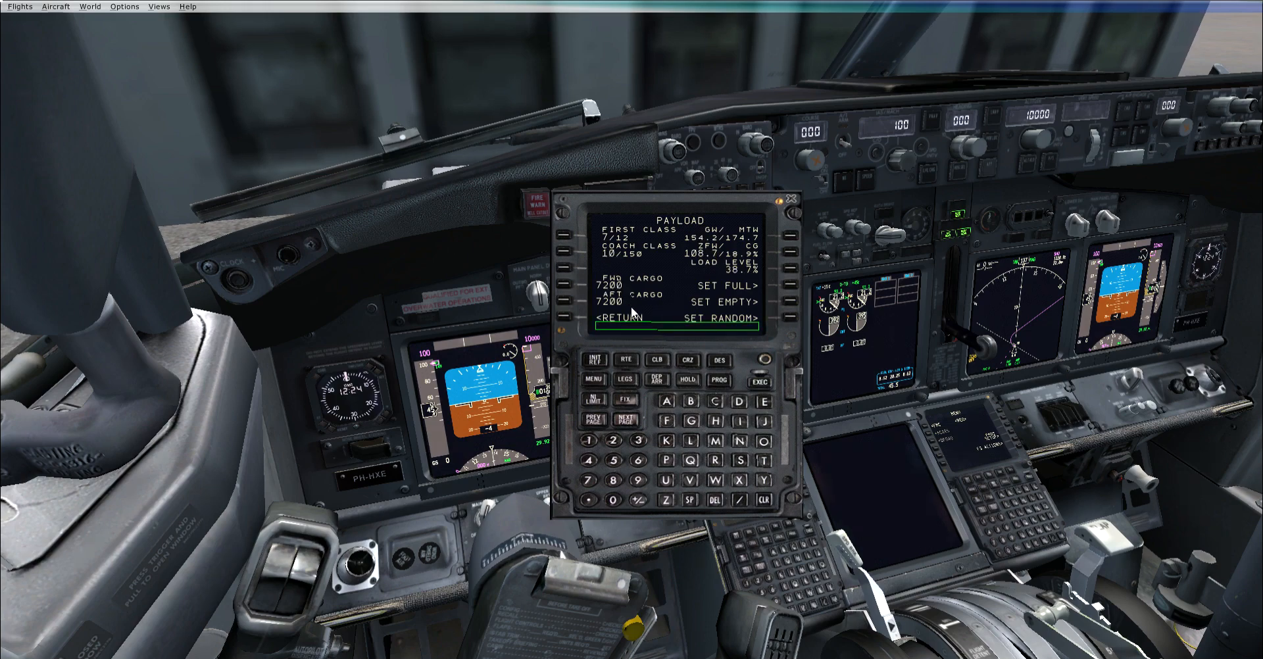
{"action": "type", "text": "10"}
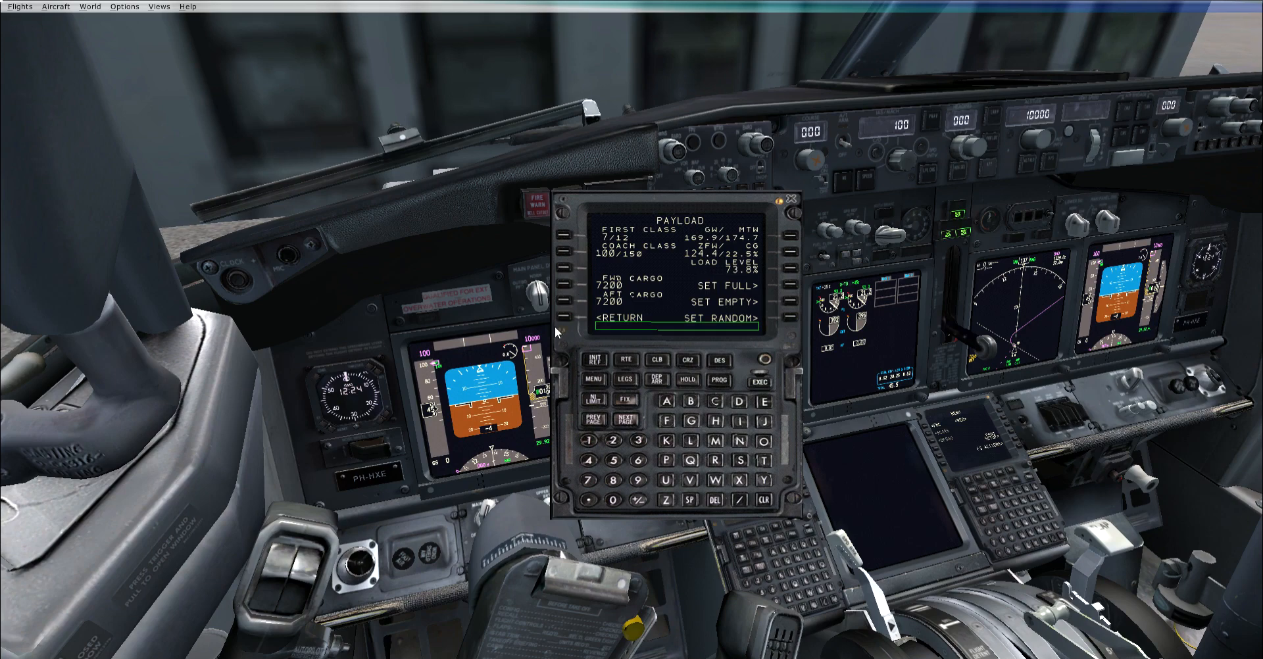
Open the pushback settings page, showing straight length 131 feet.
{"action": "left_click", "coordinate": [620, 318]}
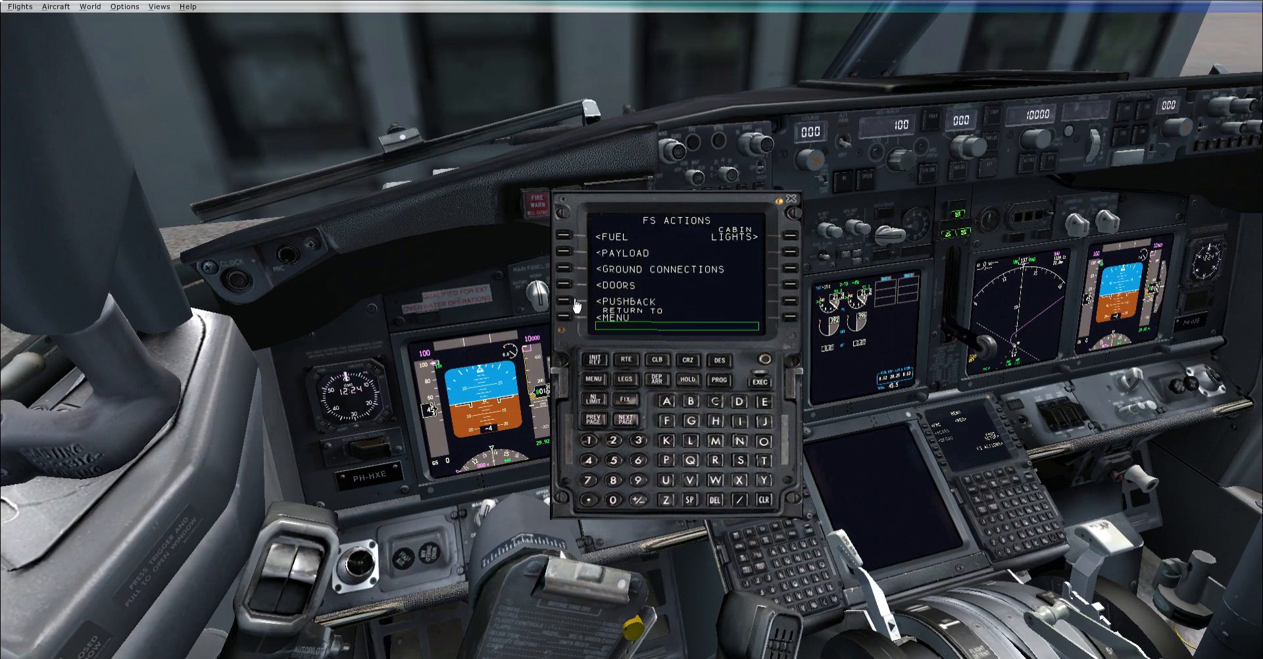
{"action": "mouse_move", "coordinate": [595, 272]}
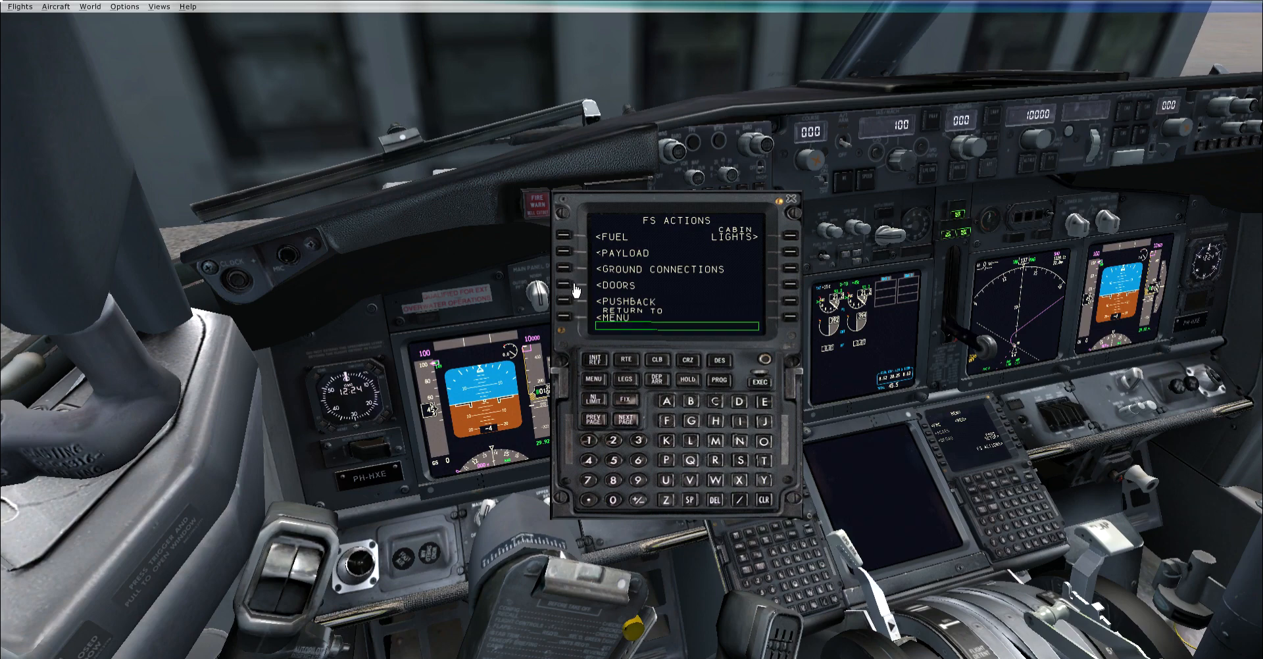
{"action": "mouse_move", "coordinate": [560, 314]}
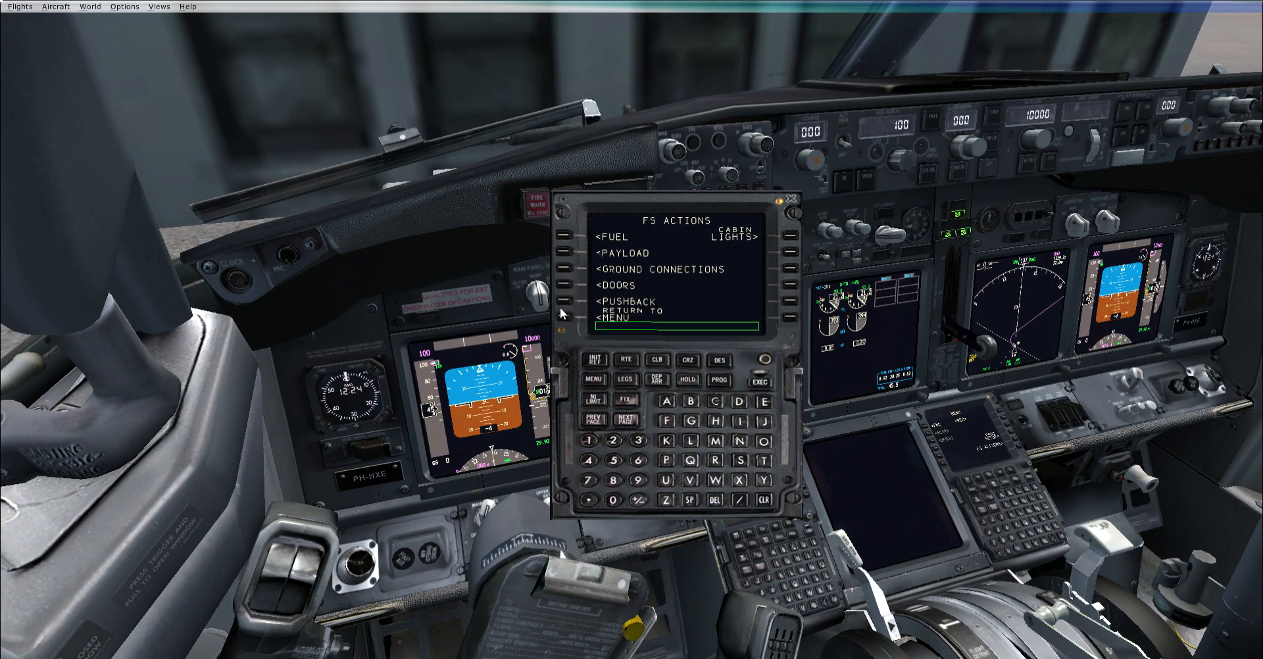
{"action": "left_click", "coordinate": [565, 302]}
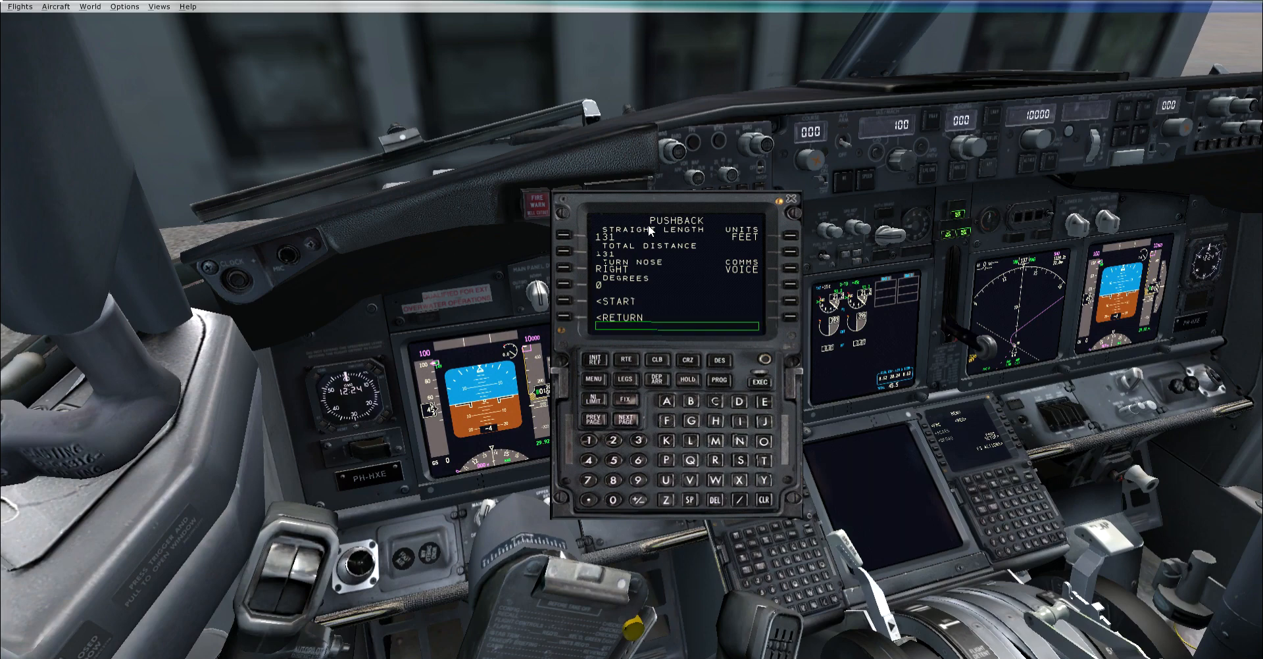
{"action": "mouse_move", "coordinate": [663, 294]}
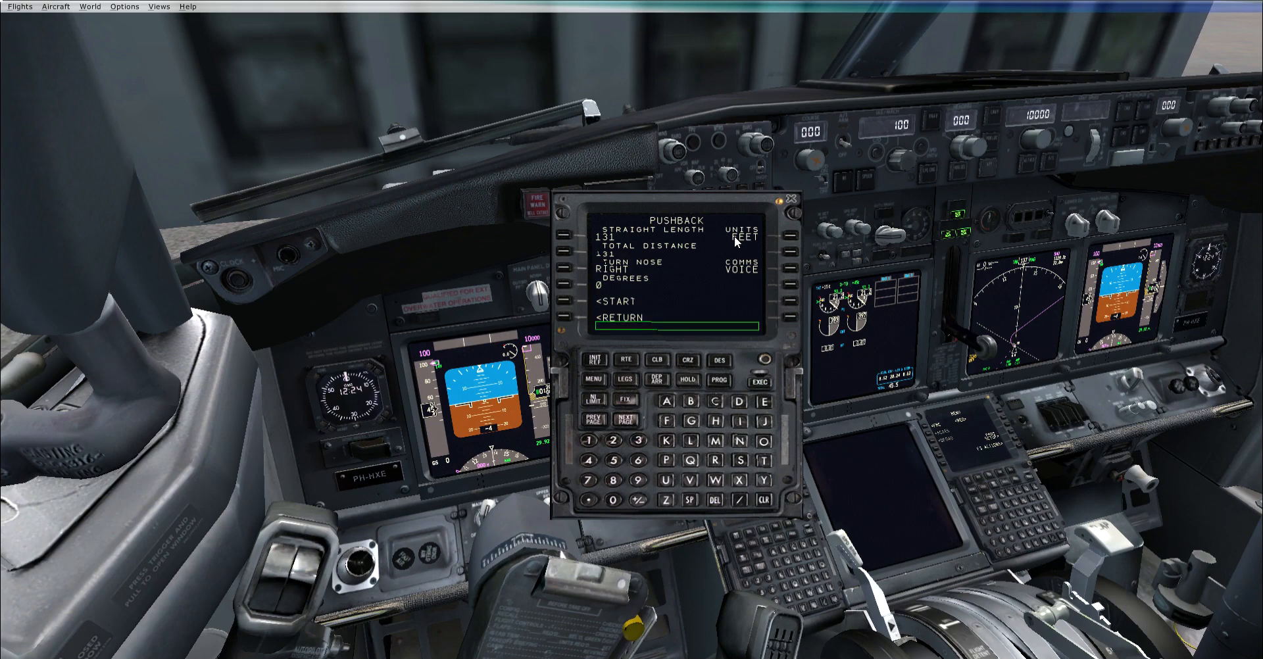
{"action": "mouse_move", "coordinate": [780, 238]}
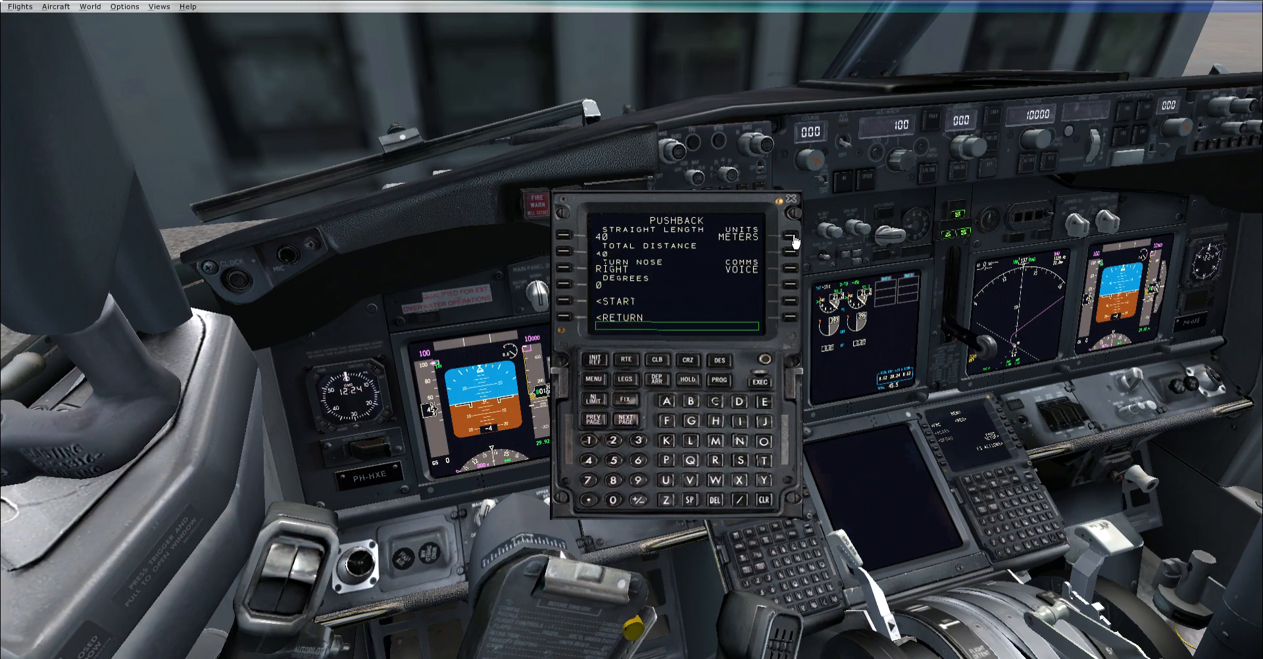
{"action": "mouse_move", "coordinate": [767, 248]}
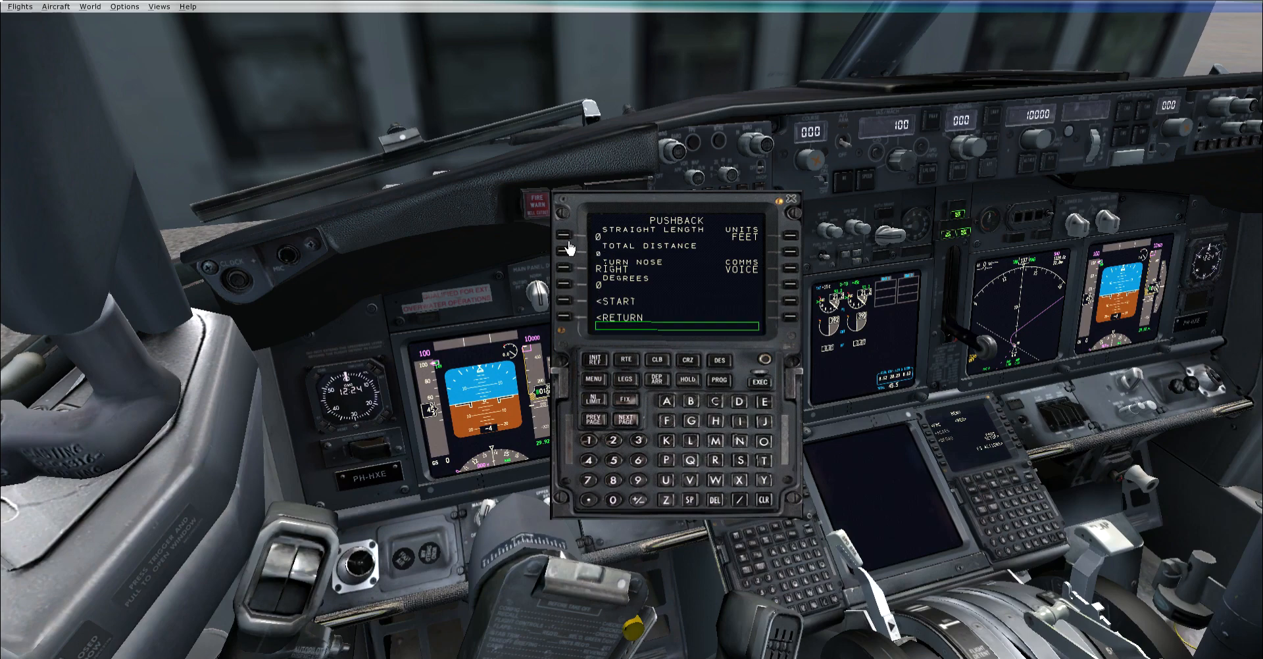
{"action": "mouse_move", "coordinate": [613, 270]}
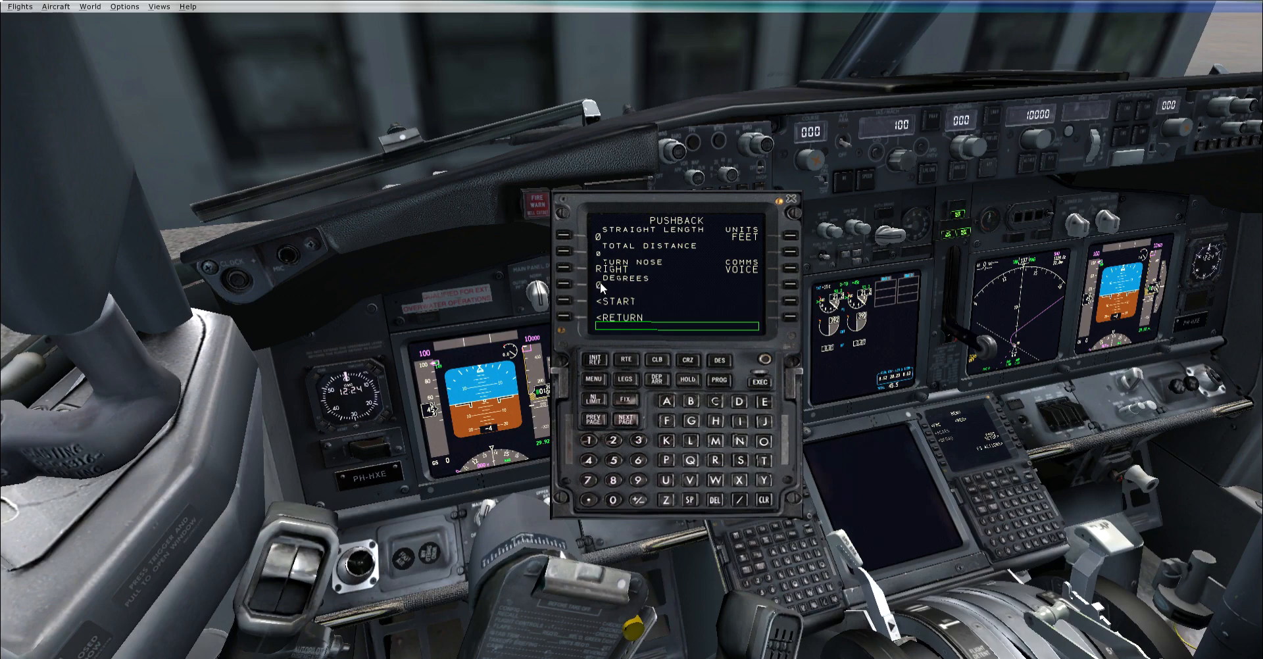
{"action": "mouse_move", "coordinate": [635, 284]}
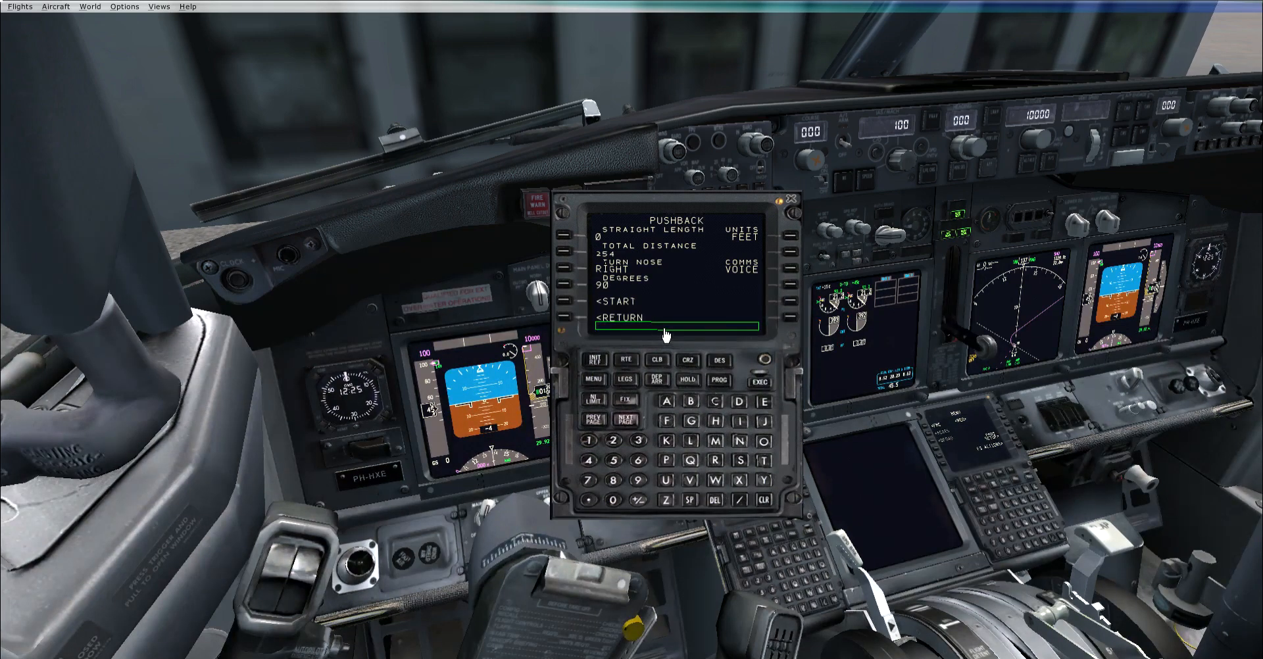
Start the pushback configured for 254 ft total with the nose turning right 90°.
{"action": "left_click", "coordinate": [616, 301]}
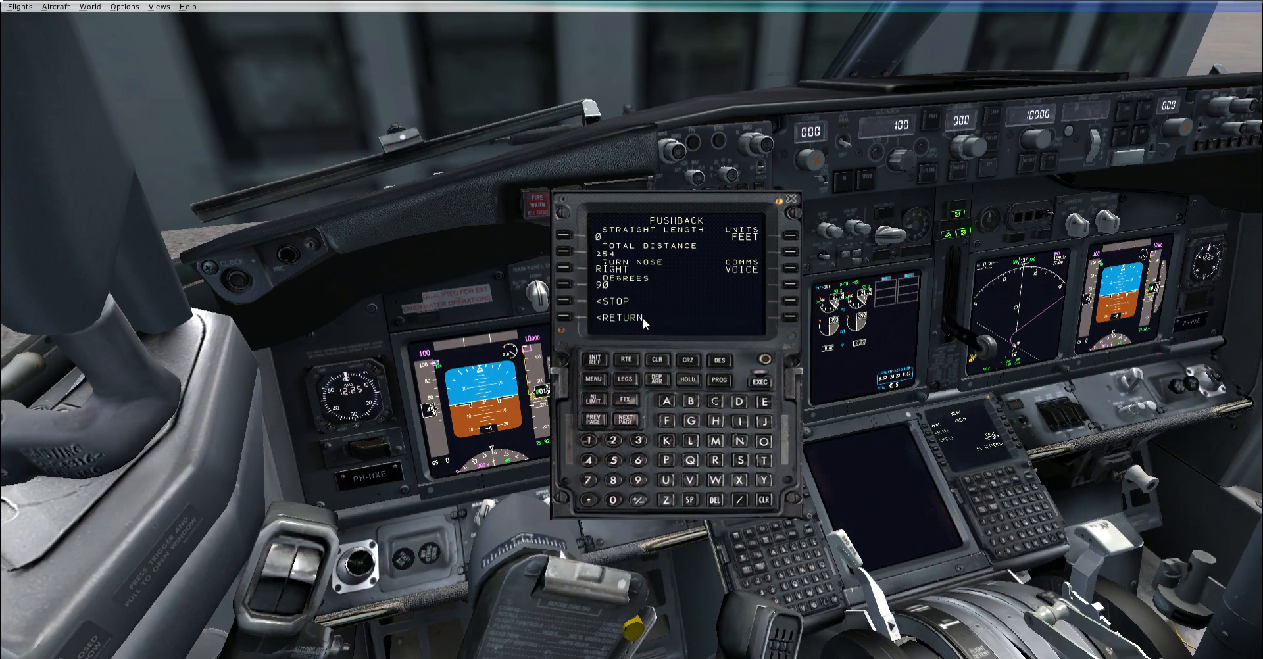
{"action": "mouse_move", "coordinate": [678, 277]}
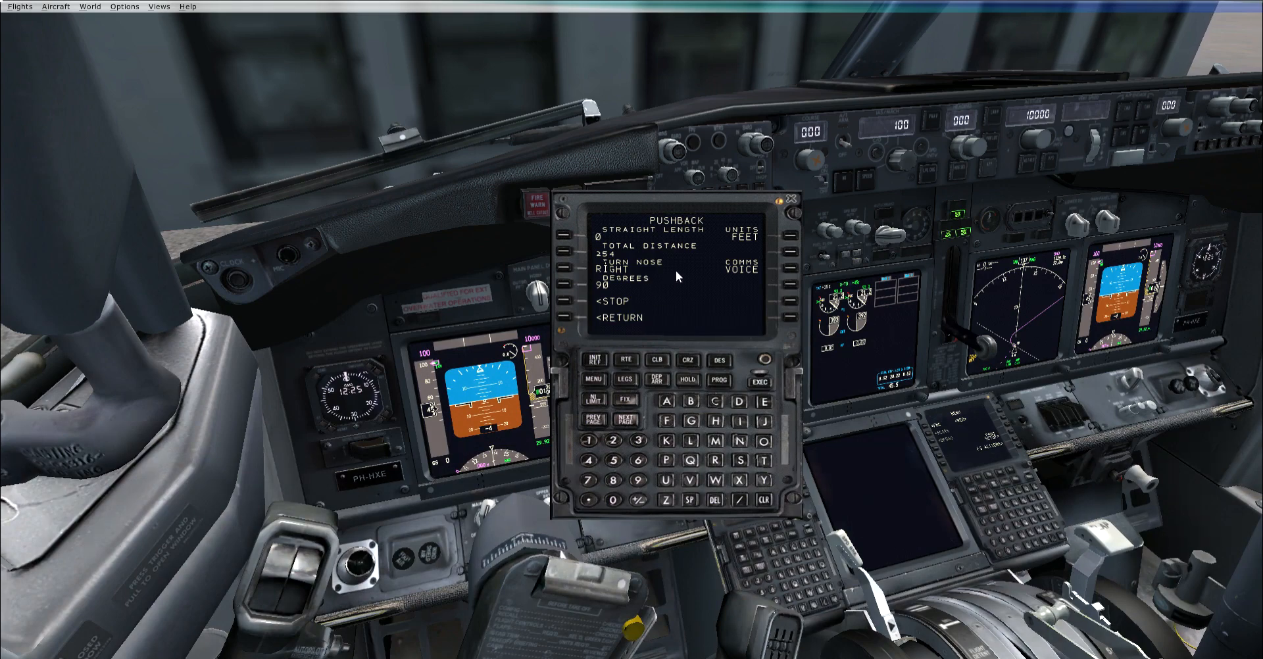
{"action": "mouse_move", "coordinate": [677, 336]}
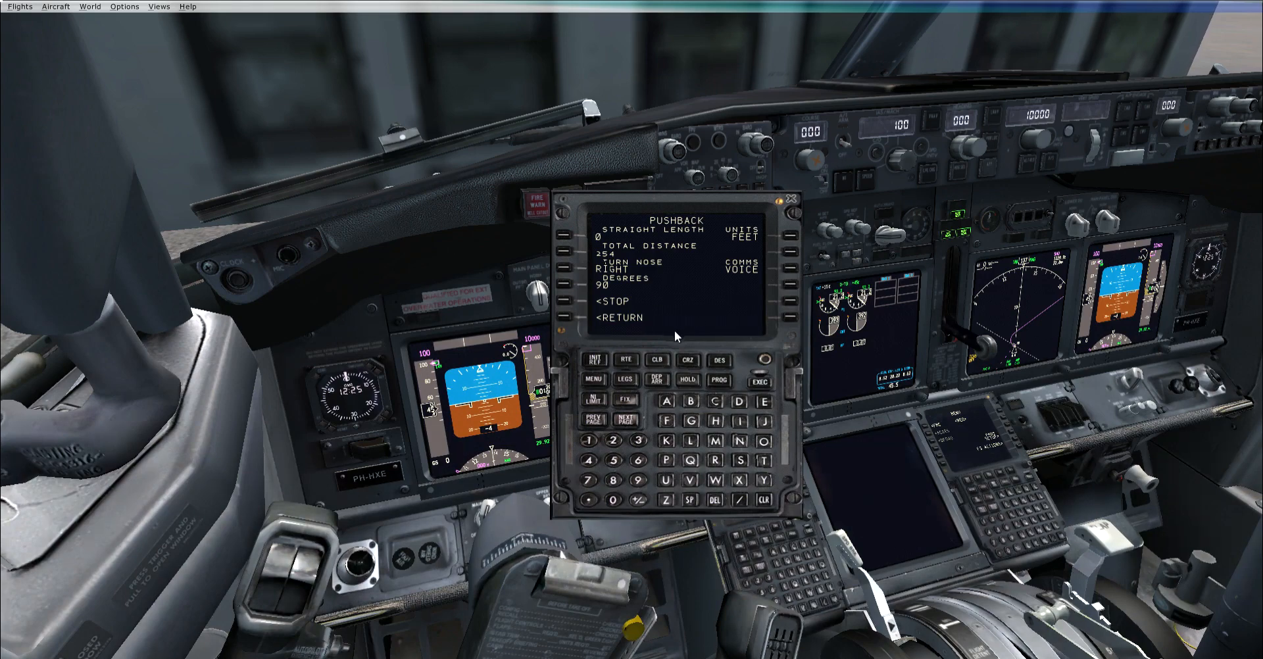
{"action": "mouse_move", "coordinate": [663, 219]}
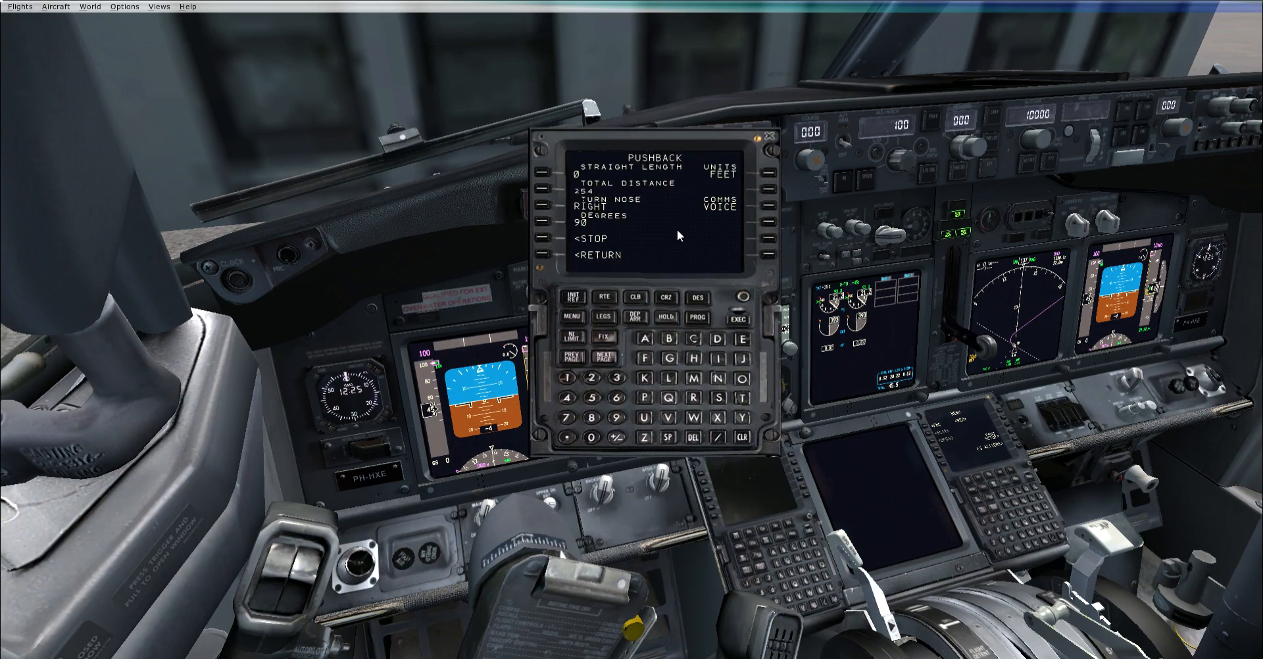
{"action": "mouse_move", "coordinate": [550, 260]}
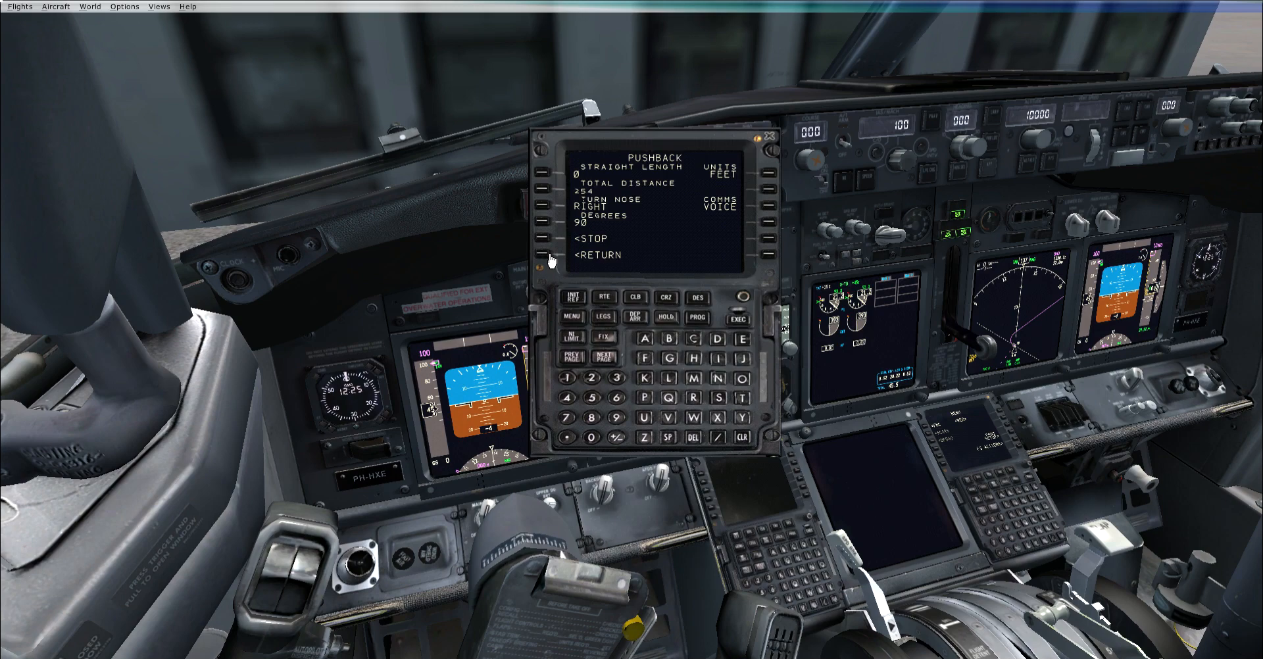
Return from CABIN LIGHTS to the PERF INIT page showing FL352, reserves 4.0, cost index 10.
{"action": "left_click", "coordinate": [549, 255]}
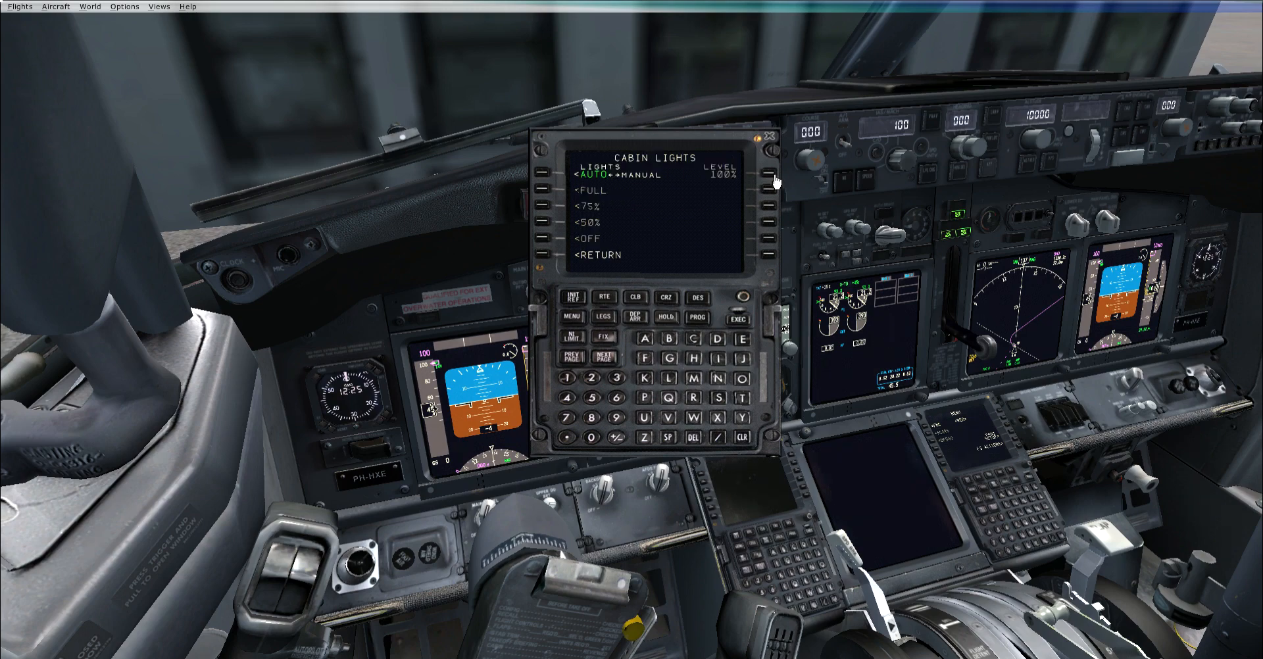
{"action": "mouse_move", "coordinate": [572, 190]}
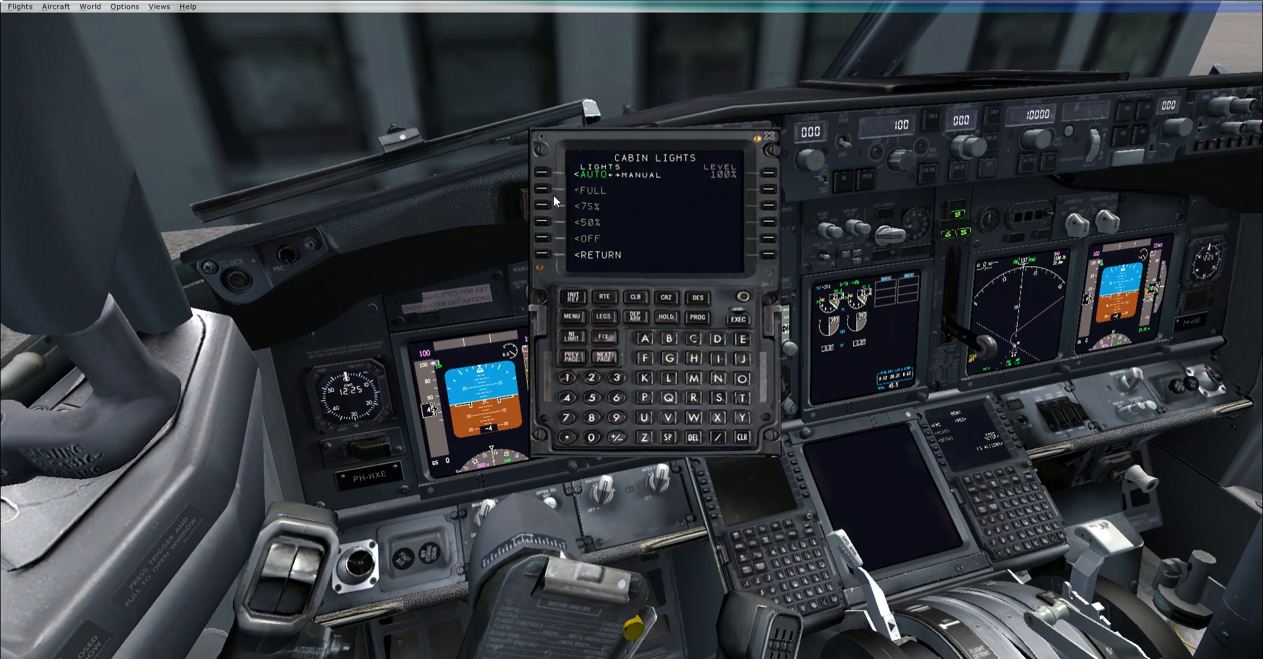
{"action": "mouse_move", "coordinate": [559, 248]}
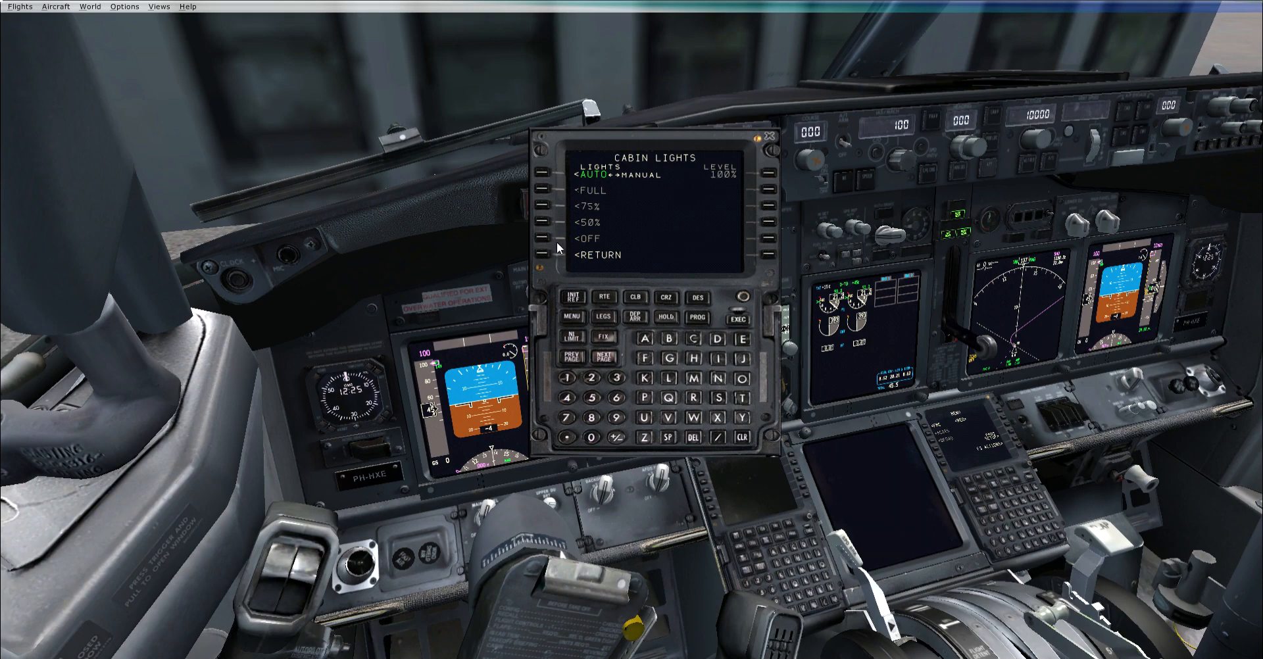
{"action": "left_click", "coordinate": [551, 258]}
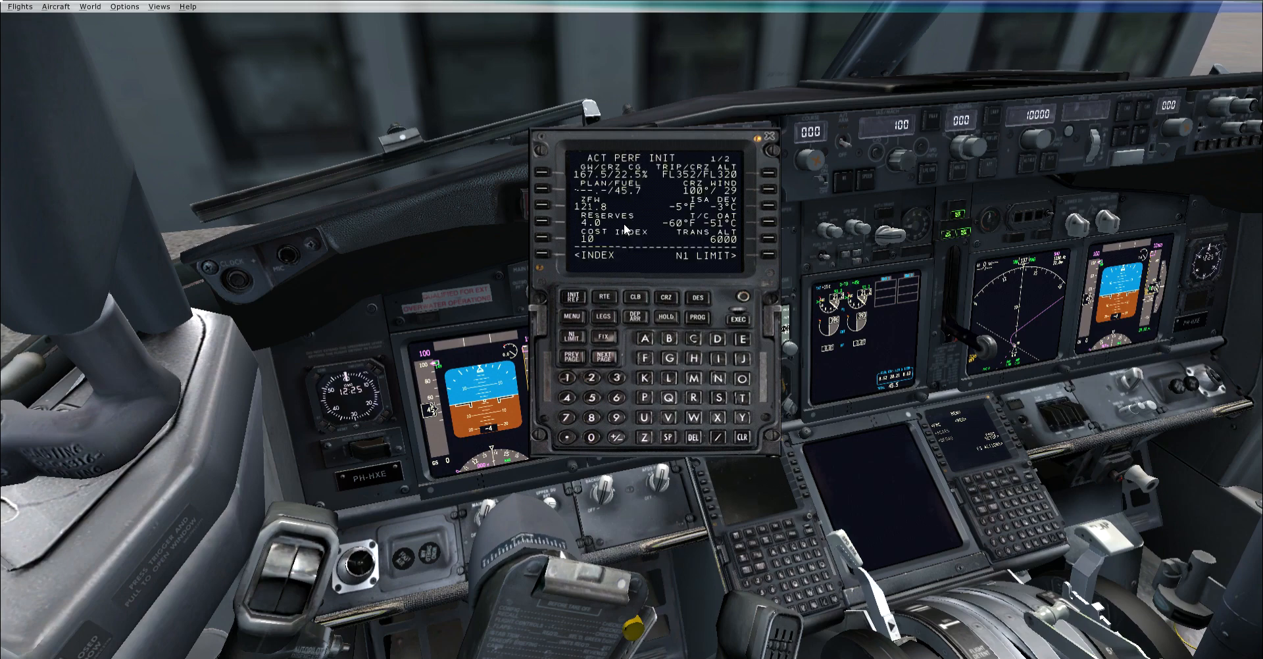
{"action": "mouse_move", "coordinate": [549, 324]}
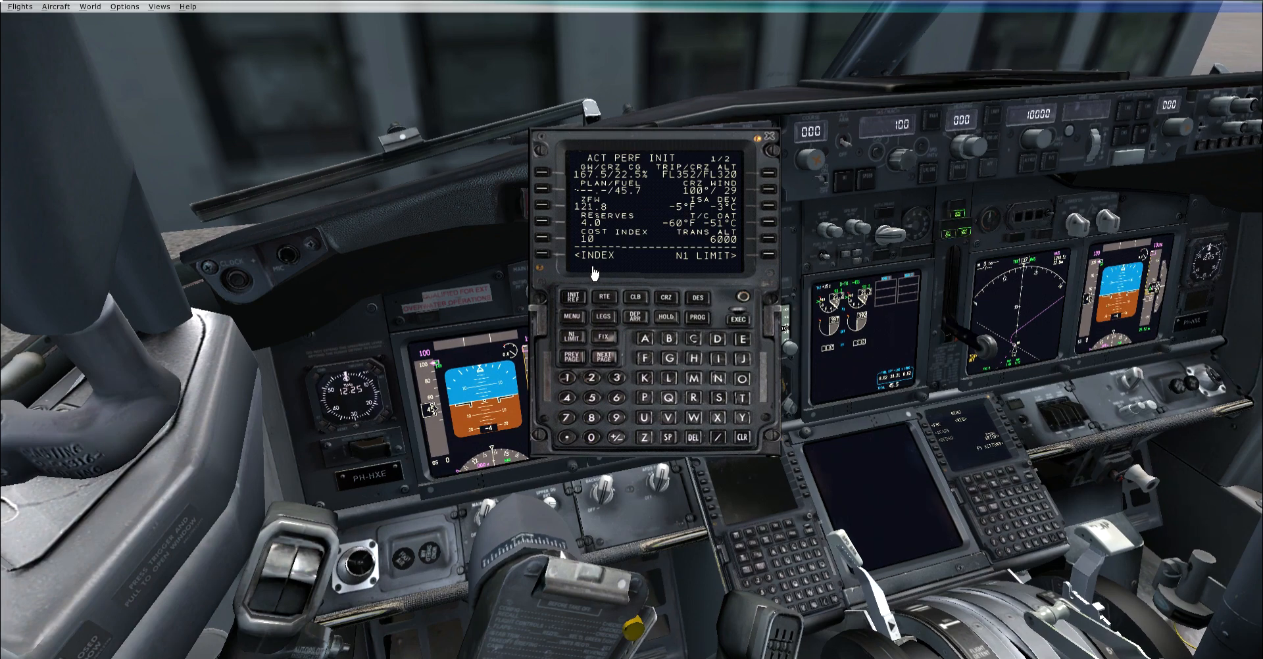
Activate a 250 ft pushback with nose right 90° and close the FMC popup.
{"action": "left_click", "coordinate": [570, 317]}
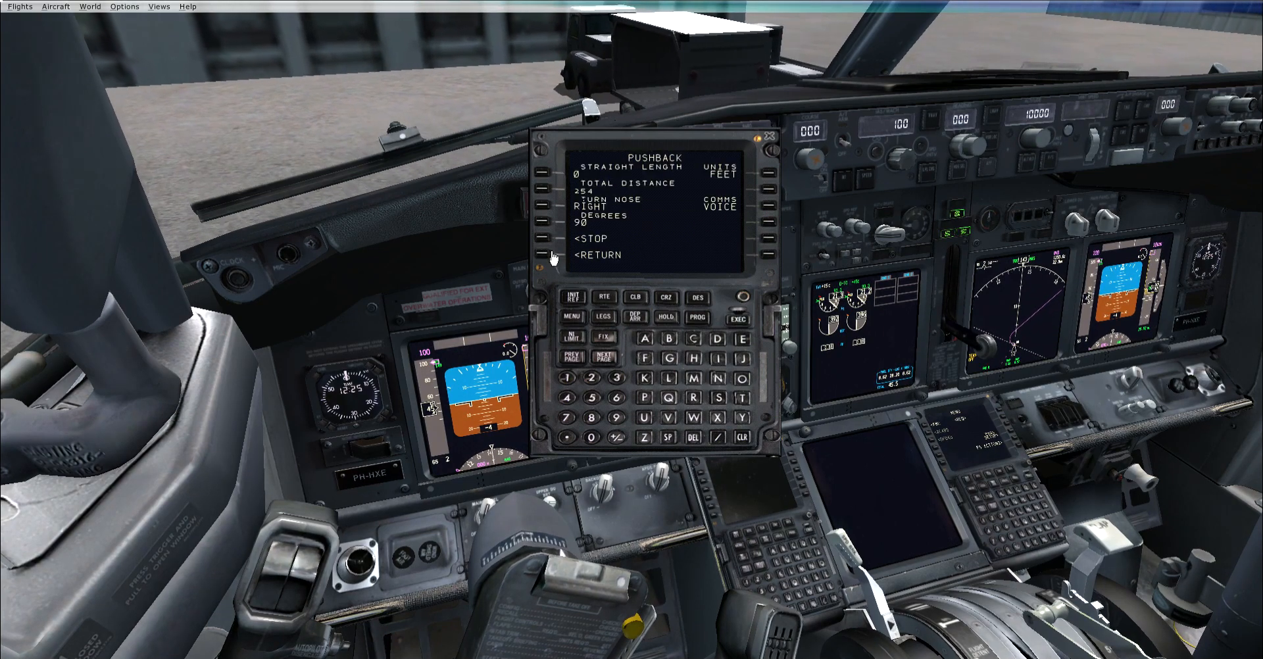
{"action": "left_click", "coordinate": [552, 239]}
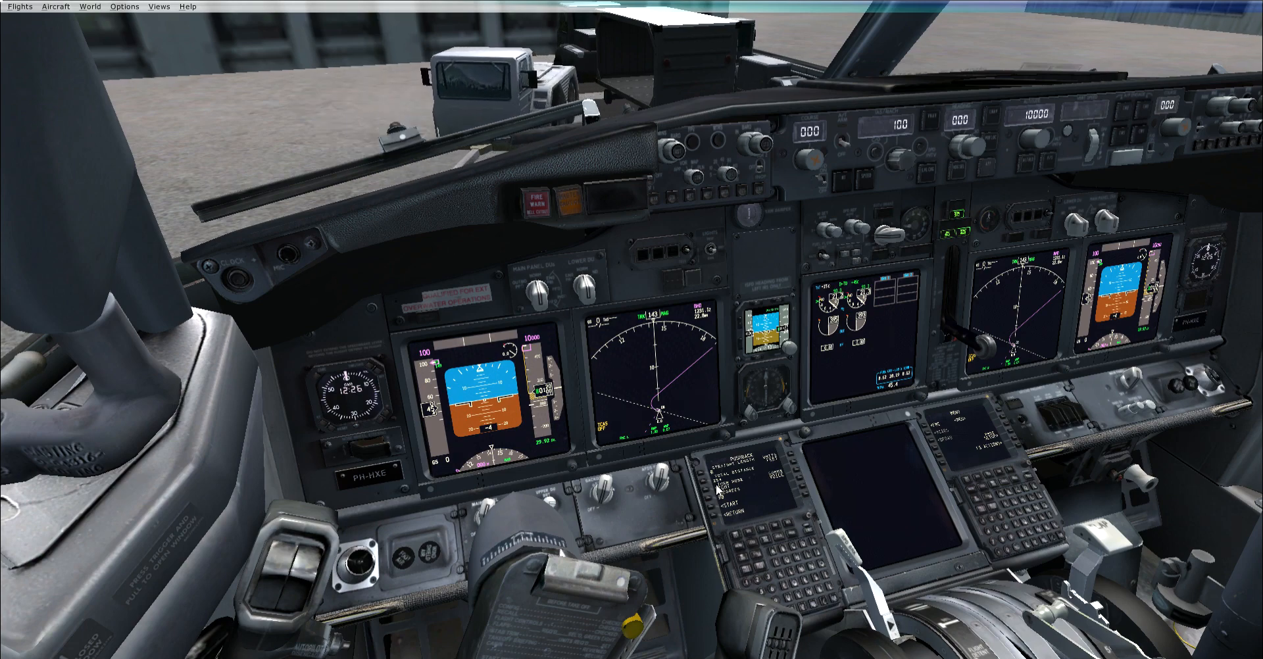
Enlarge the FMC and press START so the tug pushes the 737 back.
{"action": "left_click", "coordinate": [741, 484]}
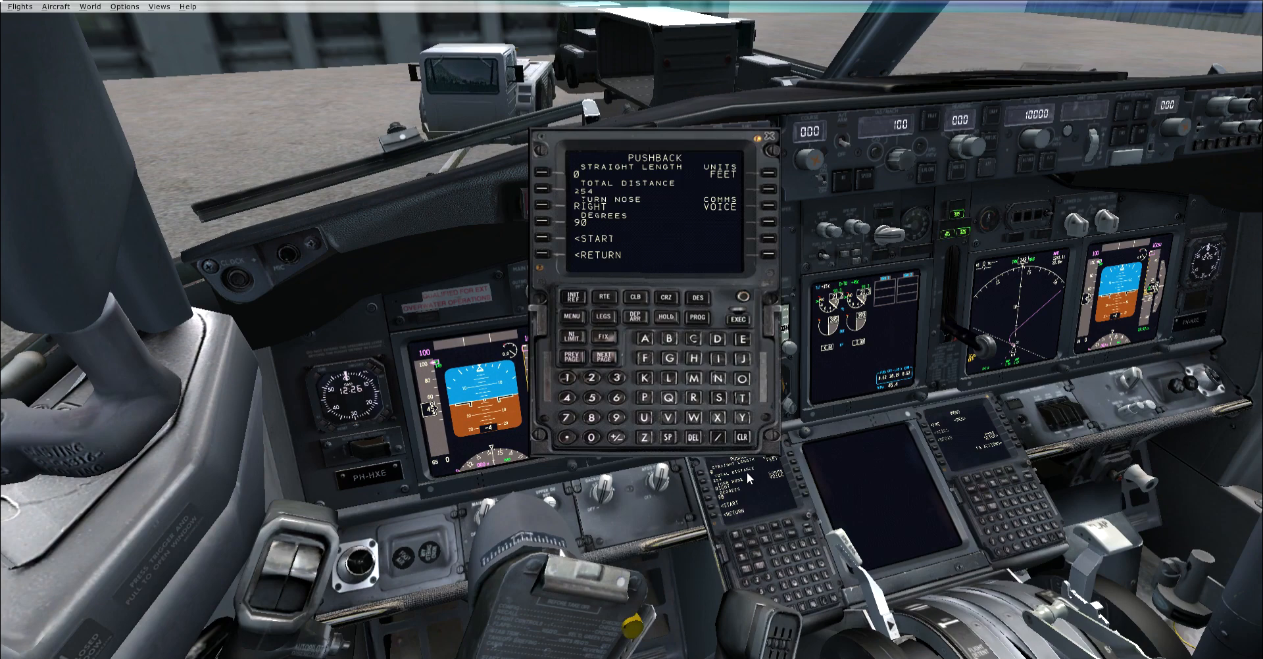
{"action": "left_click", "coordinate": [771, 135]}
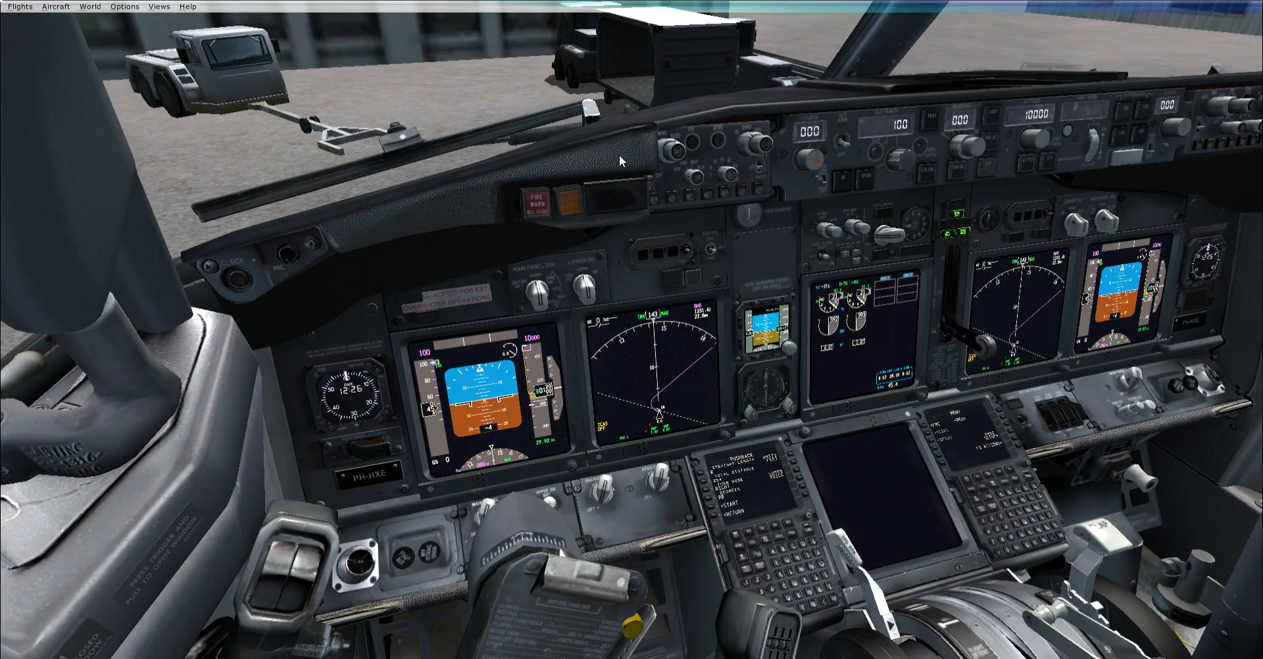
{"action": "mouse_move", "coordinate": [785, 147]}
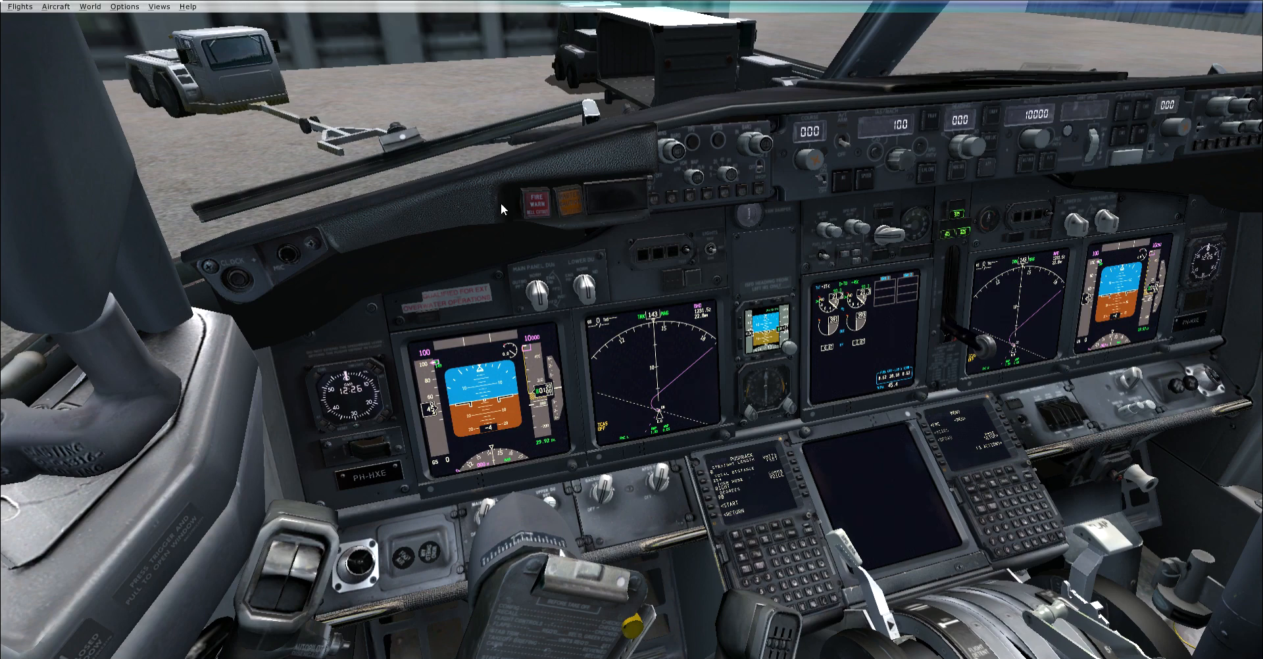
{"action": "mouse_move", "coordinate": [524, 194]}
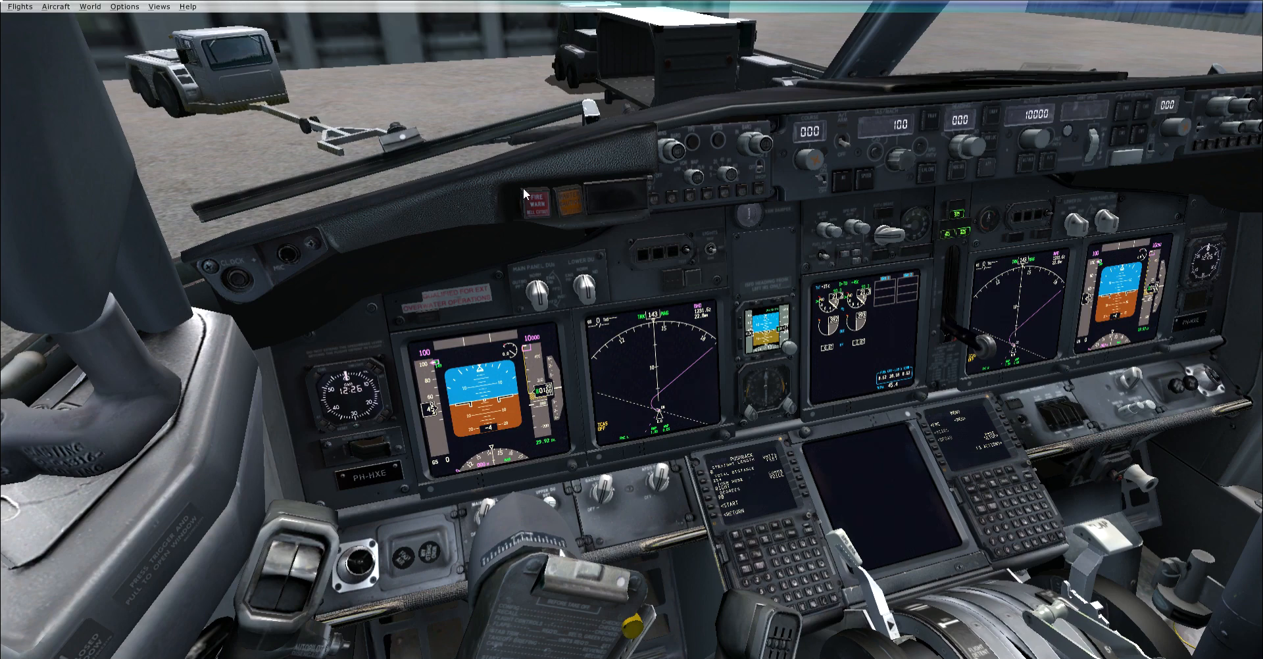
{"action": "mouse_move", "coordinate": [612, 161]}
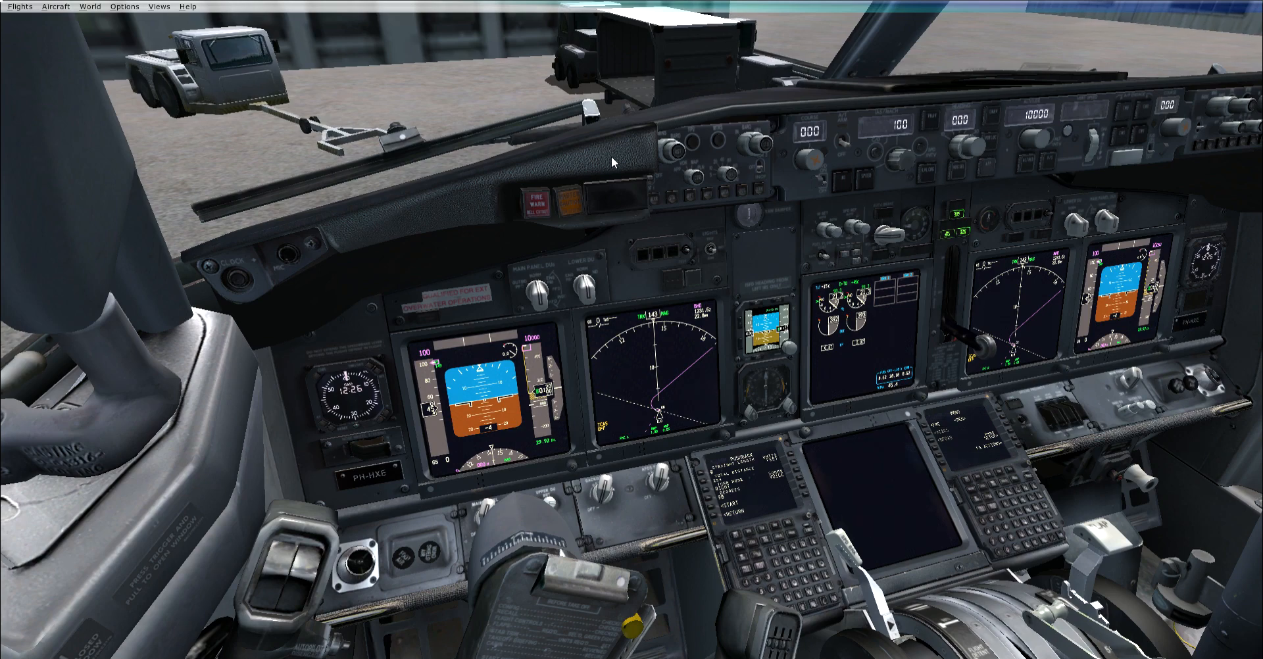
{"action": "mouse_move", "coordinate": [407, 214]}
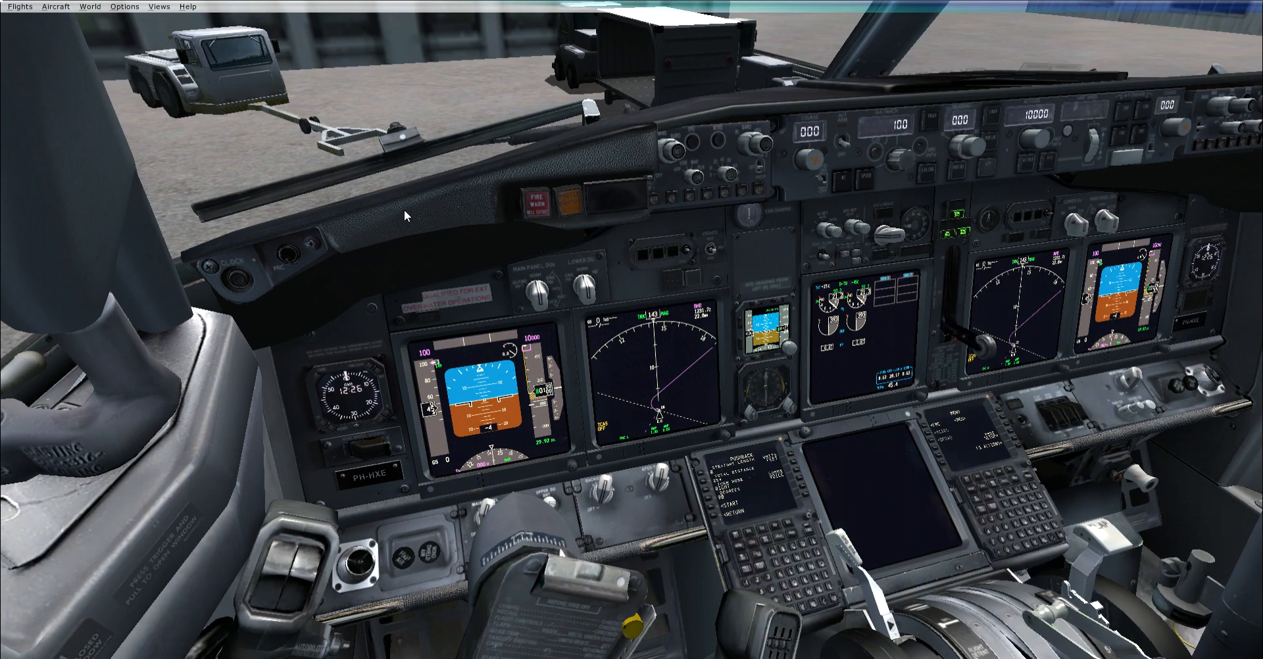
{"action": "mouse_move", "coordinate": [426, 211]}
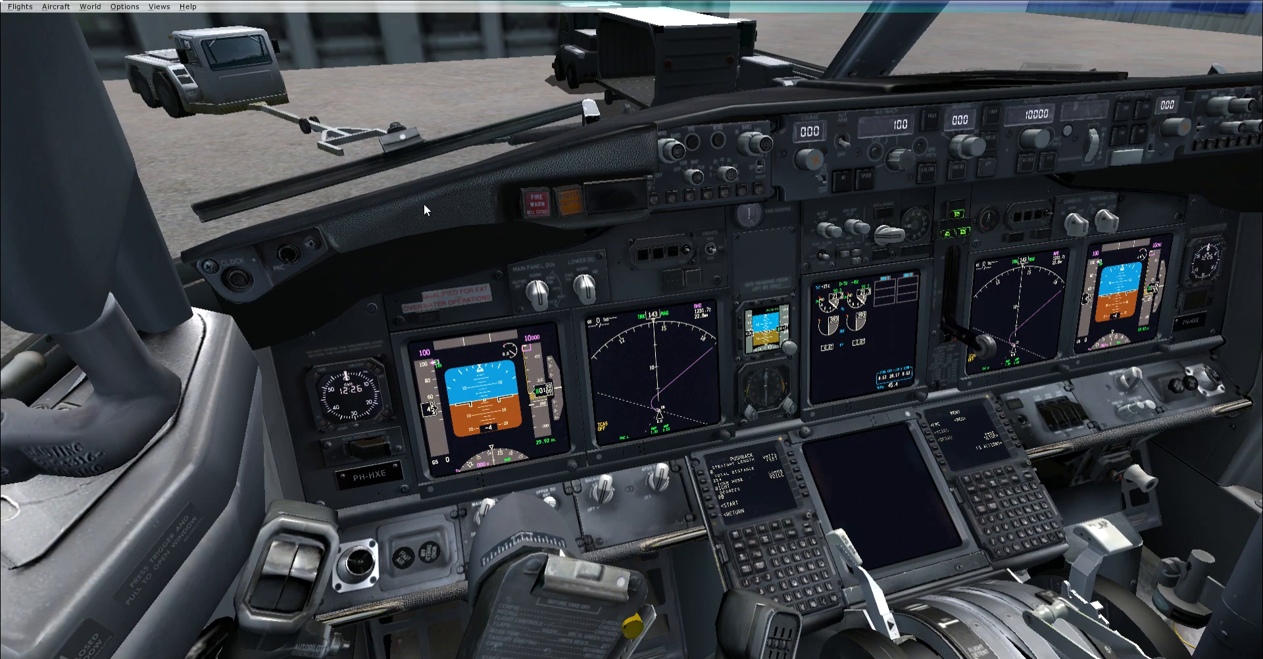
{"action": "mouse_move", "coordinate": [452, 208]}
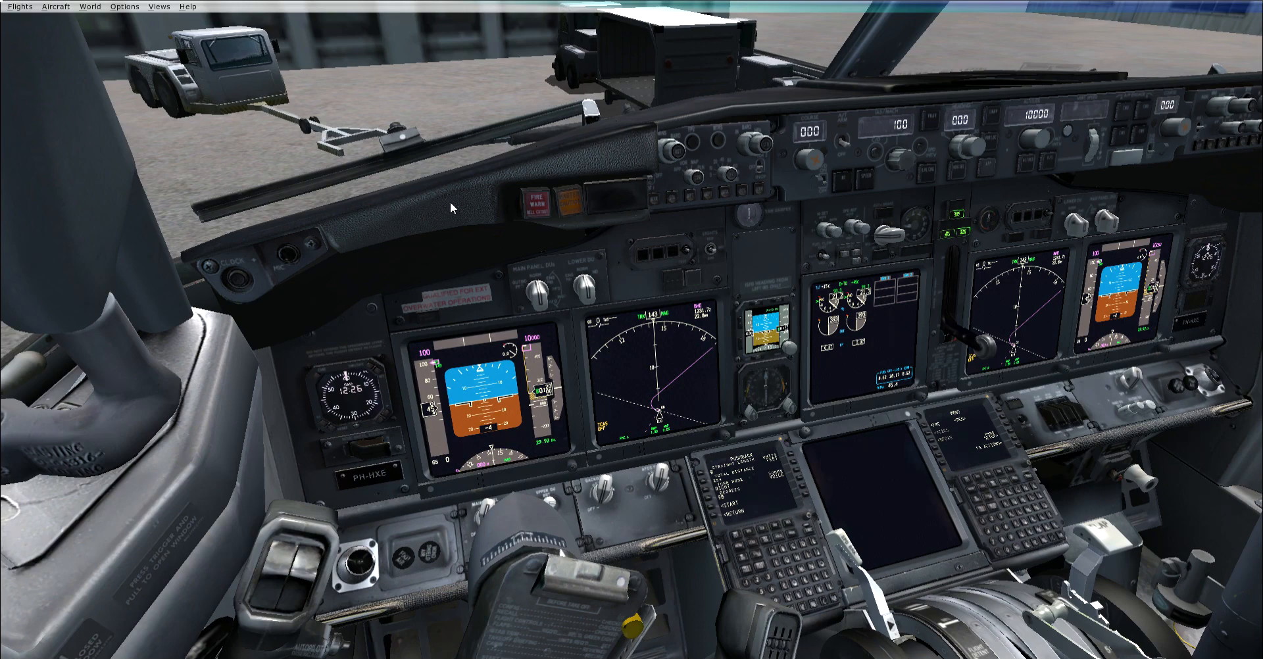
{"action": "mouse_move", "coordinate": [635, 152]}
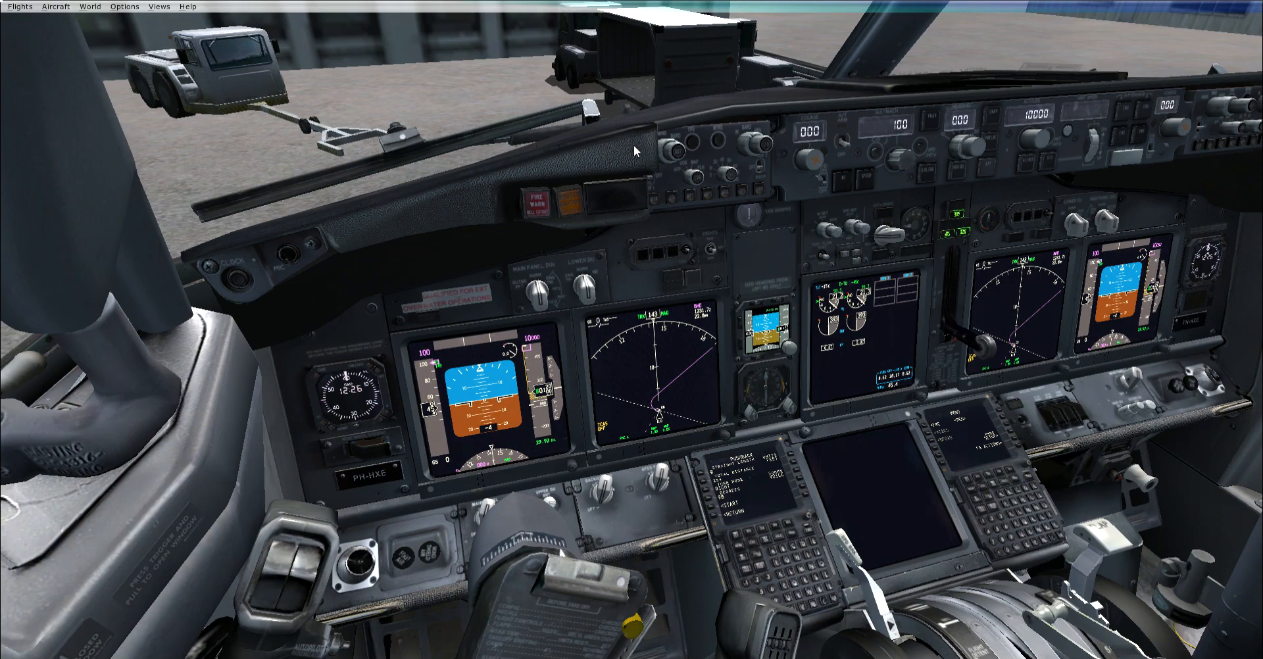
{"action": "mouse_move", "coordinate": [530, 166]}
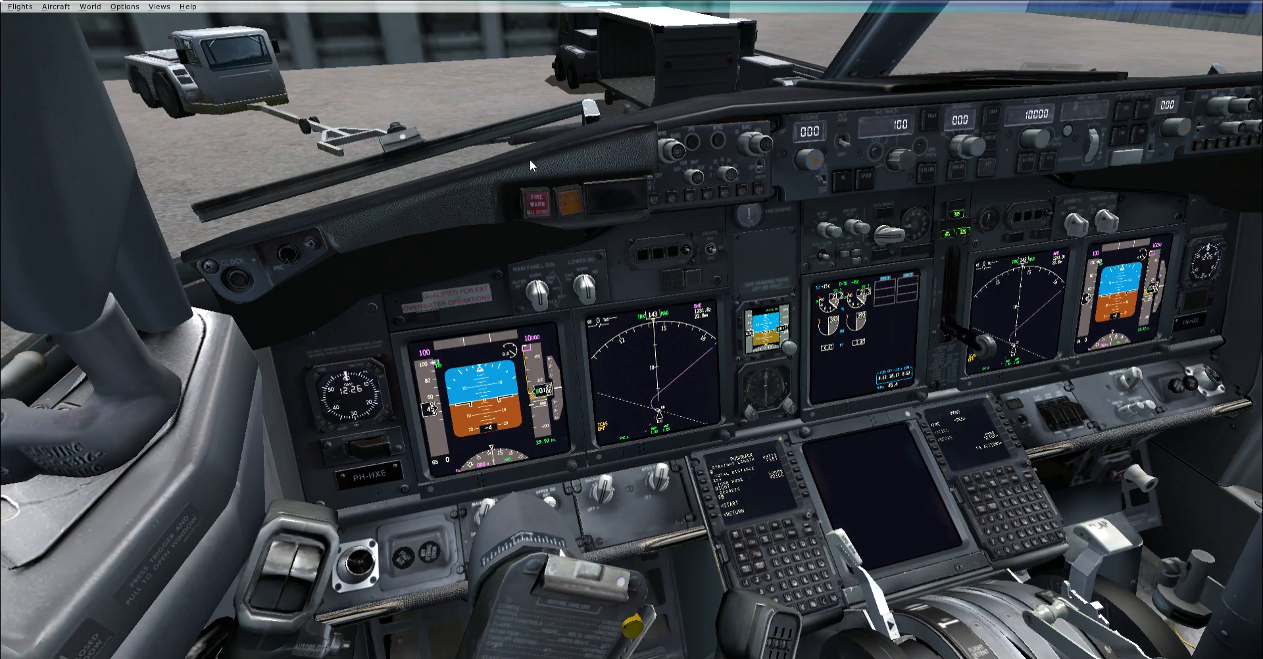
{"action": "mouse_move", "coordinate": [844, 150]}
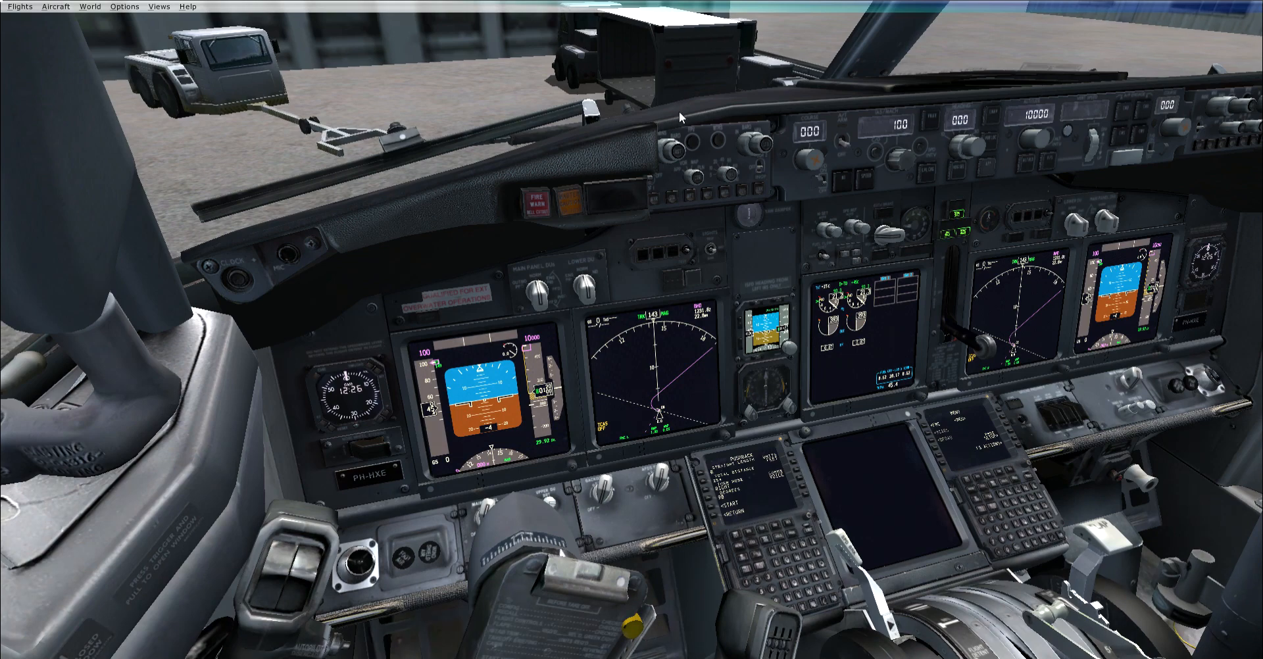
{"action": "mouse_move", "coordinate": [900, 40]}
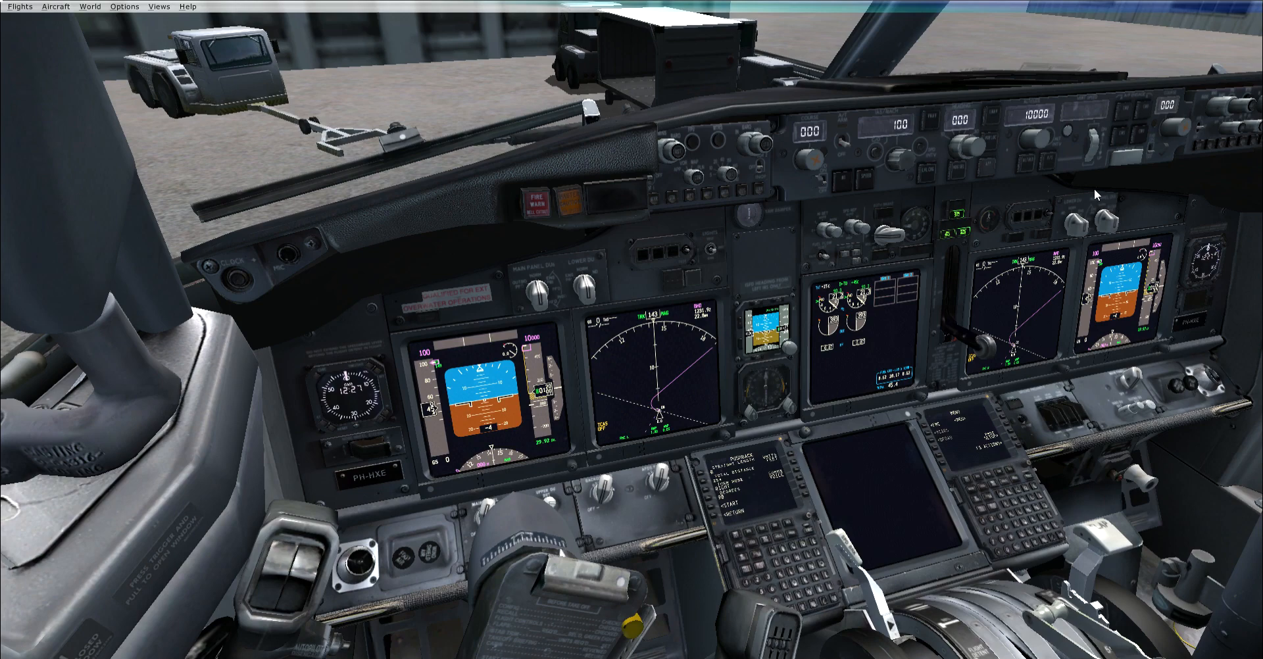
{"action": "mouse_move", "coordinate": [1150, 126]}
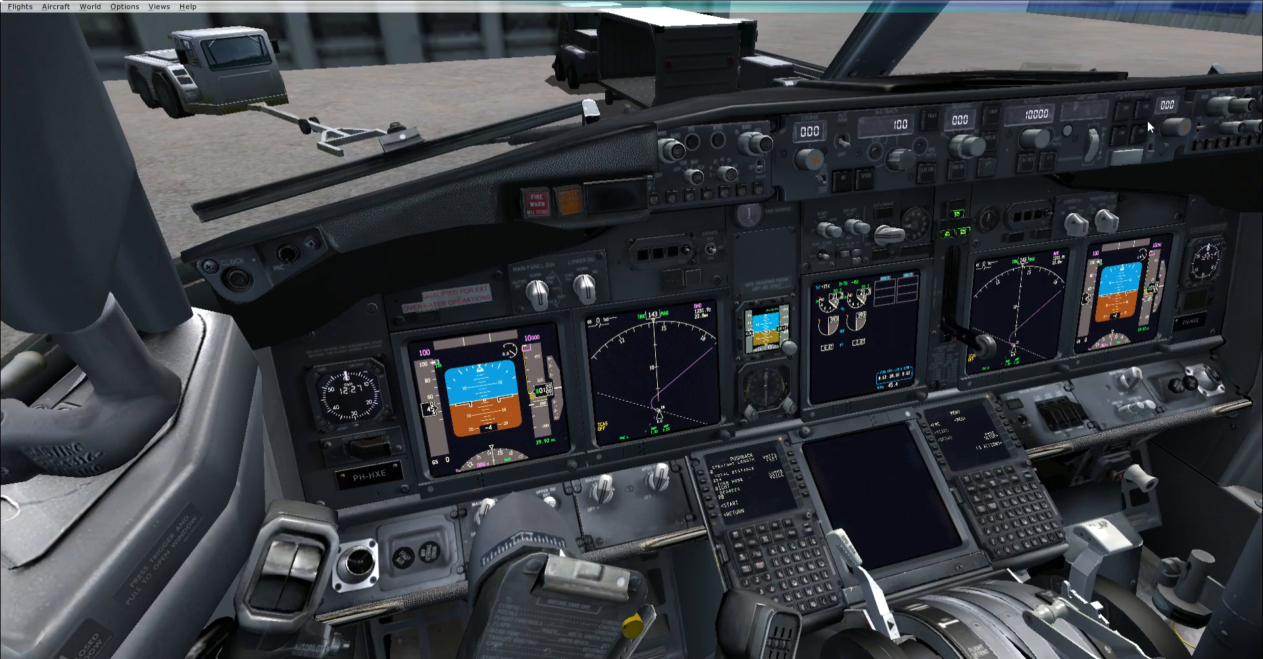
{"action": "mouse_move", "coordinate": [1119, 164]}
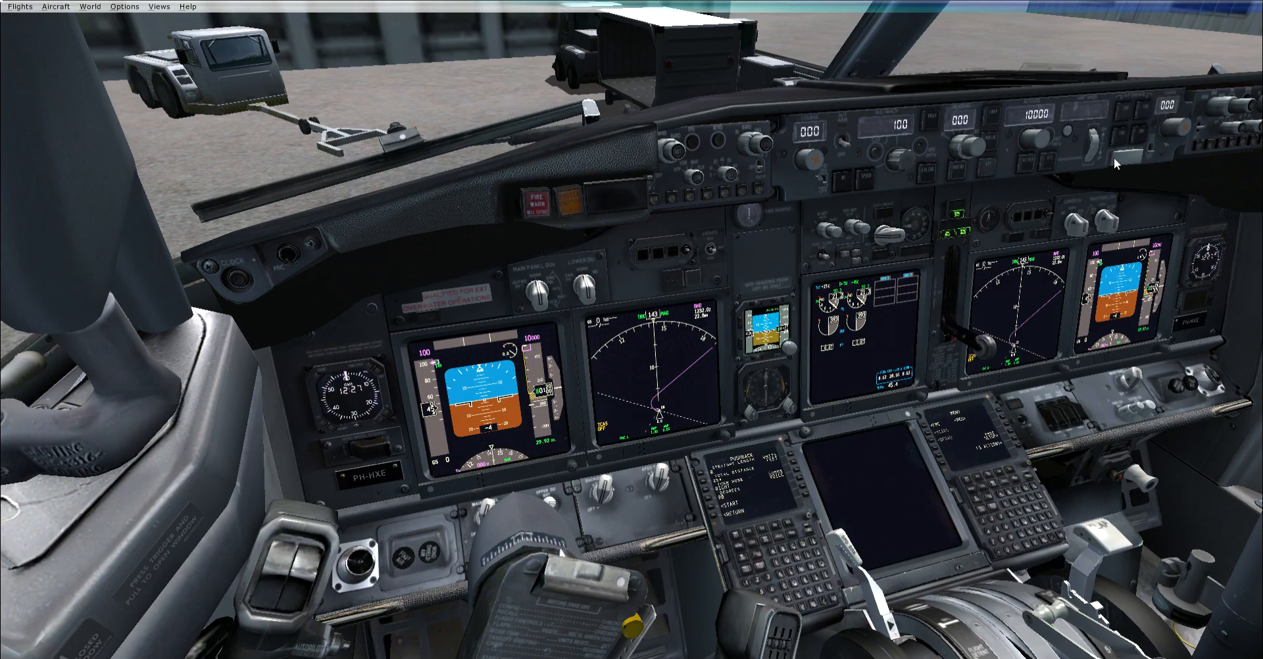
{"action": "mouse_move", "coordinate": [1176, 115]}
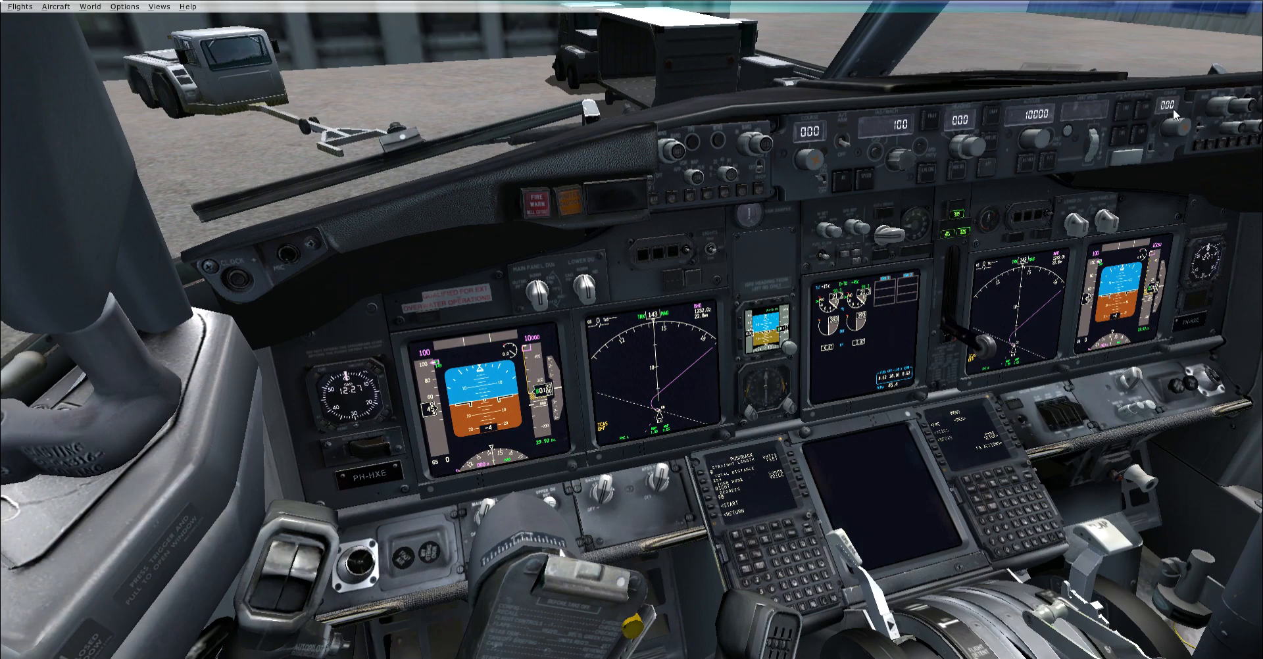